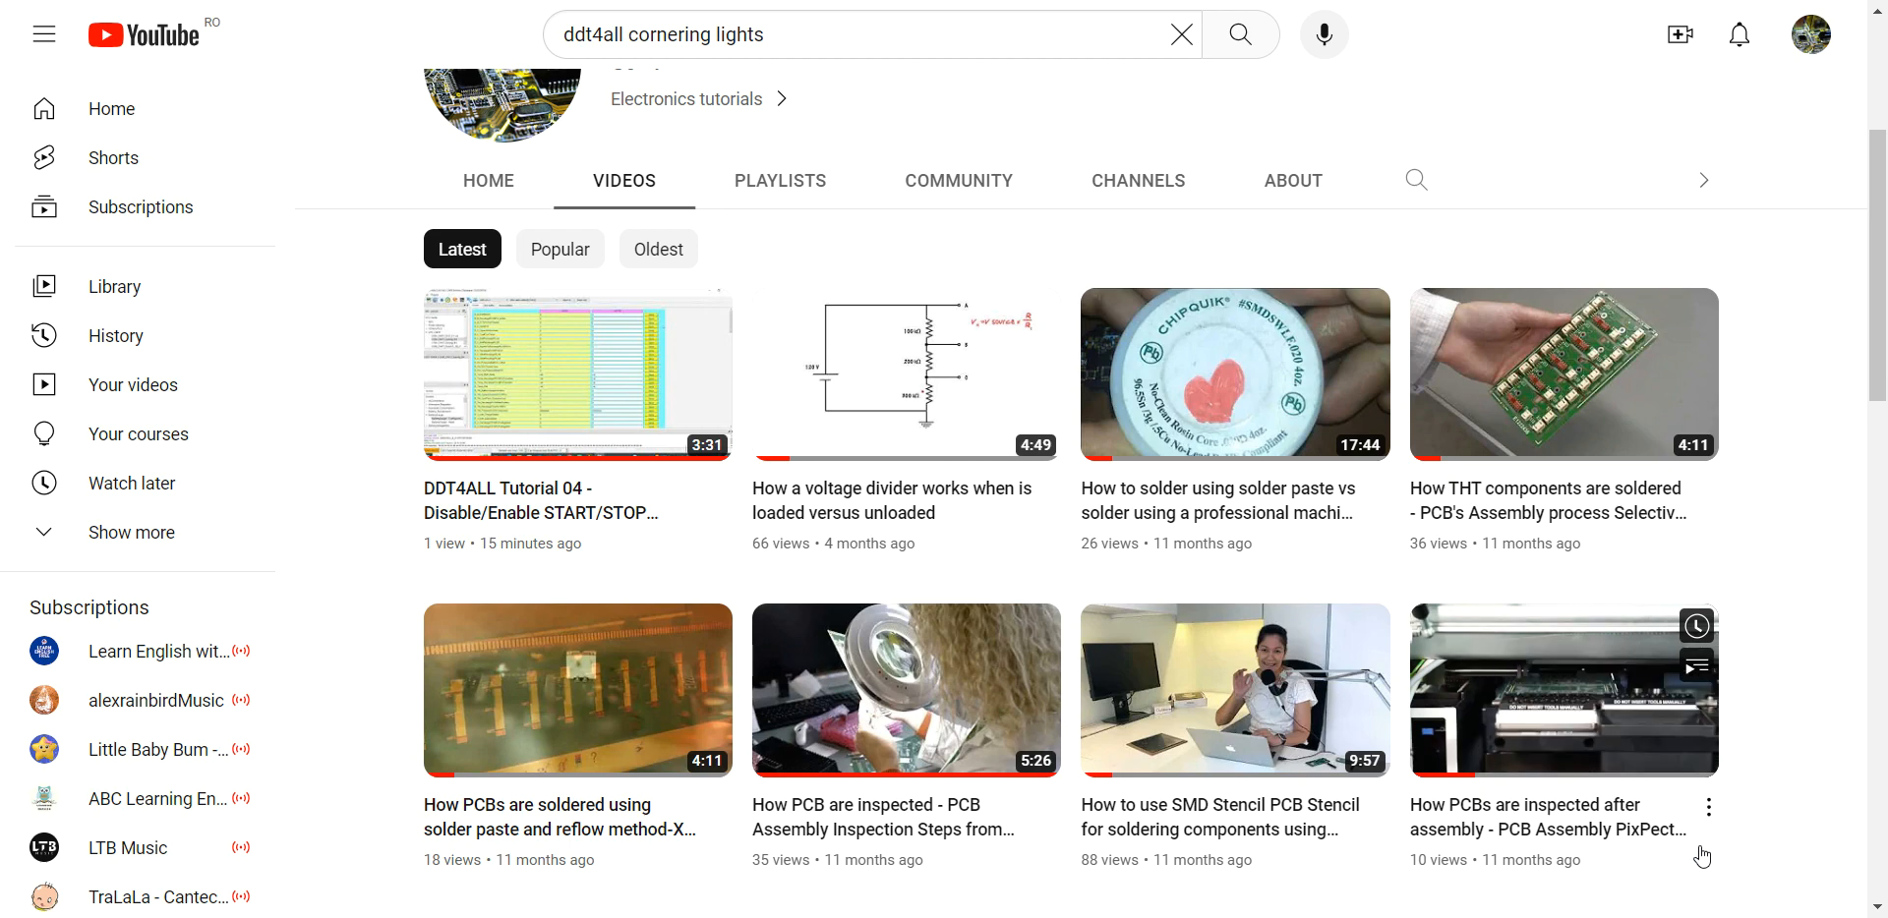
{"action": "mouse_move", "coordinate": [1562, 689]}
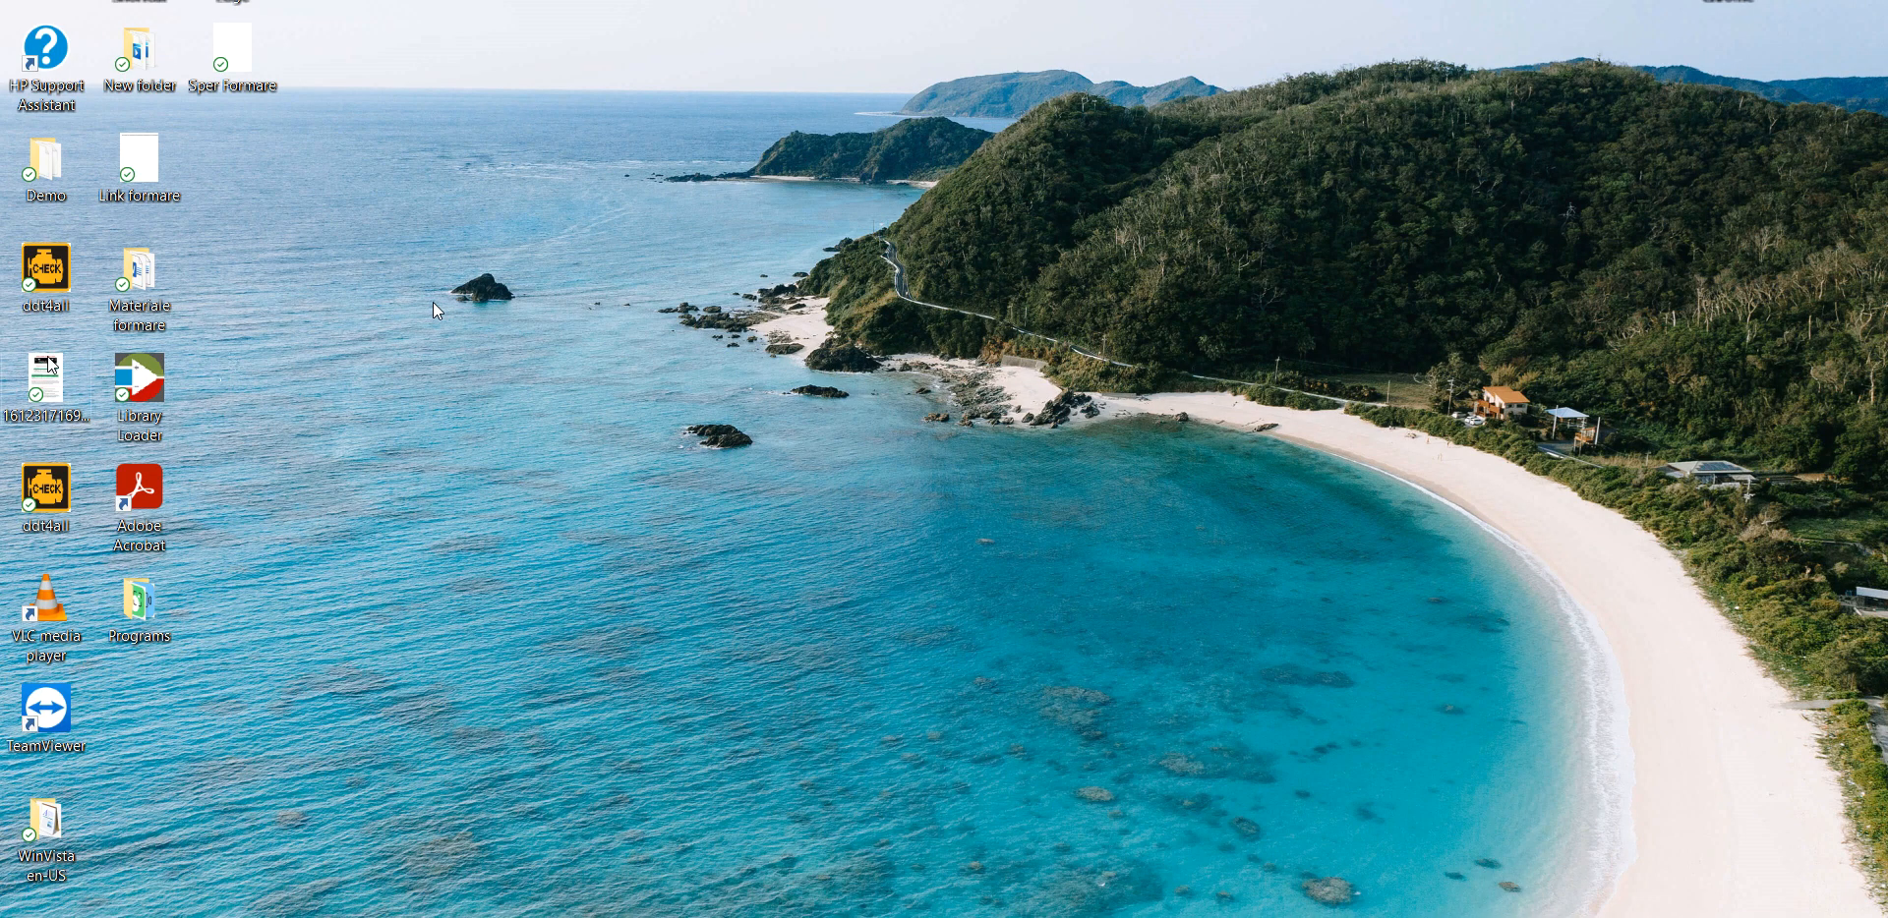
Step: Launch DDT4All from its desktop shortcut to reach the Start DDT4All window
{"action": "double_click", "coordinate": [46, 266]}
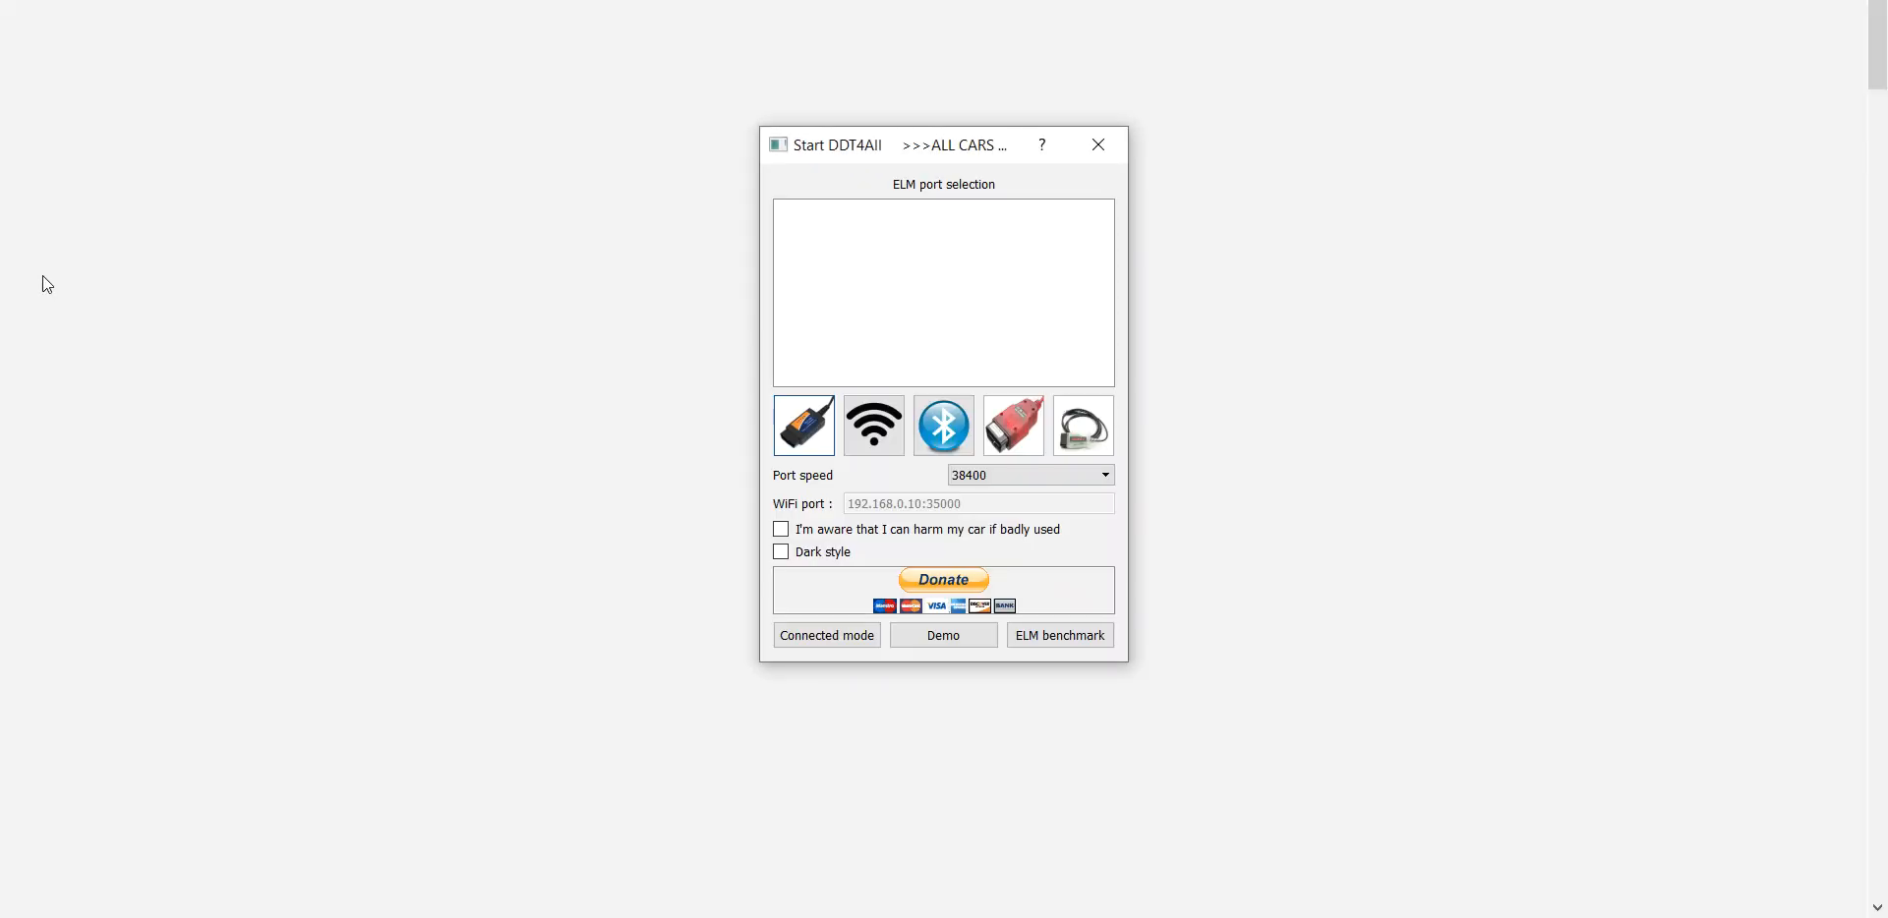
{"action": "mouse_move", "coordinate": [184, 301]}
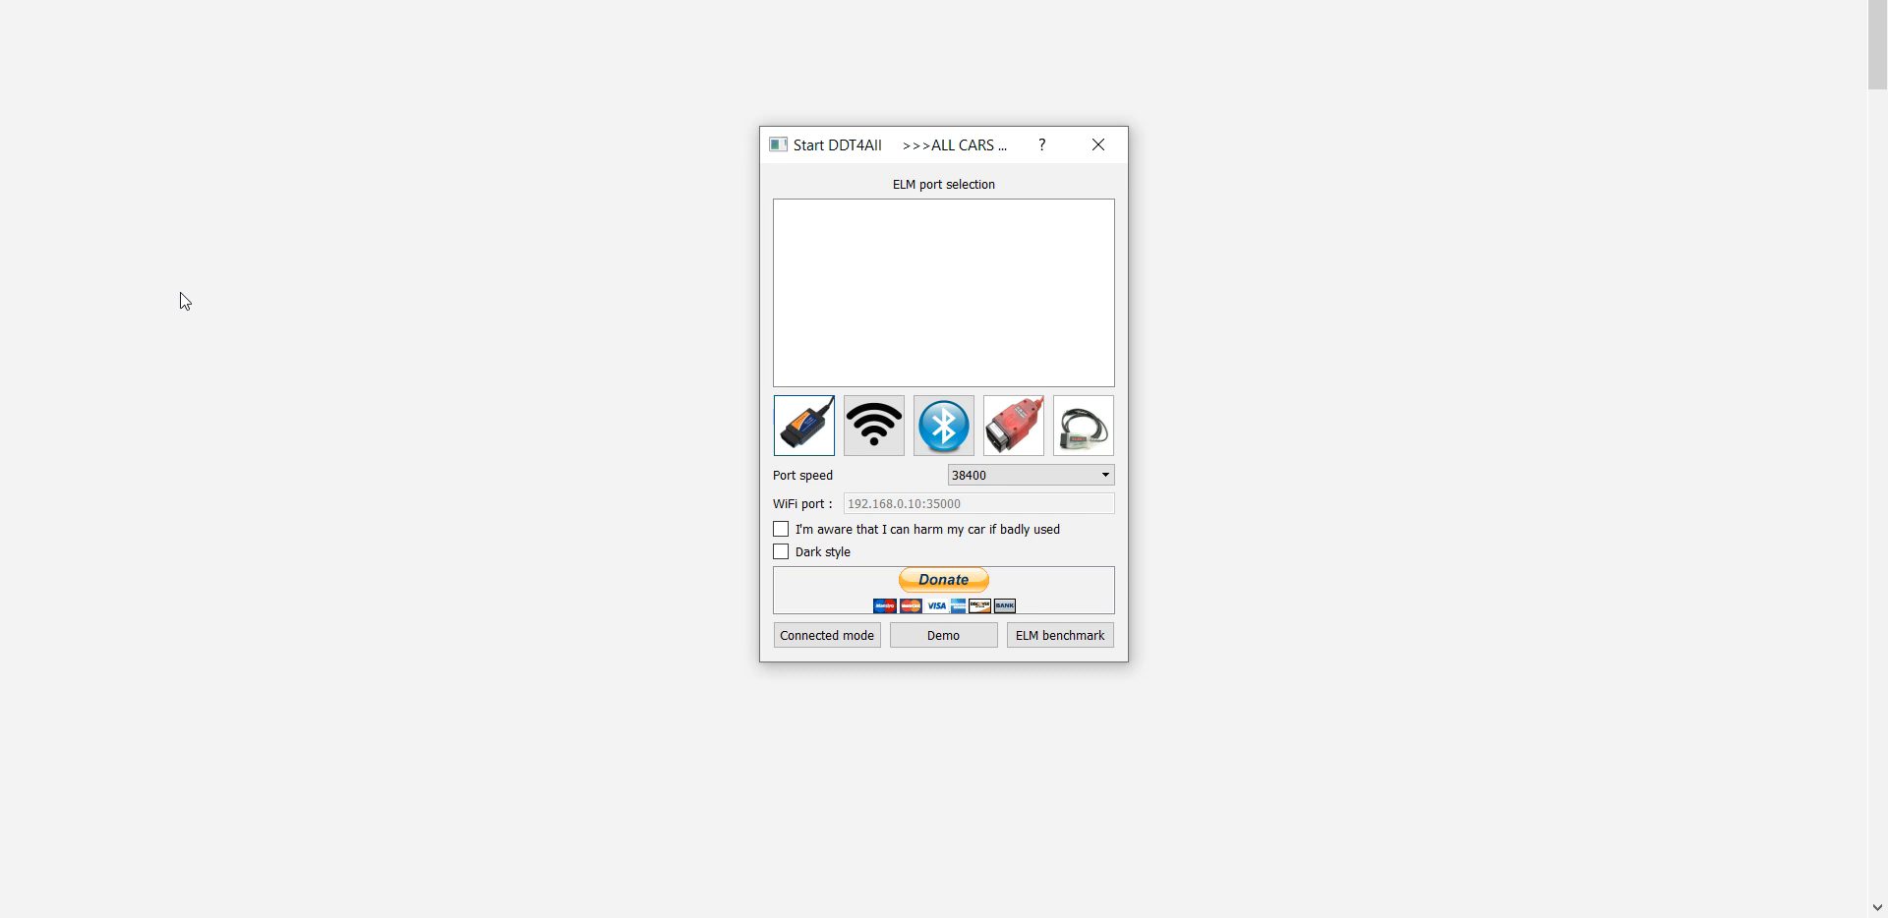
{"action": "mouse_move", "coordinate": [169, 291]}
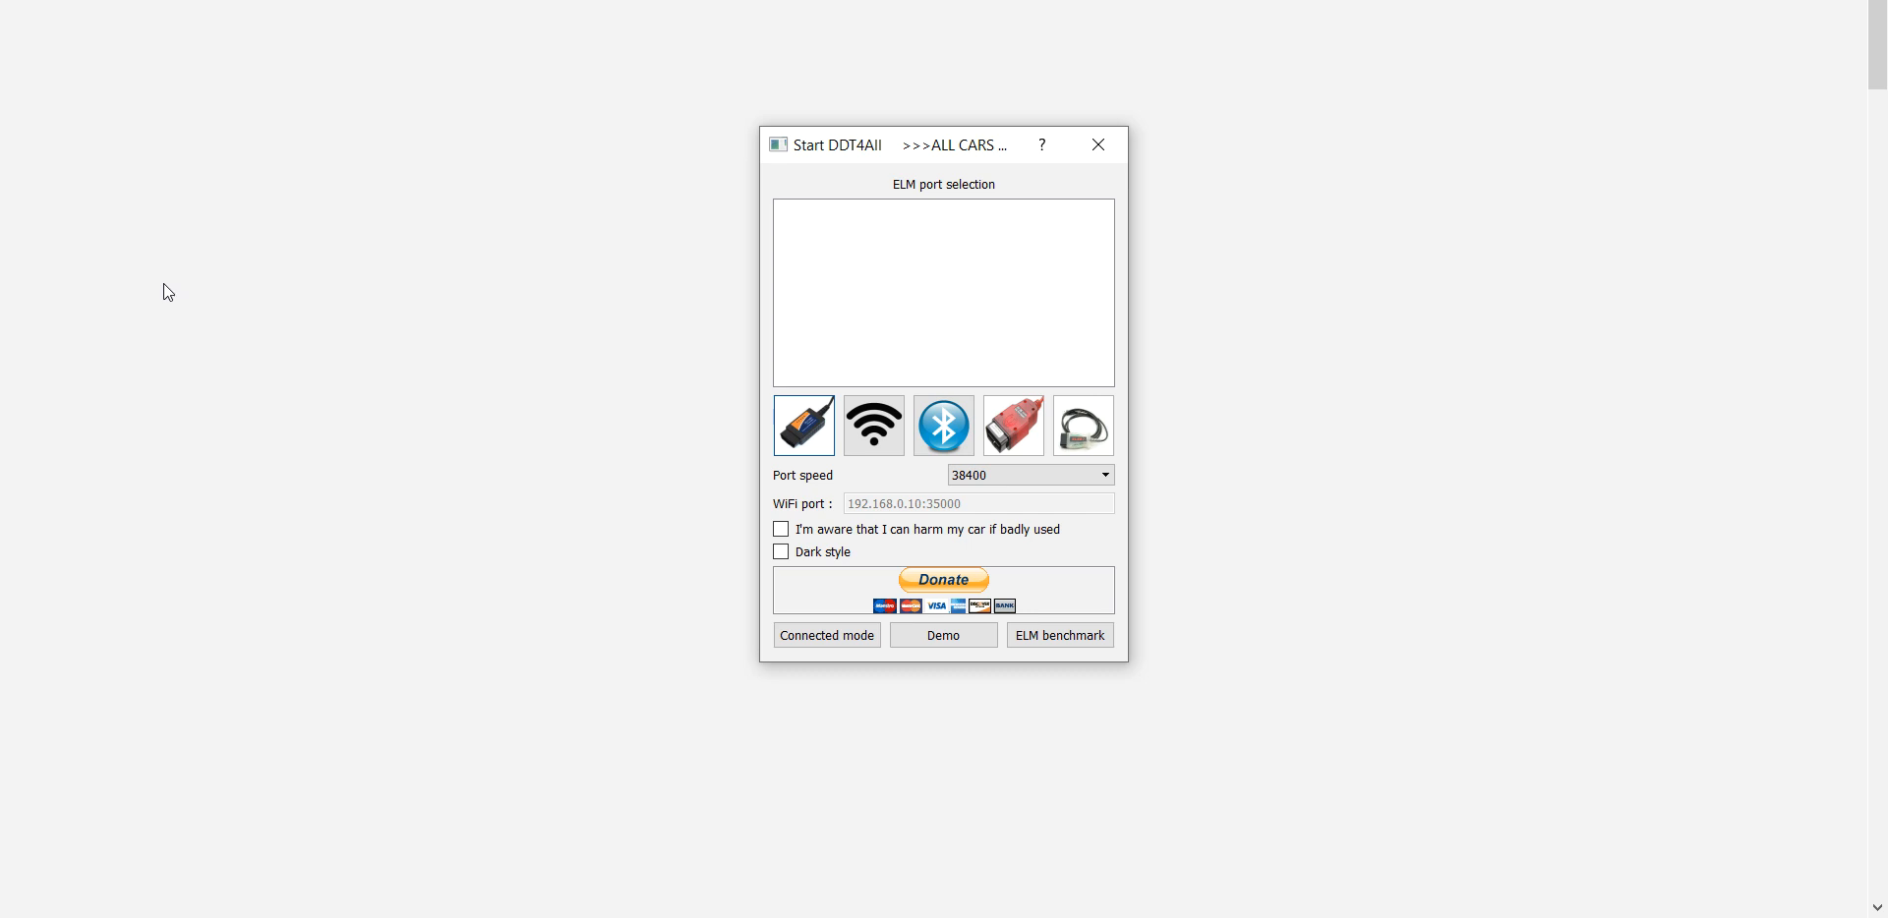
{"action": "mouse_move", "coordinate": [323, 296]}
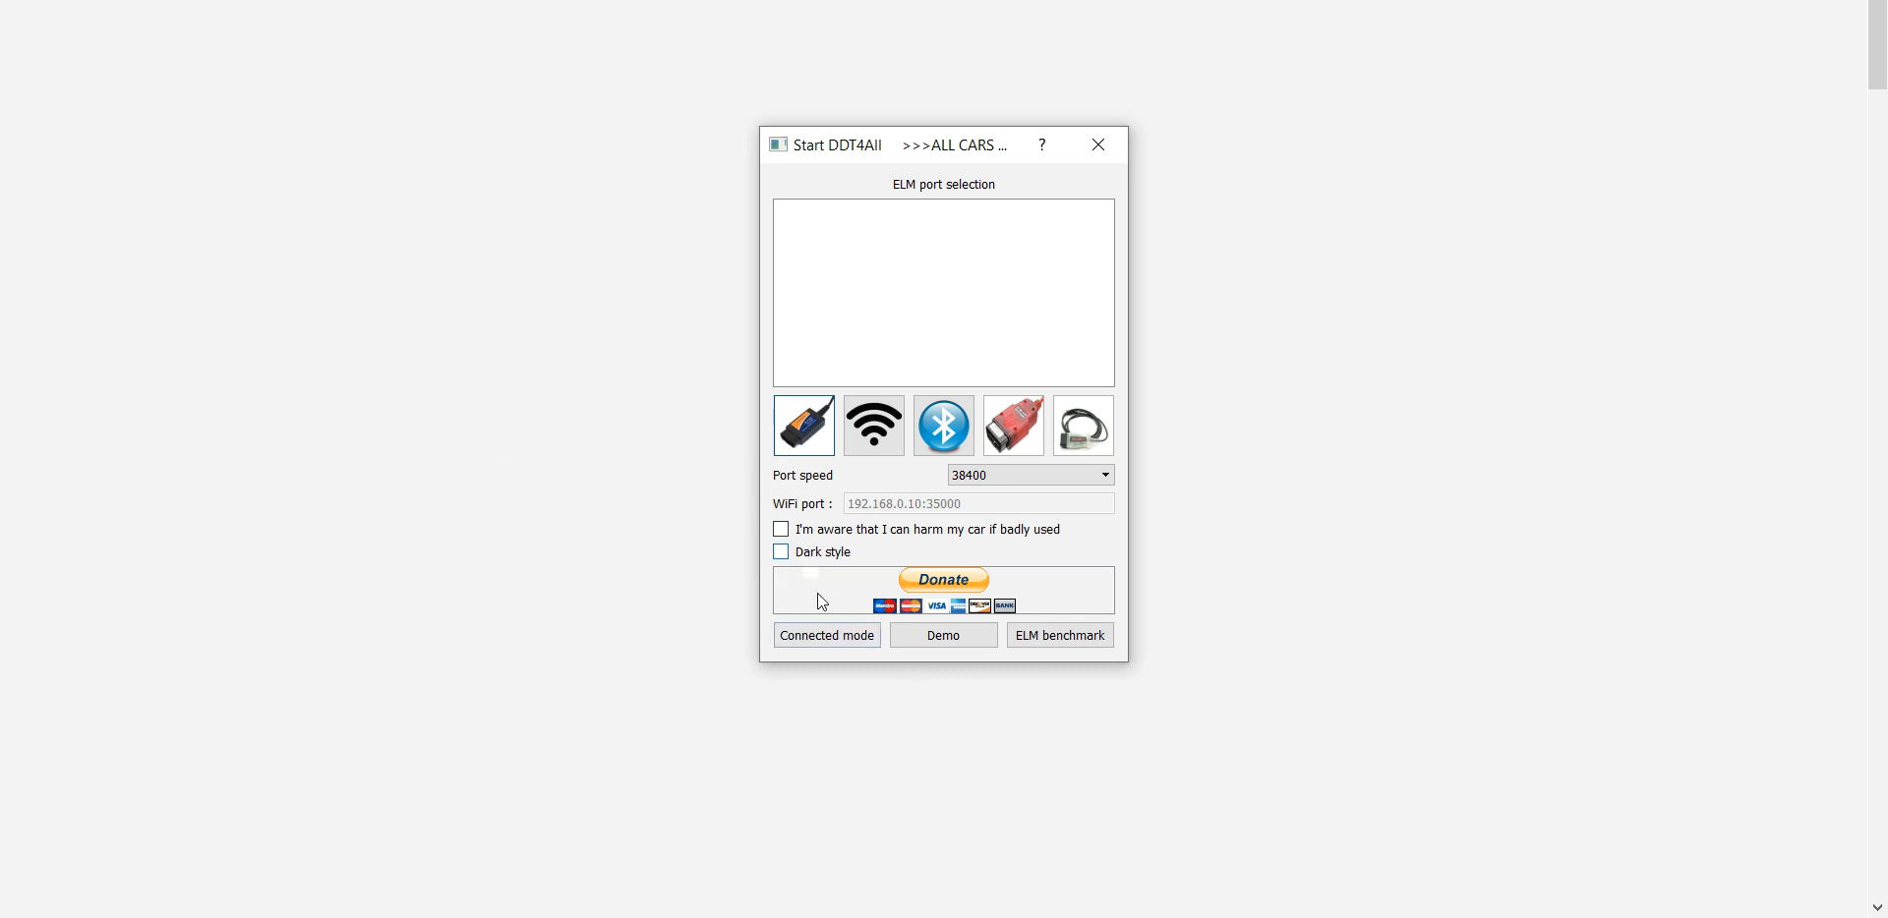
{"action": "mouse_move", "coordinate": [873, 235]}
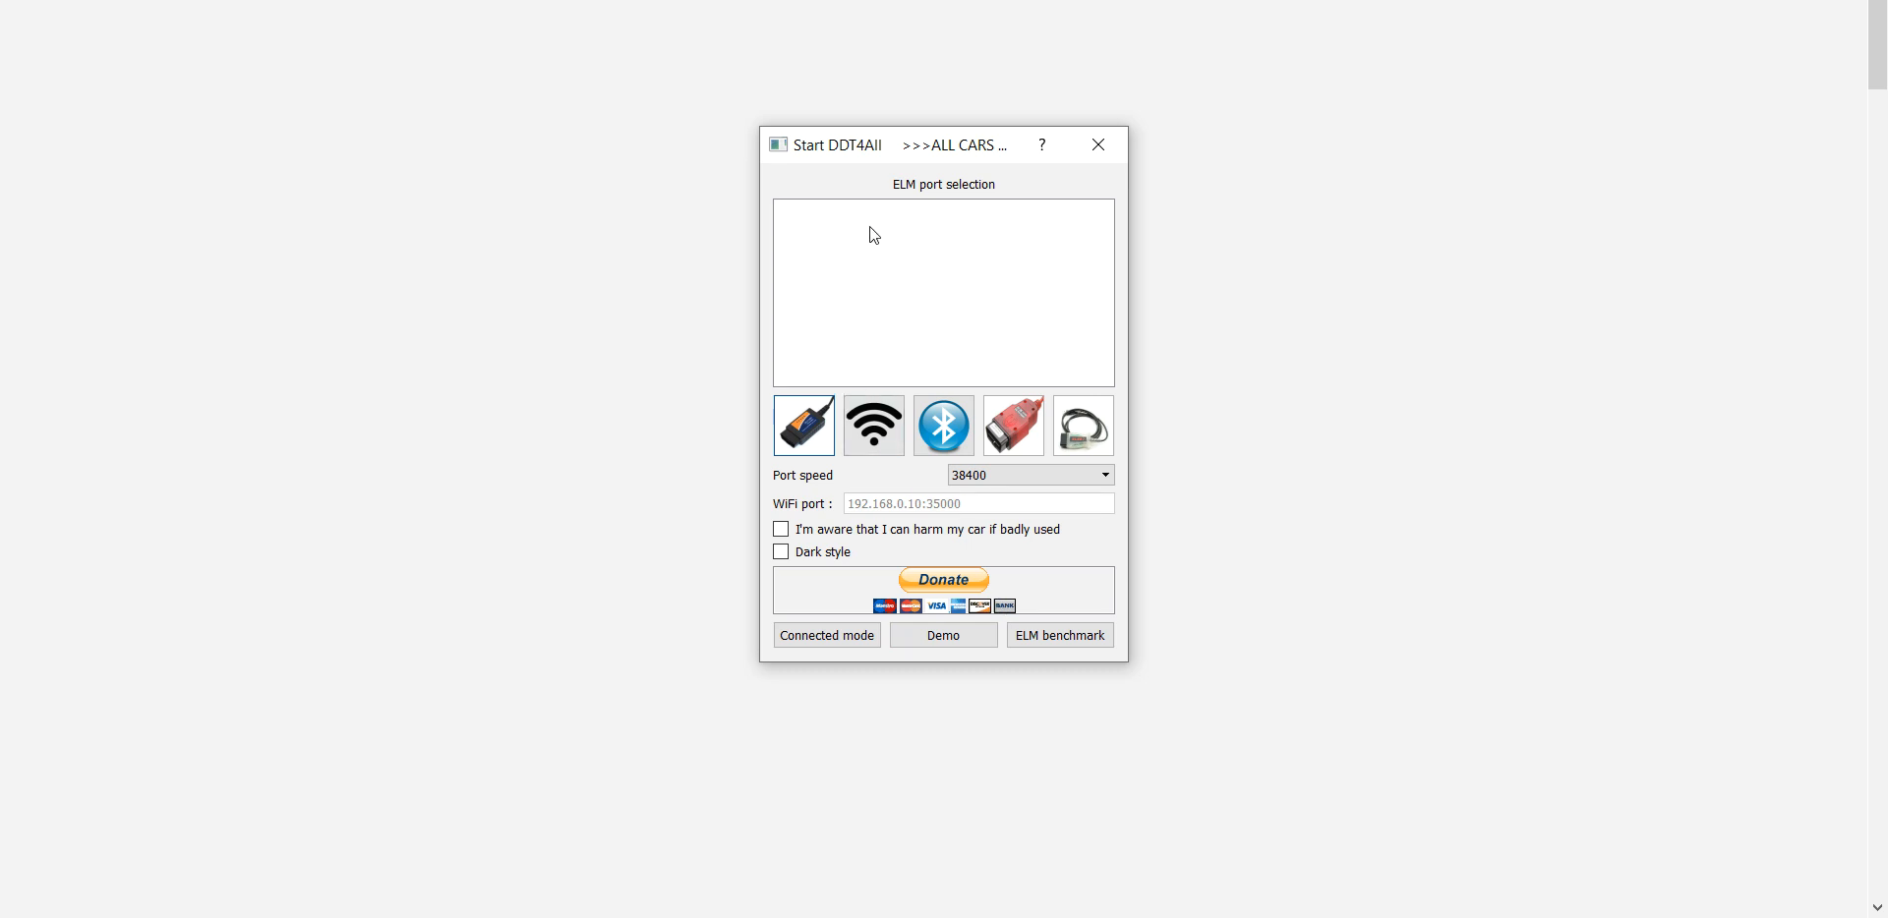
{"action": "mouse_move", "coordinate": [1127, 238]}
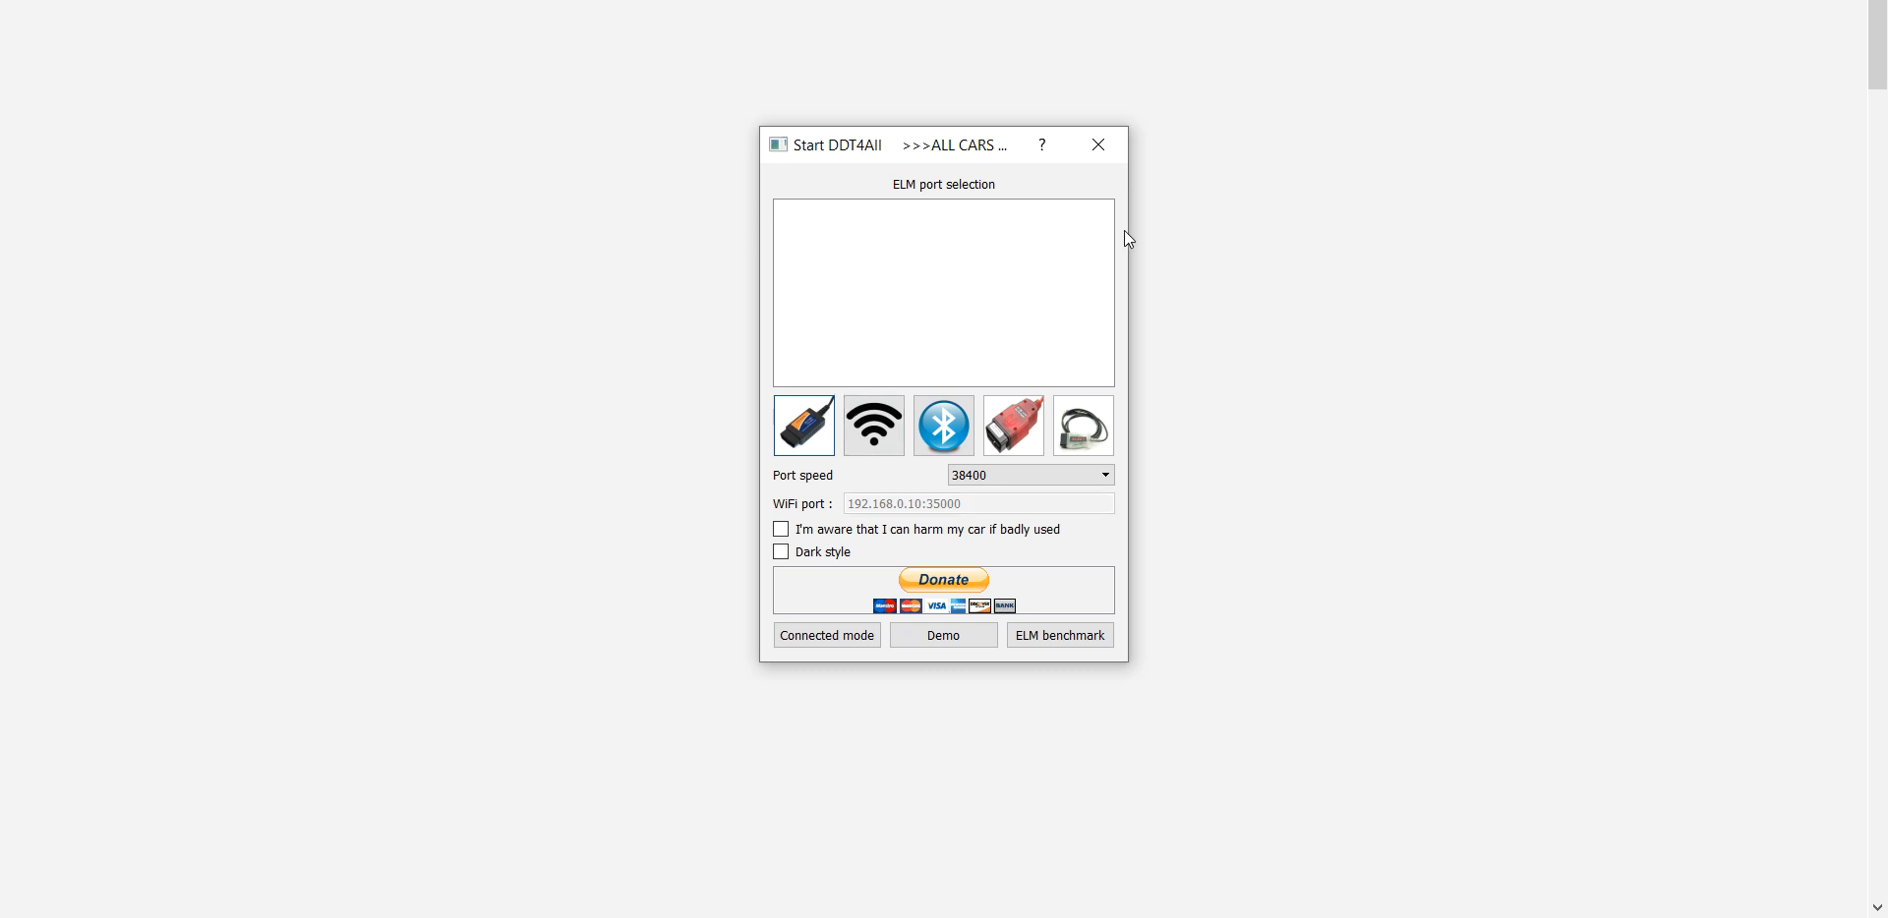
{"action": "mouse_move", "coordinate": [804, 517]}
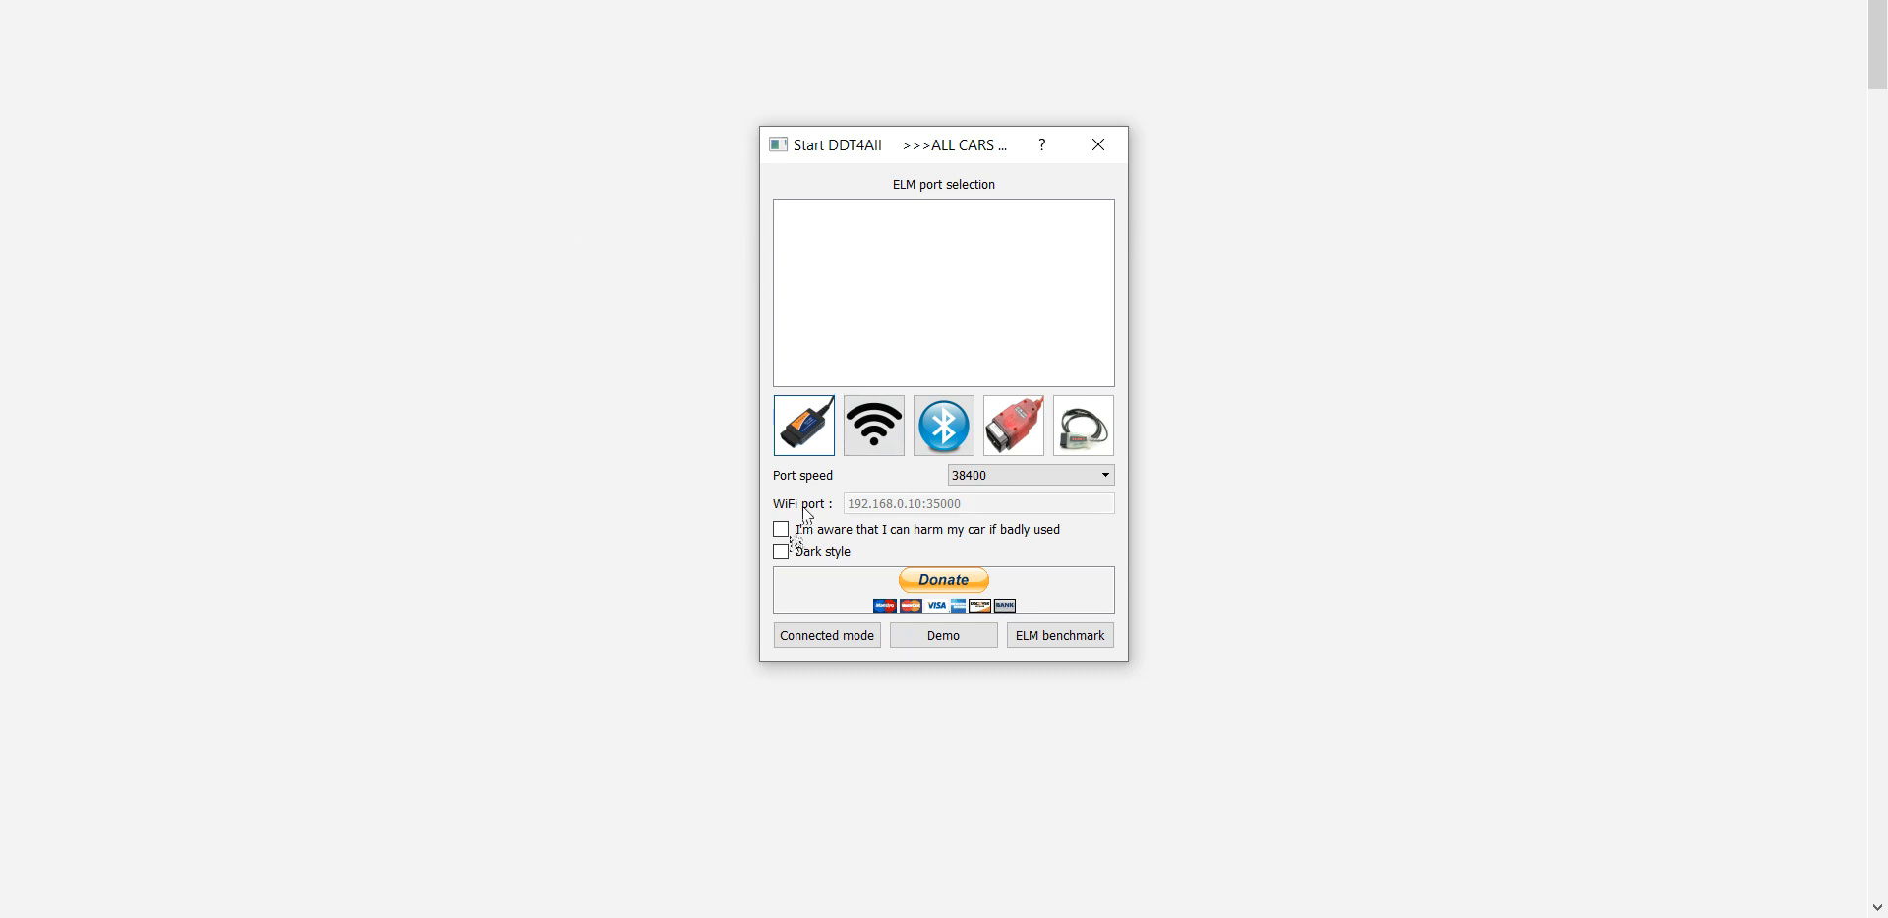
{"action": "mouse_move", "coordinate": [944, 635]}
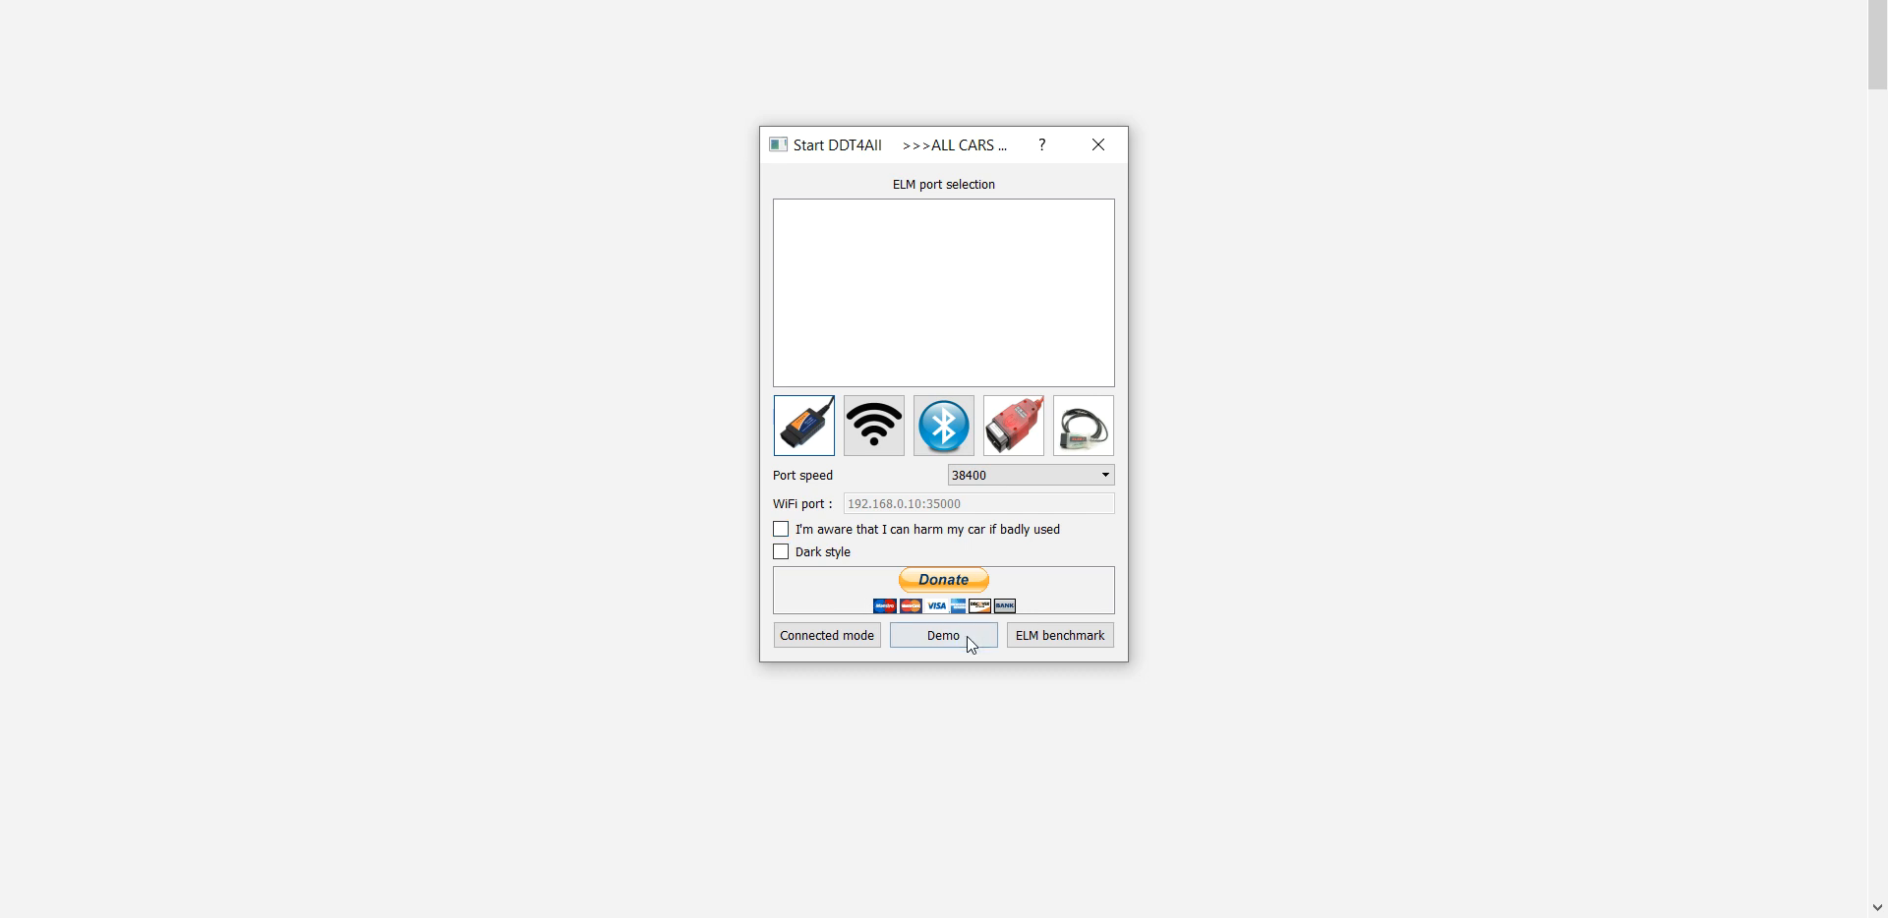
Step: Start in Demo mode, maximize the window, and filter ECUs to HFE - KADJAR
{"action": "left_click", "coordinate": [943, 635]}
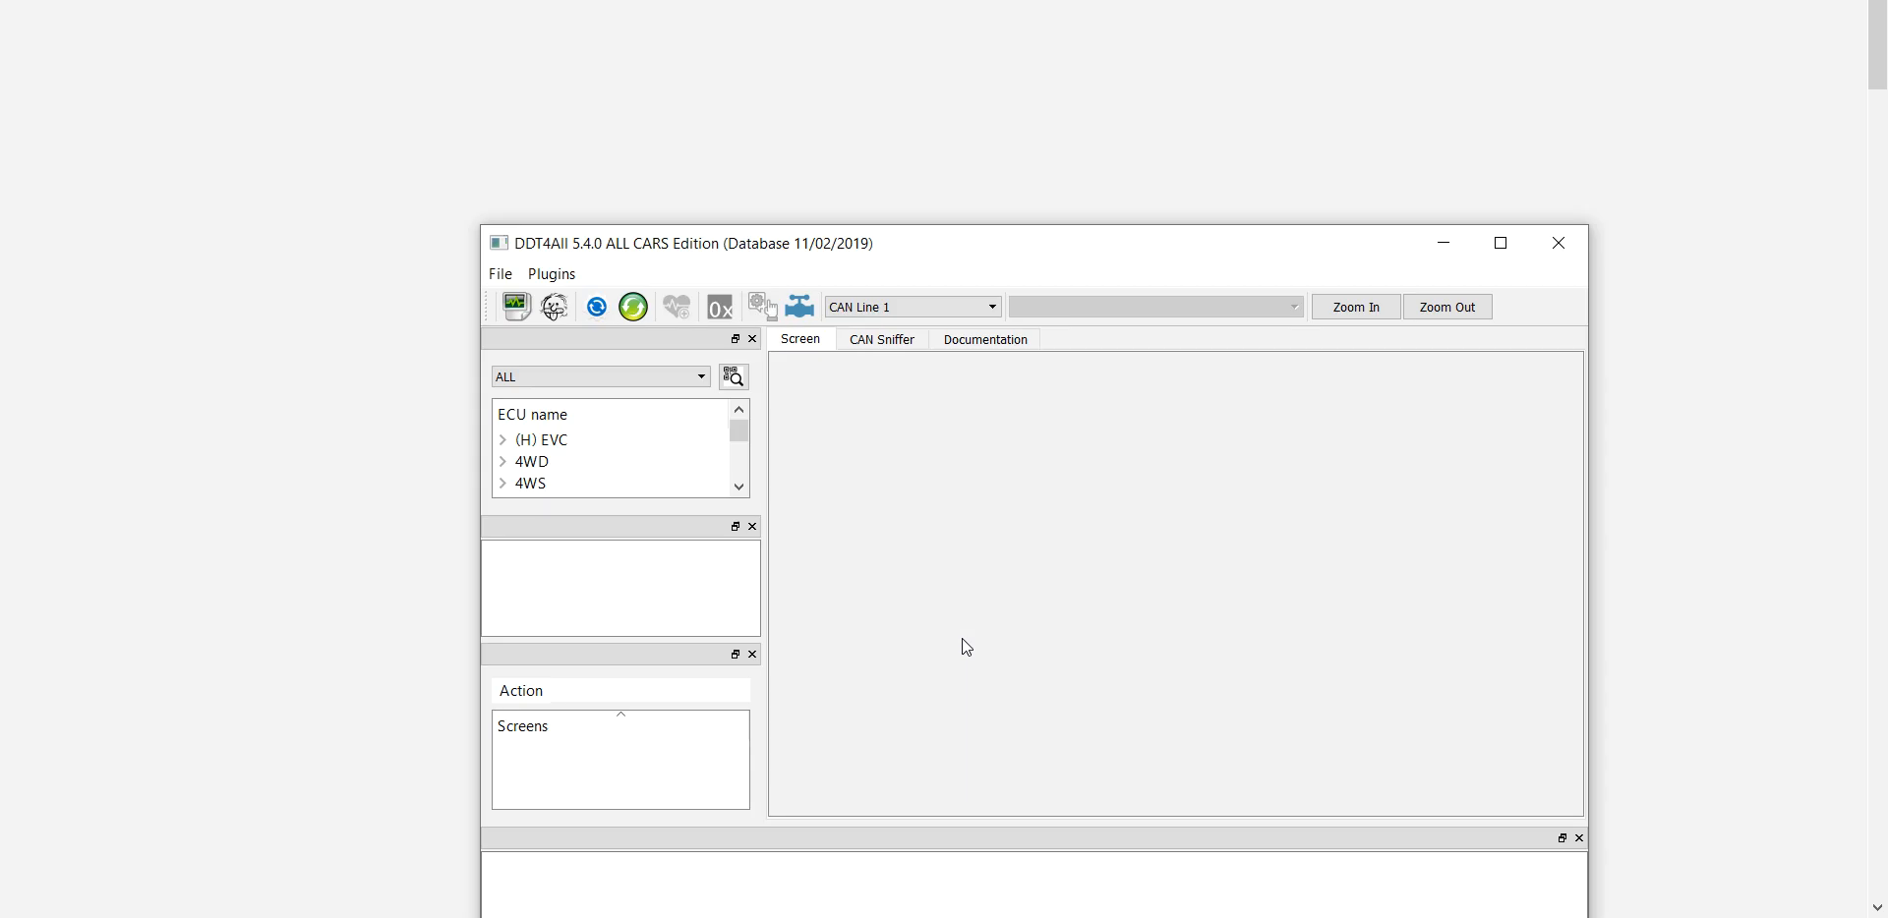
{"action": "left_click", "coordinate": [1498, 243]}
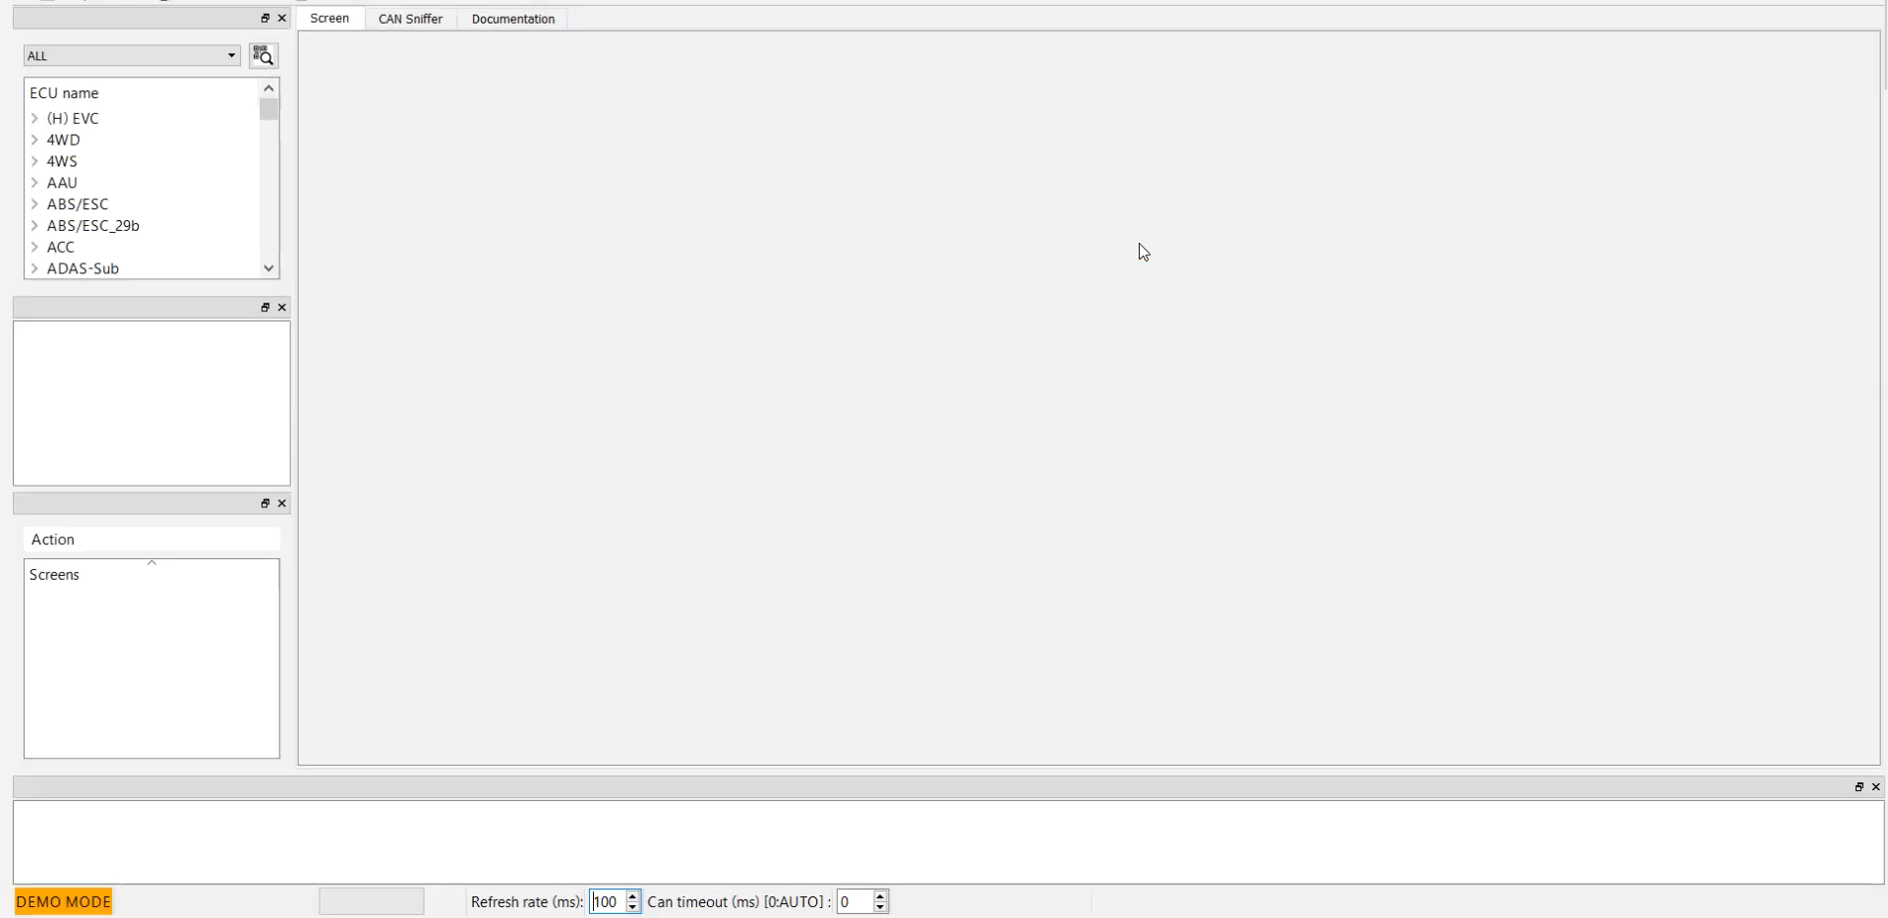
{"action": "left_click", "coordinate": [230, 56]}
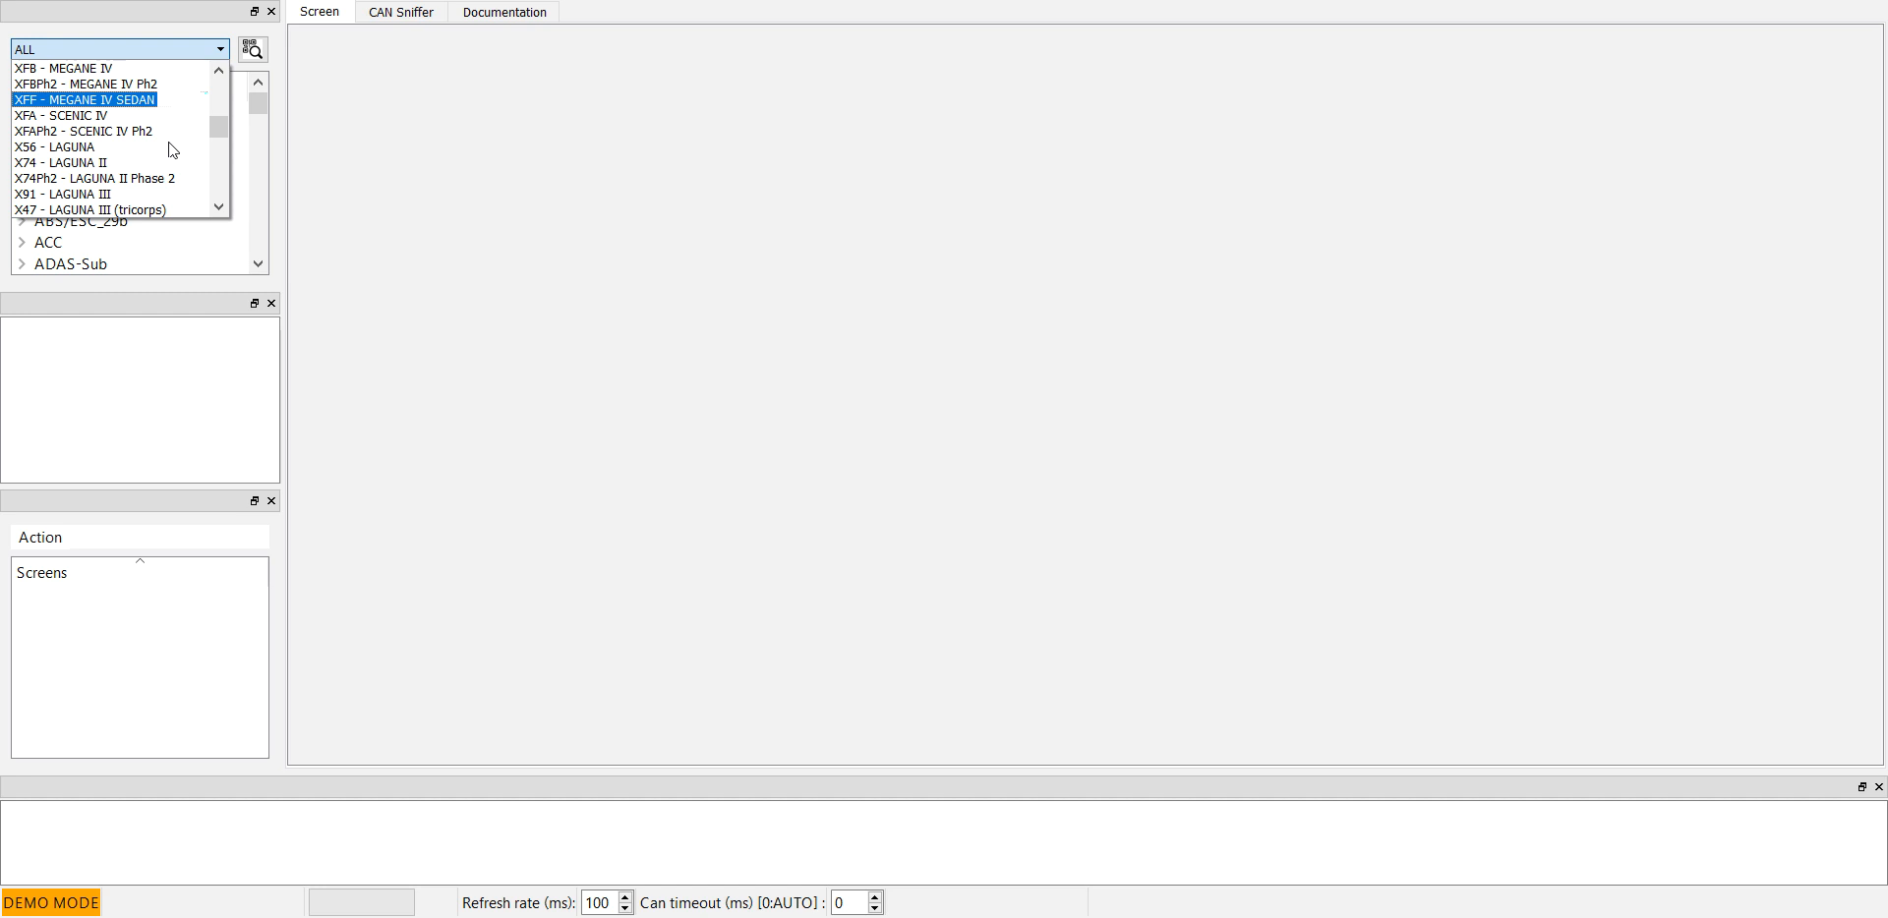
{"action": "scroll", "scroll_direction": "down", "scroll_amount": 3}
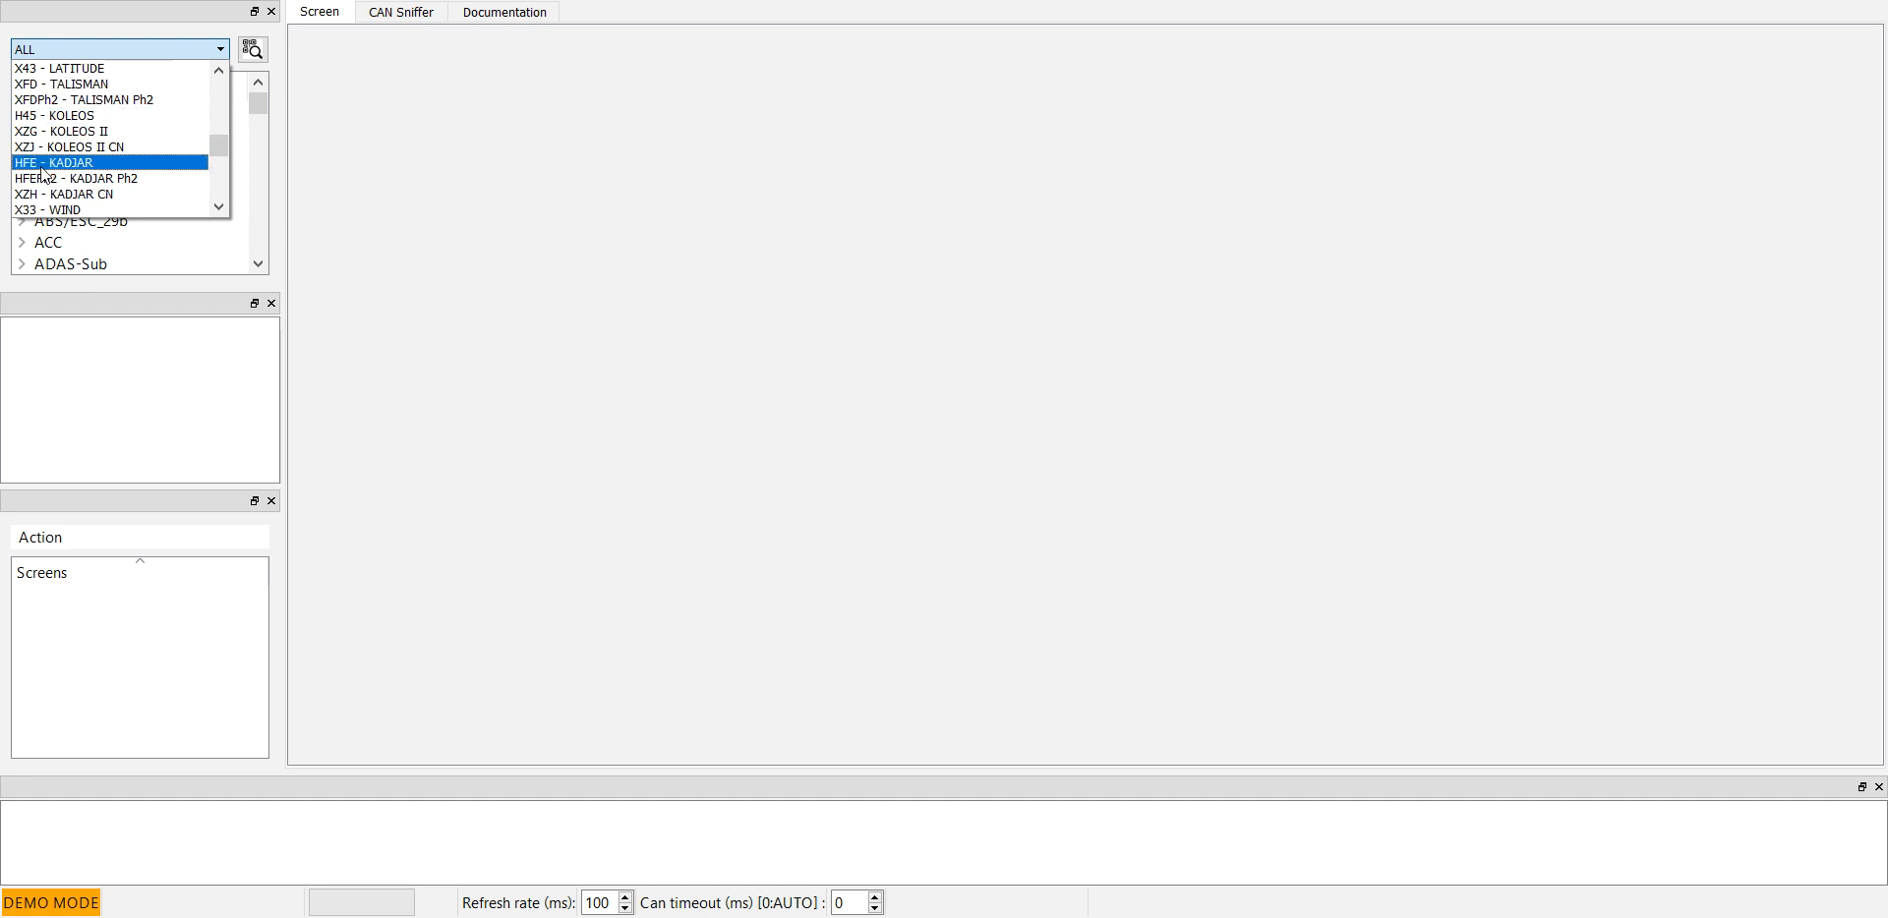
{"action": "left_click", "coordinate": [55, 162]}
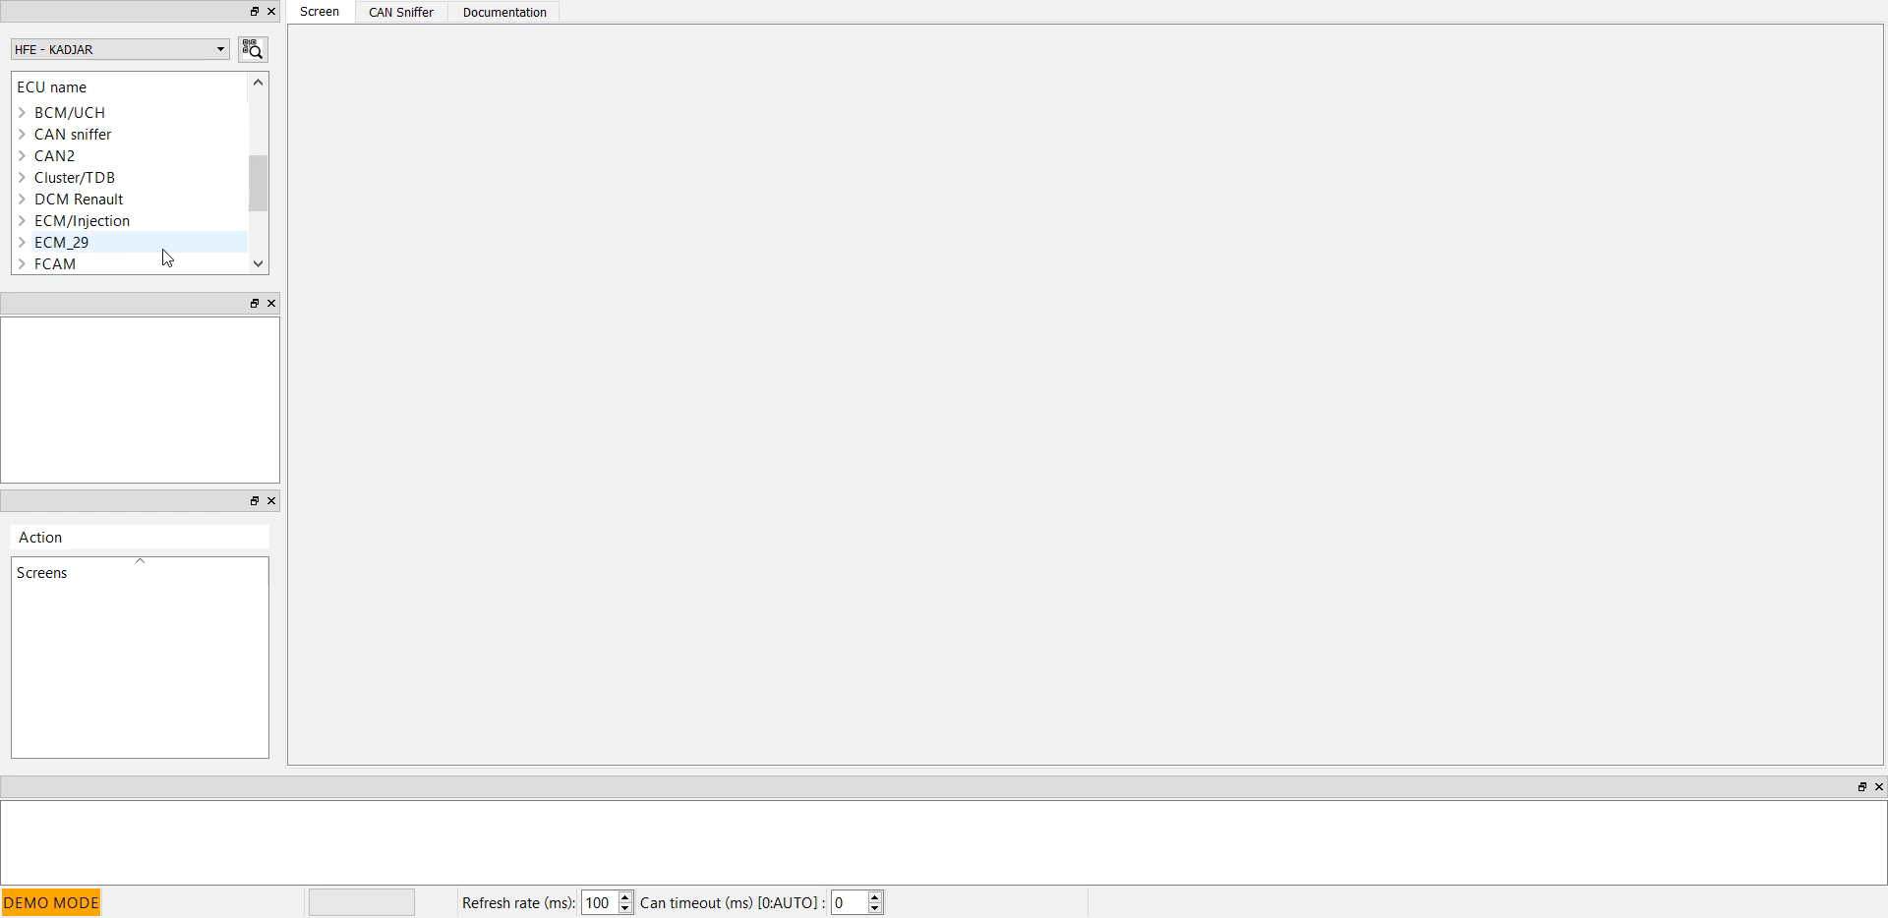
{"action": "scroll", "scroll_direction": "down", "scroll_amount": 3}
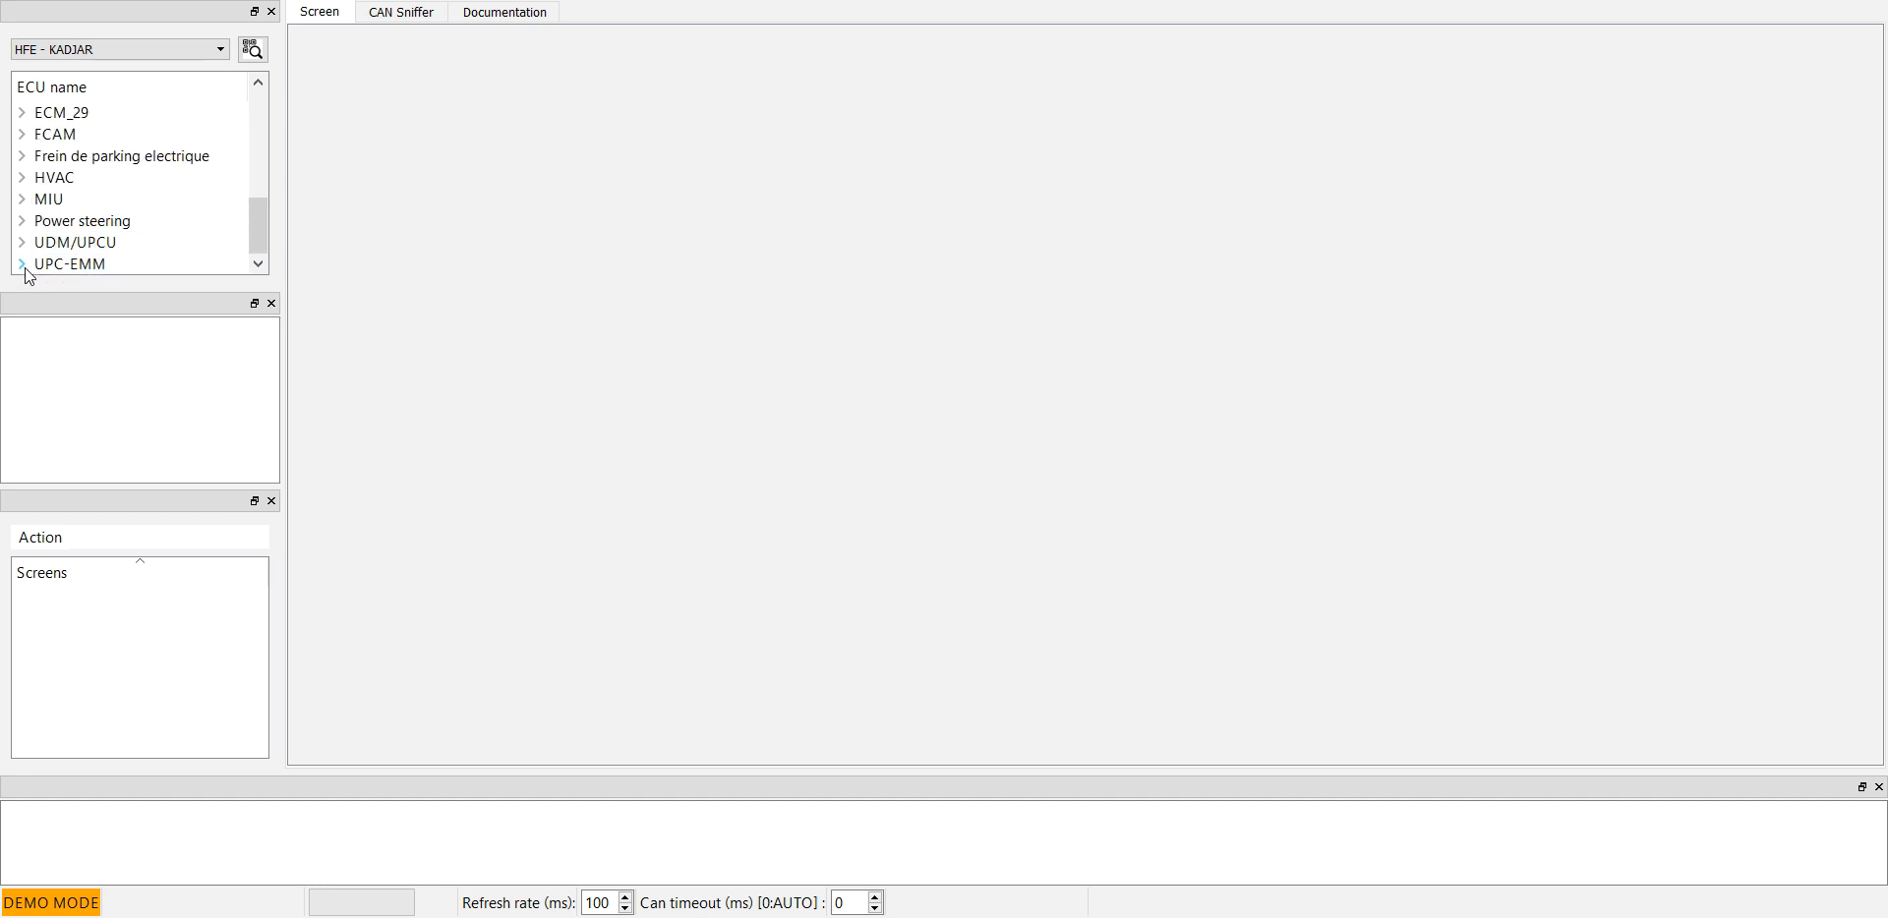
Step: Expand UPC-EMM, load USM_CMF1_PostJFC_30_v1, and scroll its Screens list to Lights
{"action": "left_click", "coordinate": [21, 264]}
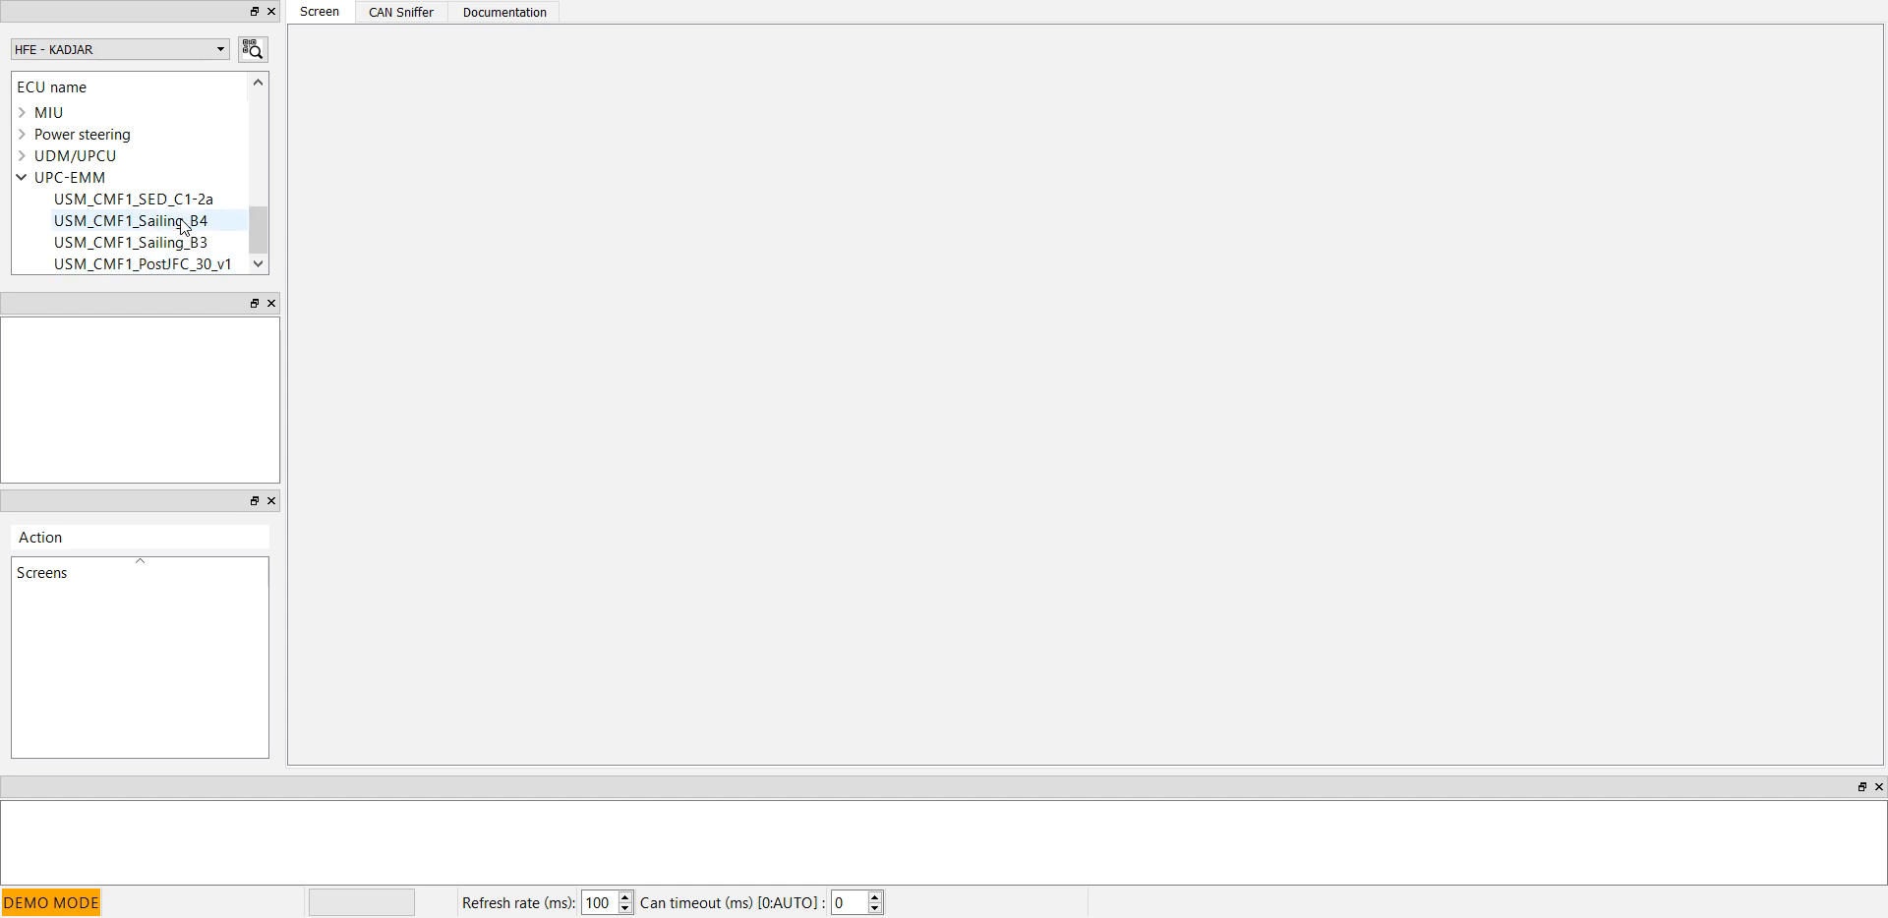
{"action": "left_click", "coordinate": [141, 263]}
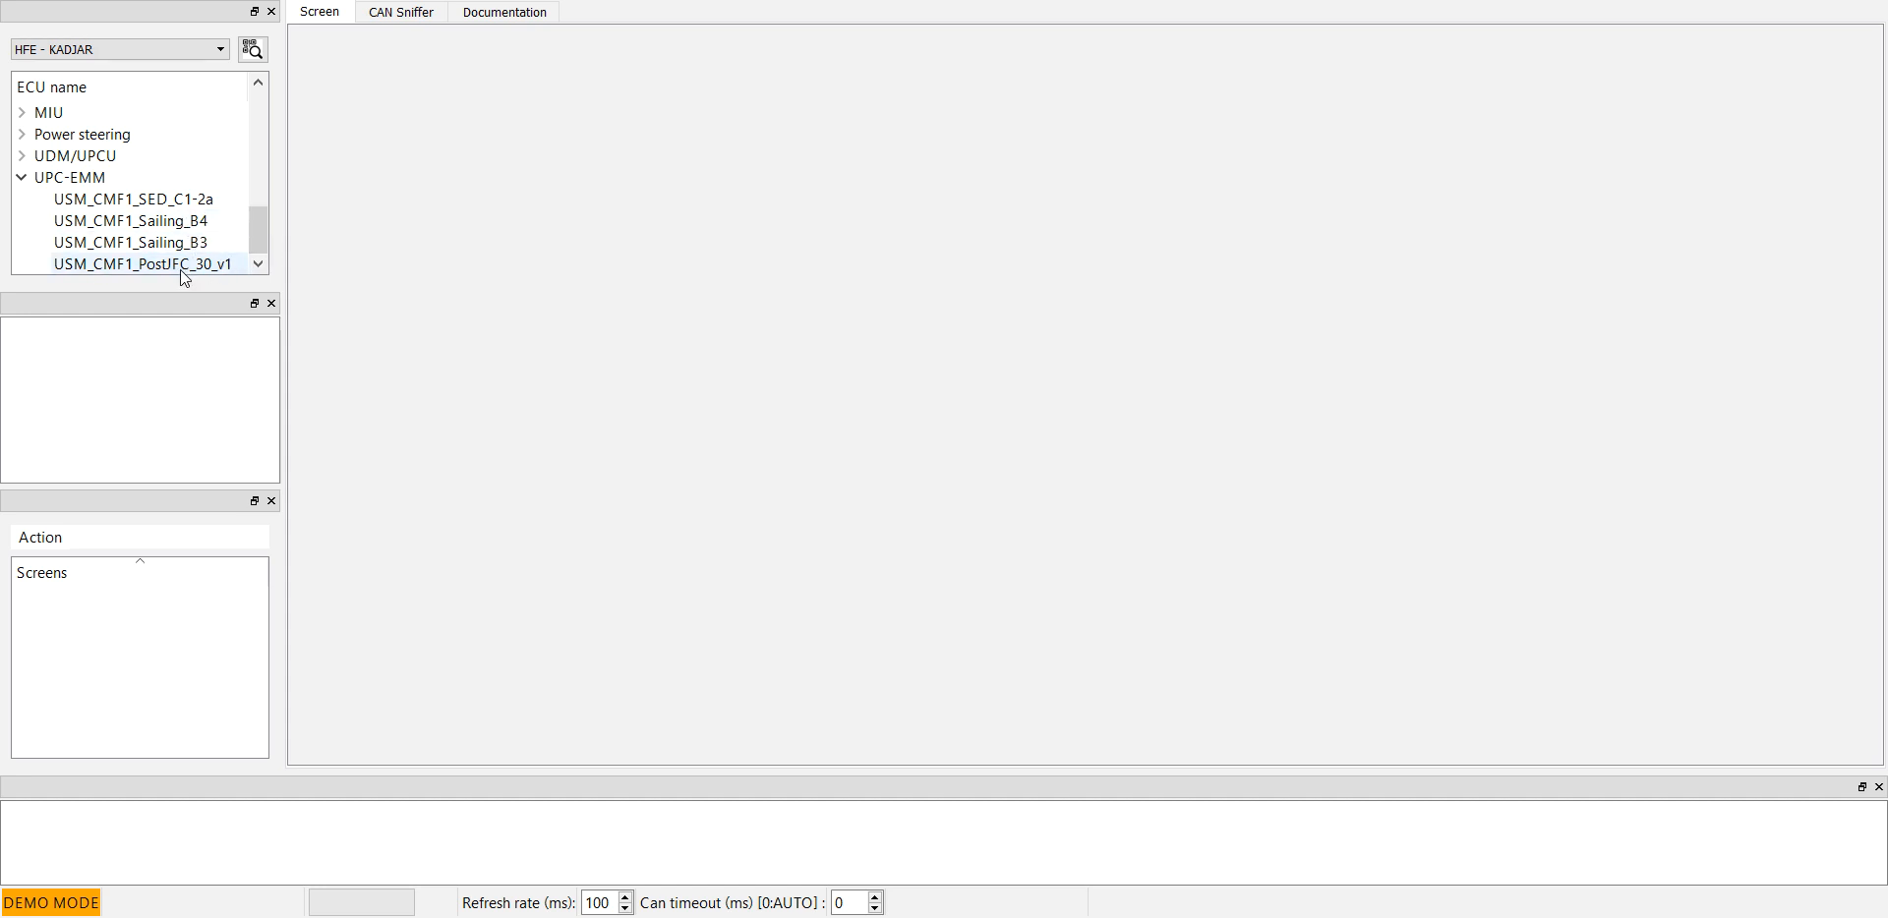
{"action": "left_click", "coordinate": [141, 264]}
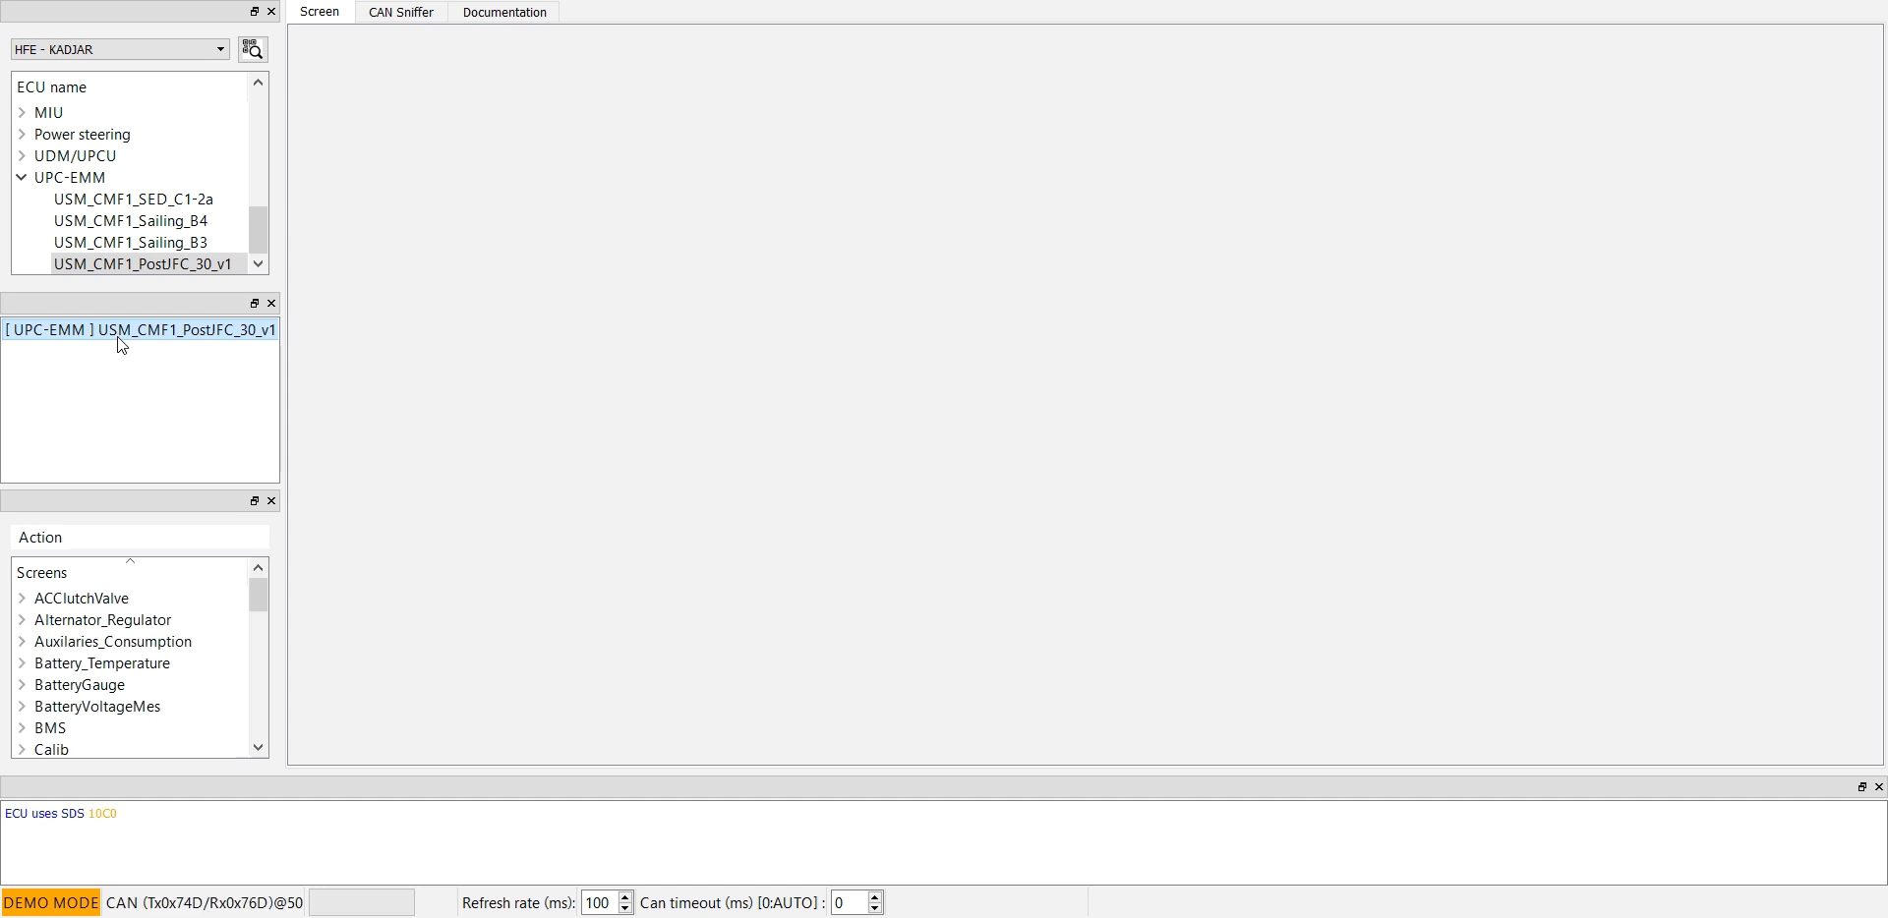
{"action": "mouse_move", "coordinate": [141, 536]}
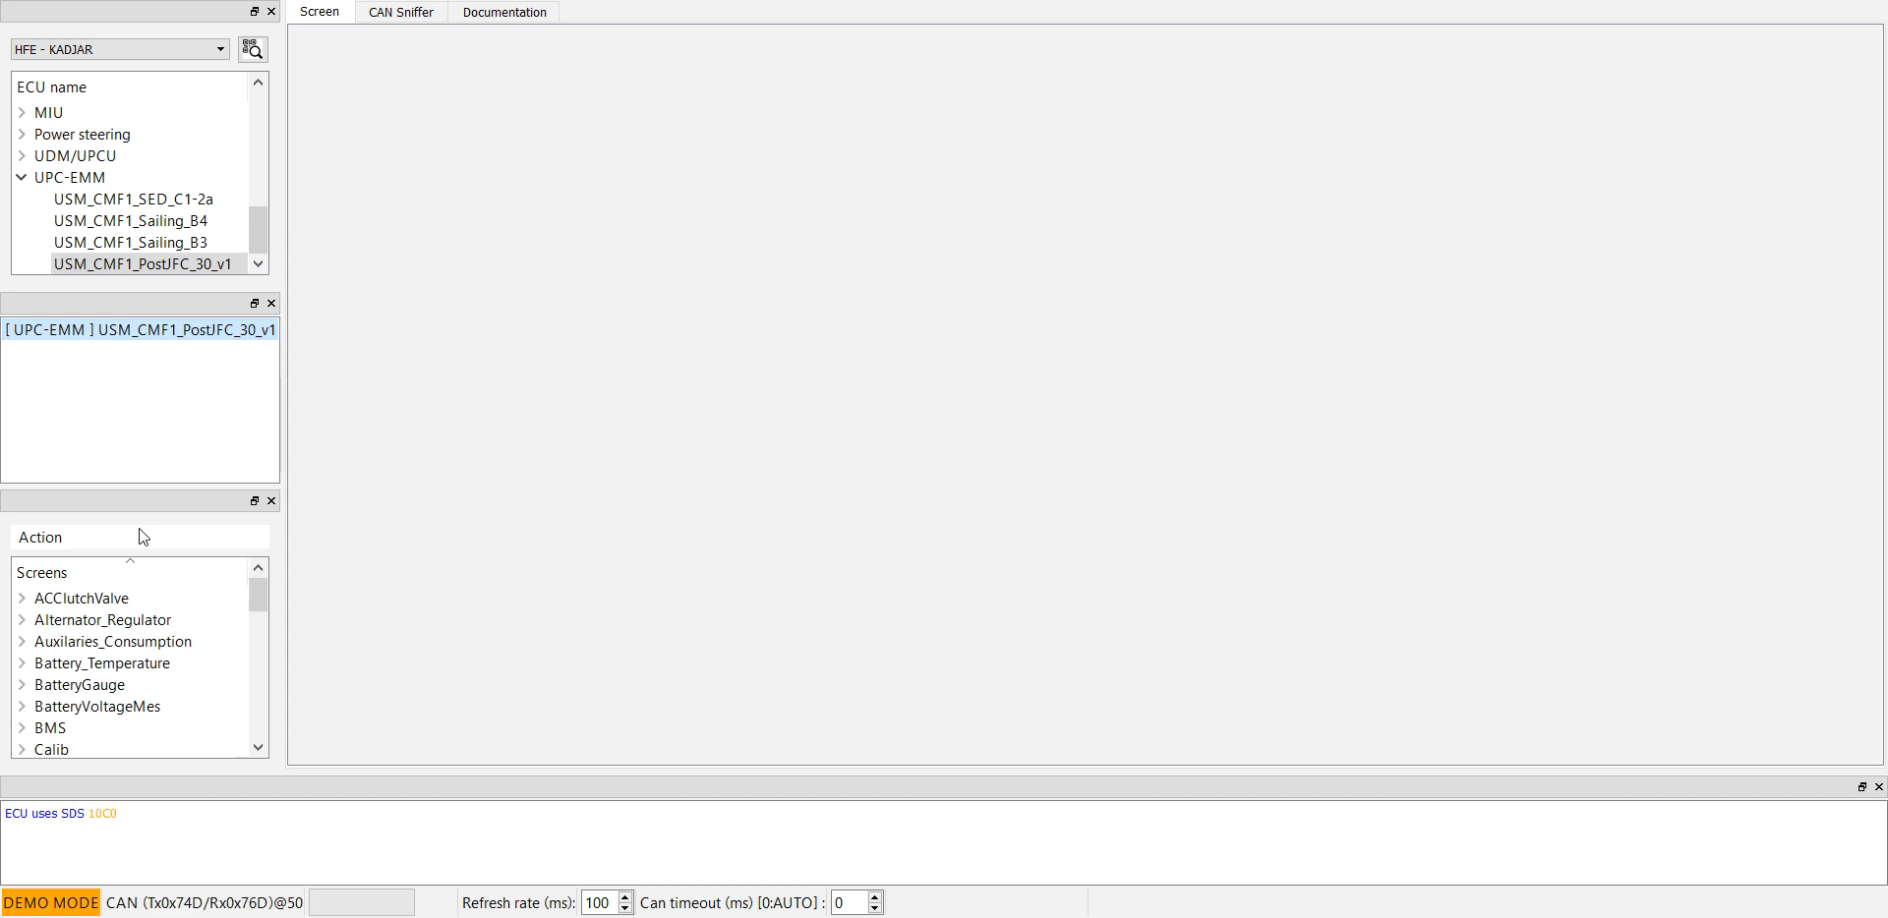
{"action": "scroll", "scroll_direction": "down", "scroll_amount": 3}
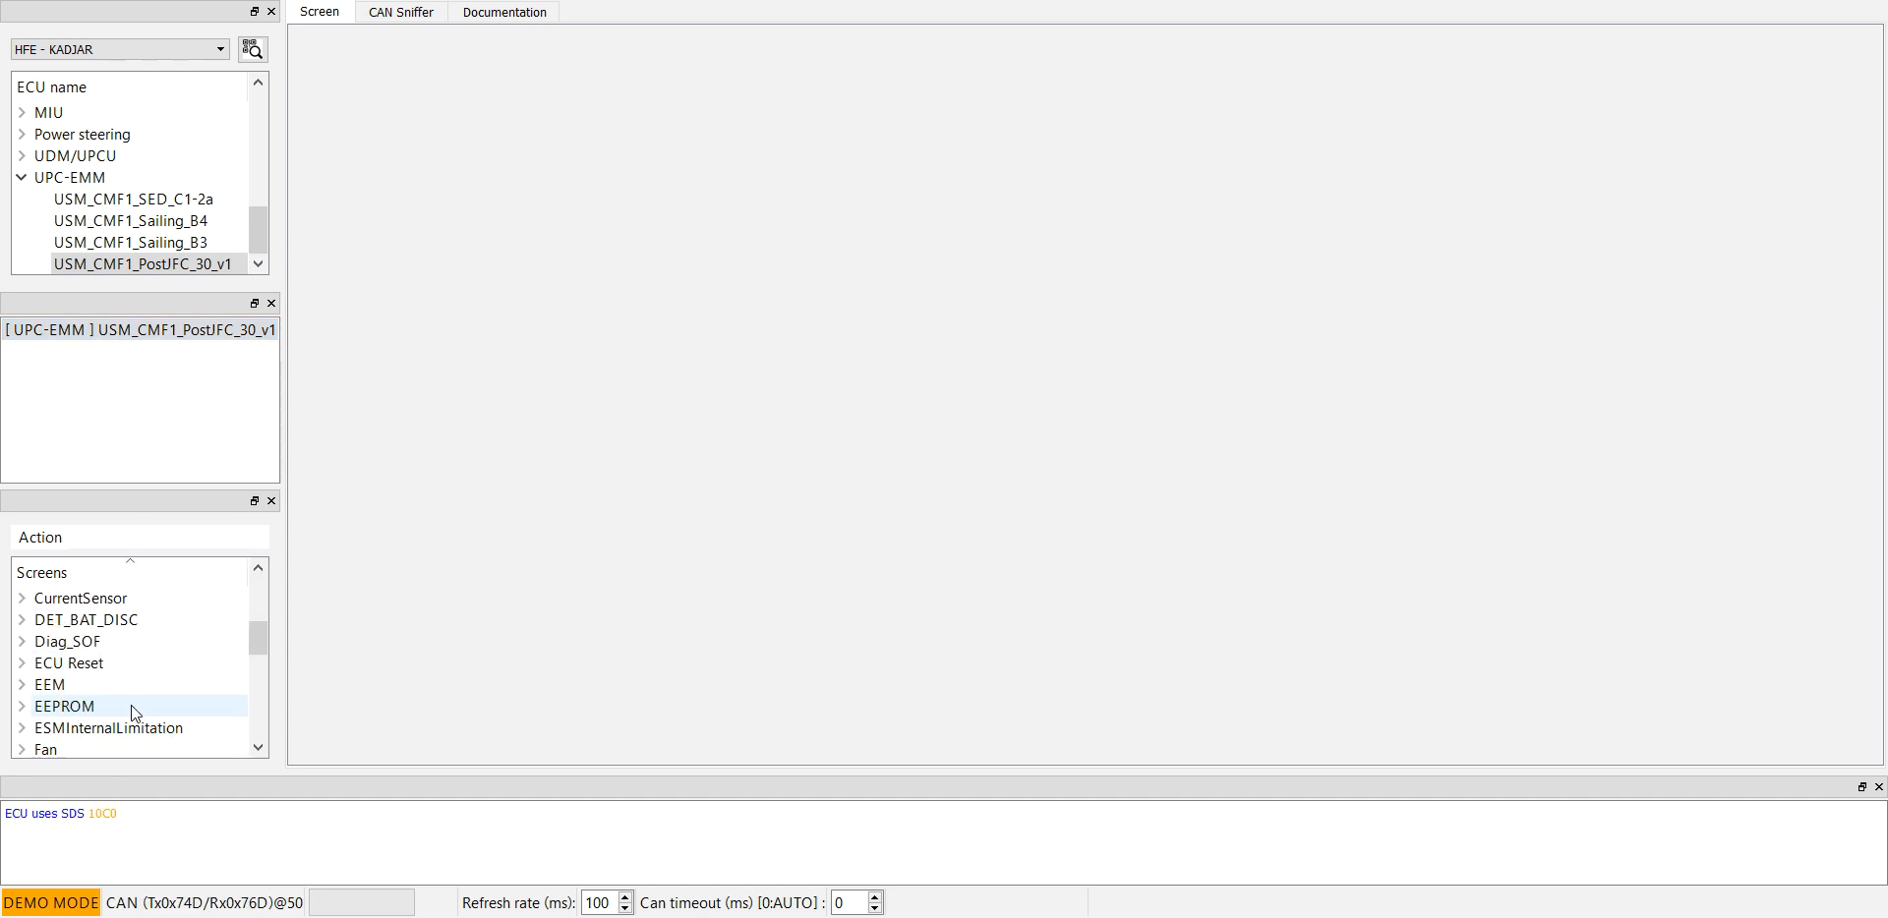
{"action": "scroll", "scroll_direction": "down", "scroll_amount": 3}
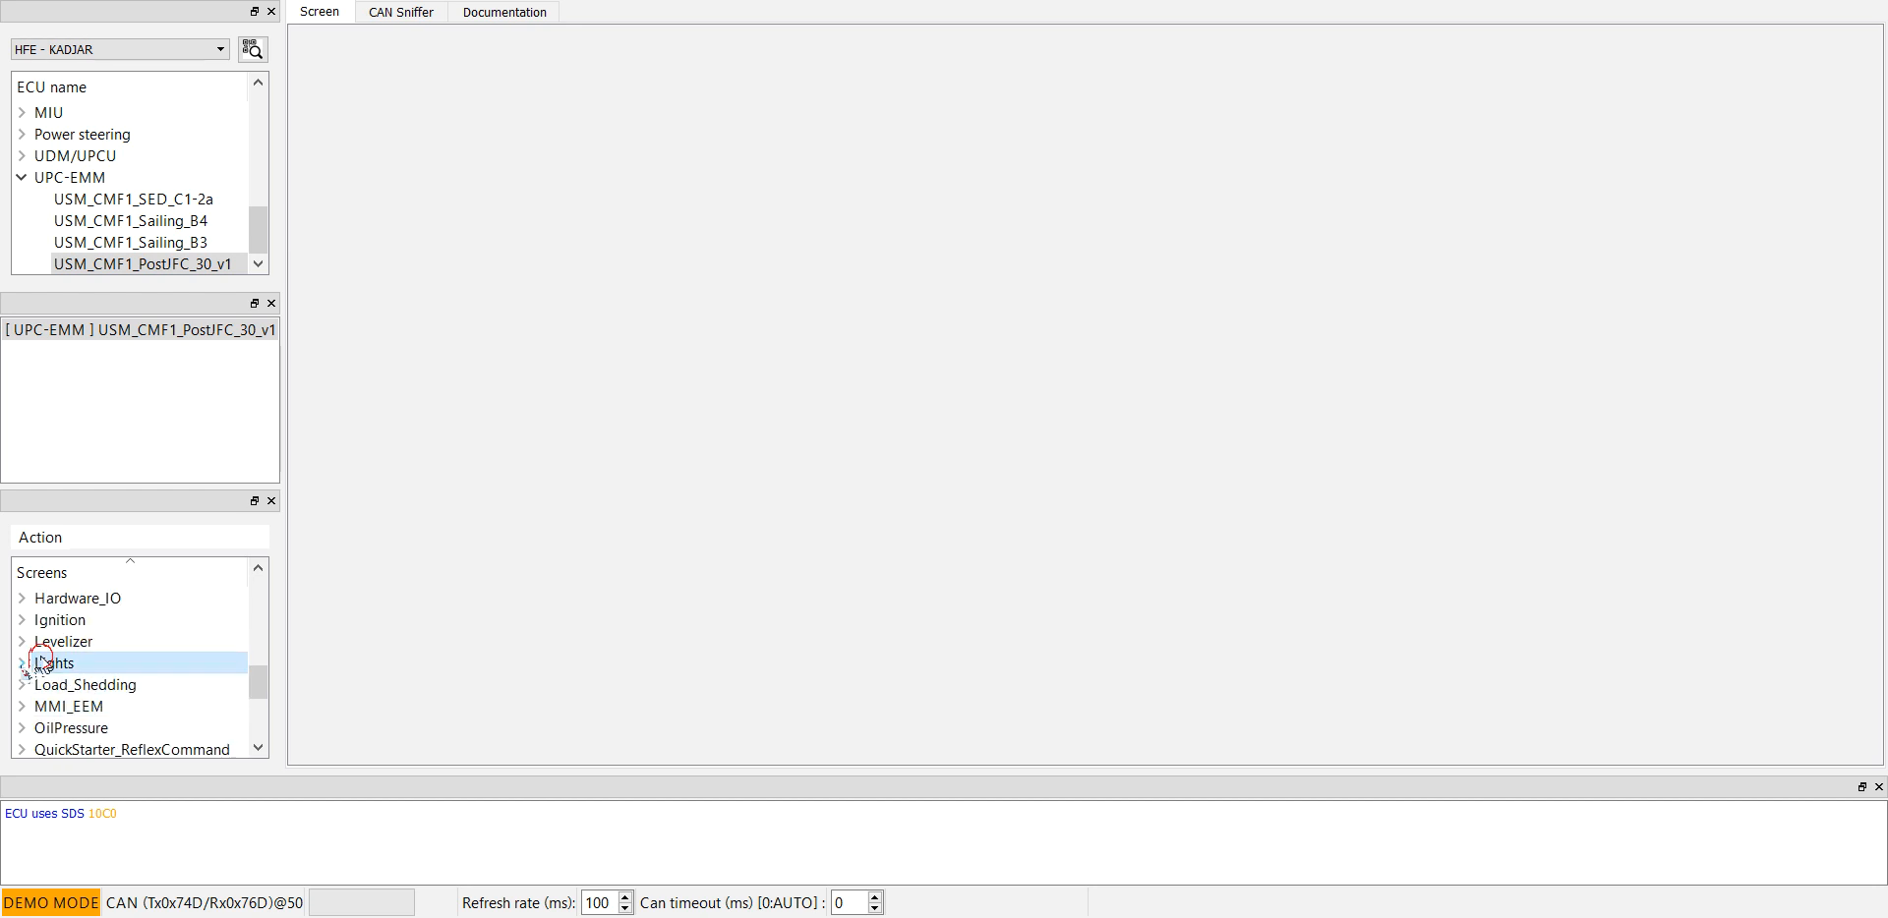
{"action": "left_click", "coordinate": [22, 662]}
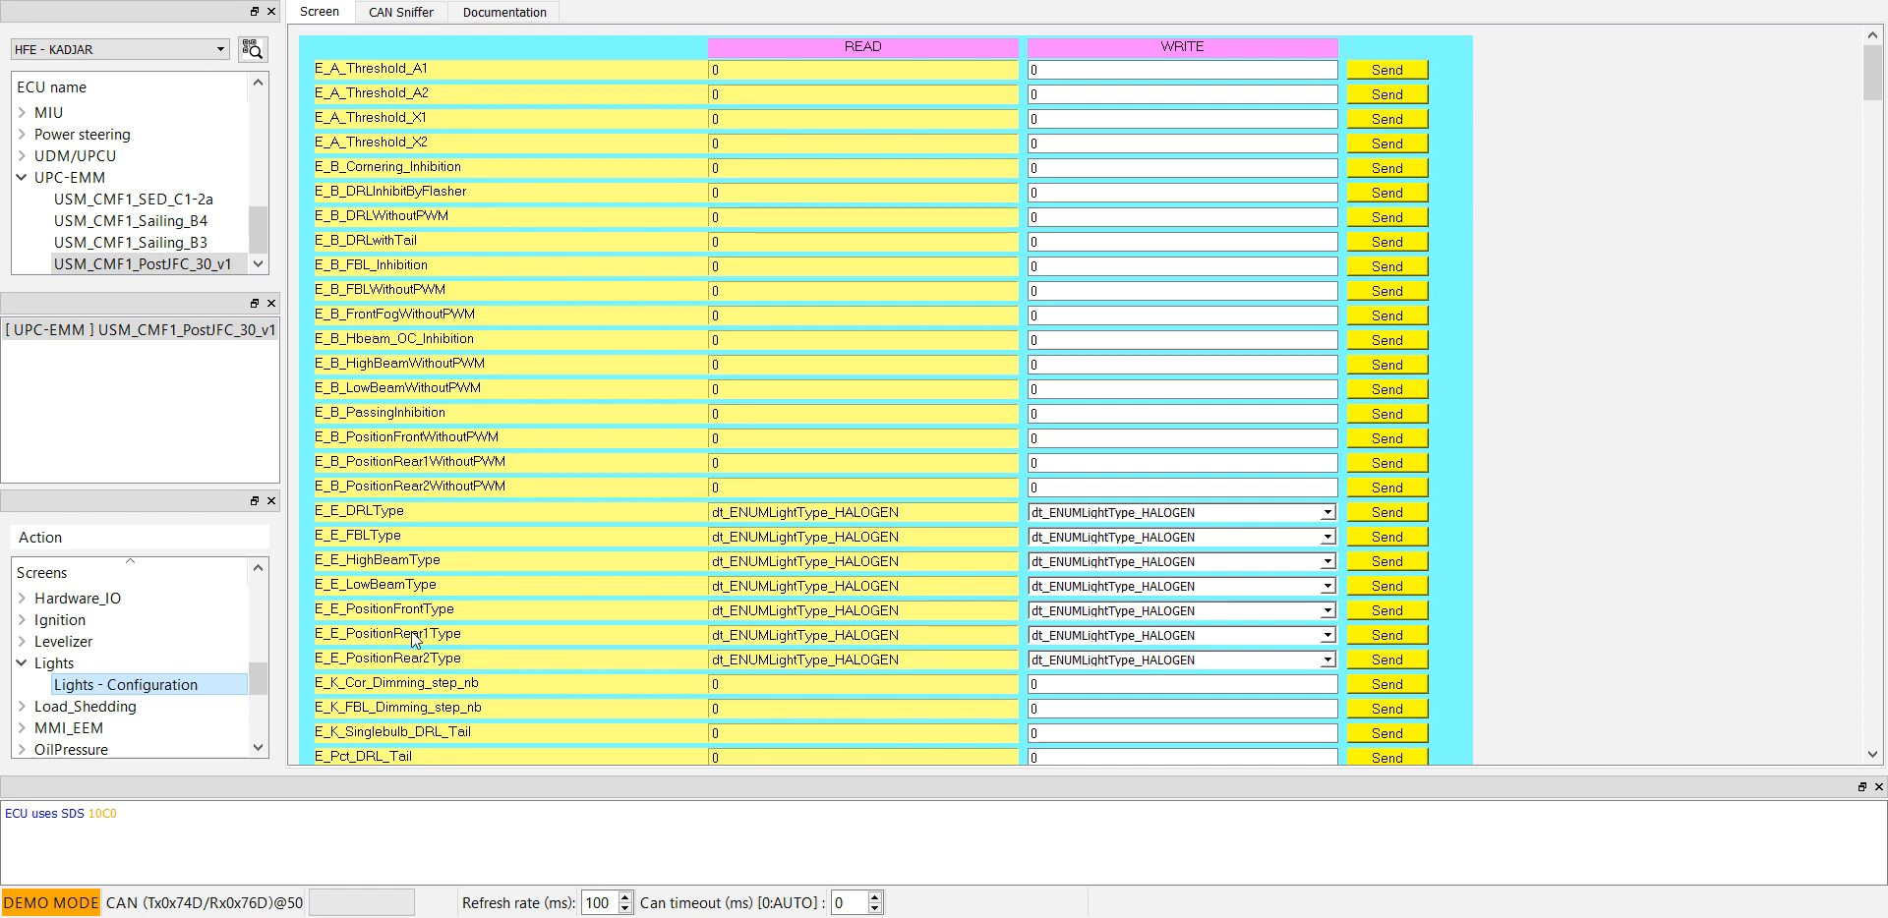
{"action": "mouse_move", "coordinate": [495, 385]}
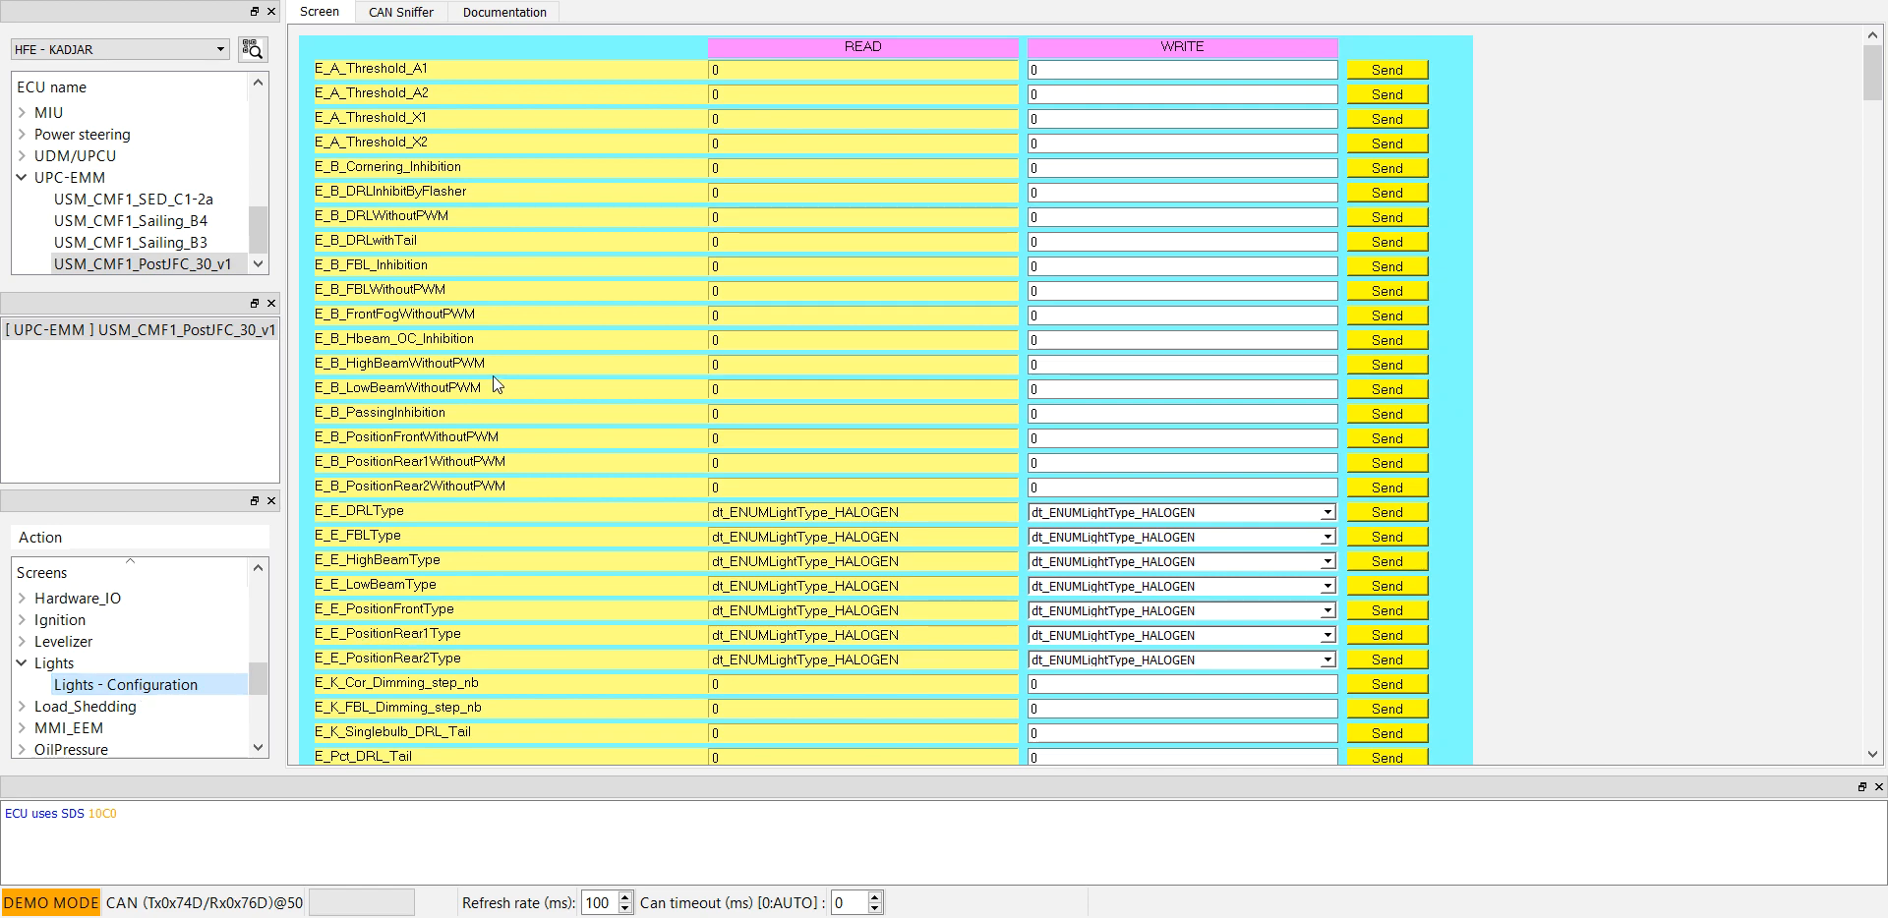
{"action": "mouse_move", "coordinate": [353, 196]}
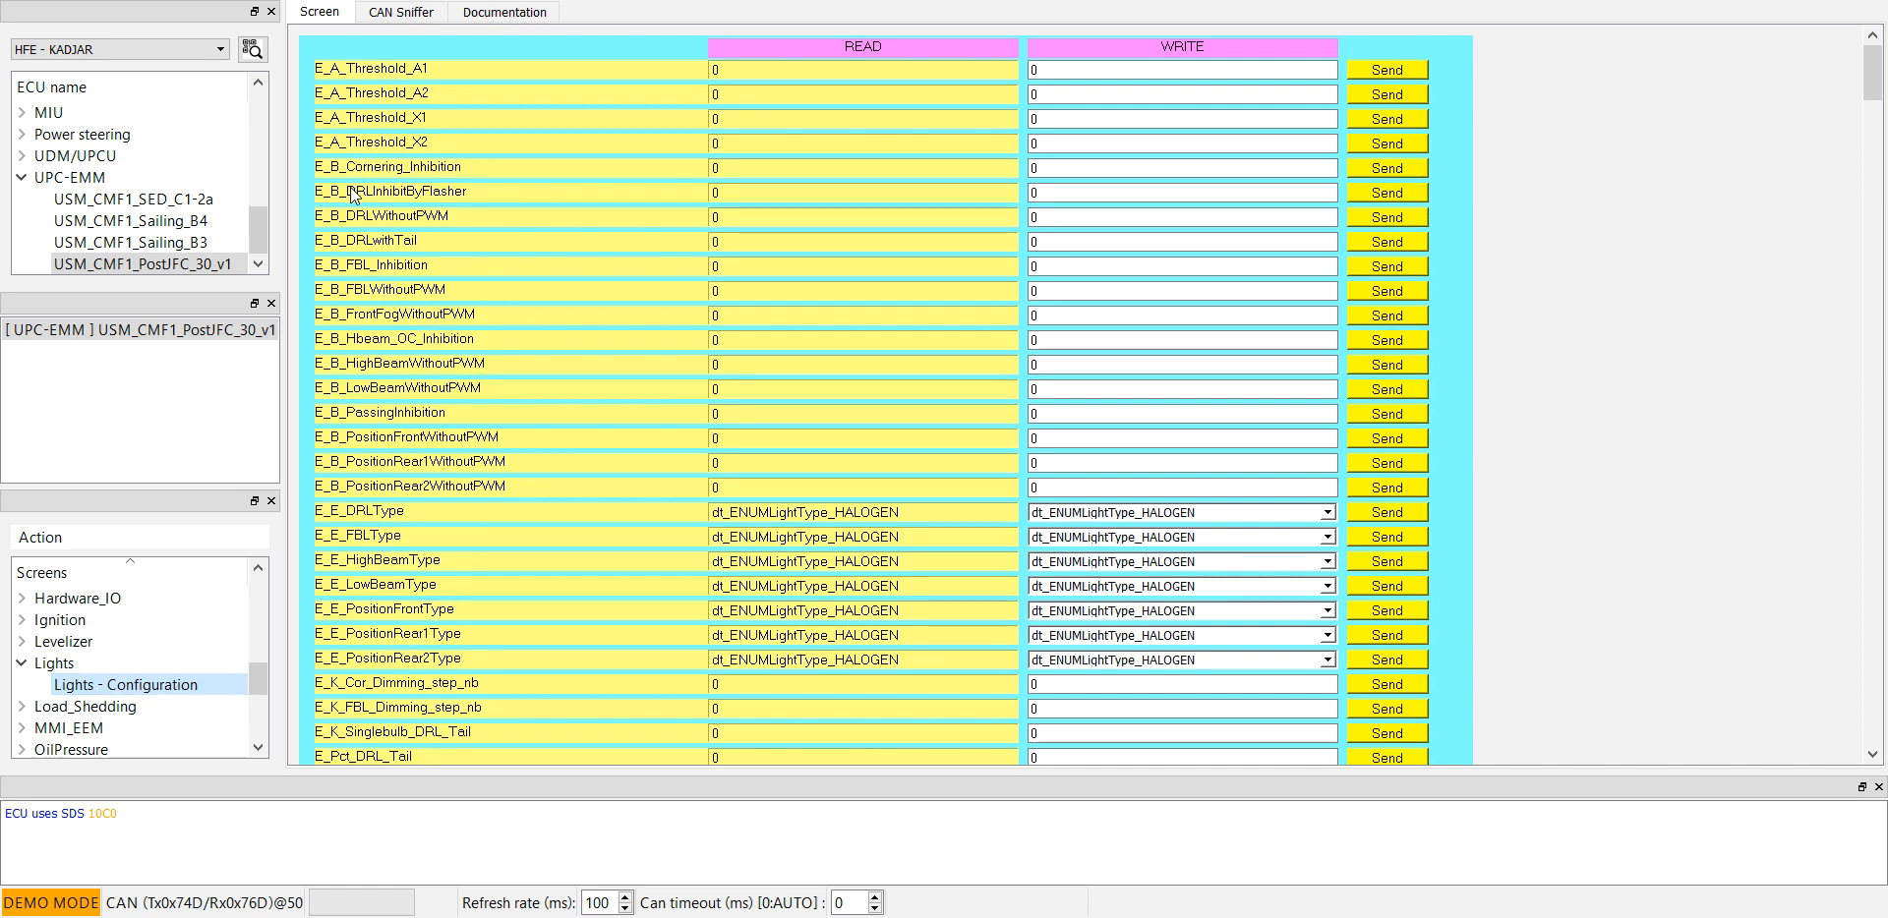
{"action": "mouse_move", "coordinate": [334, 177]}
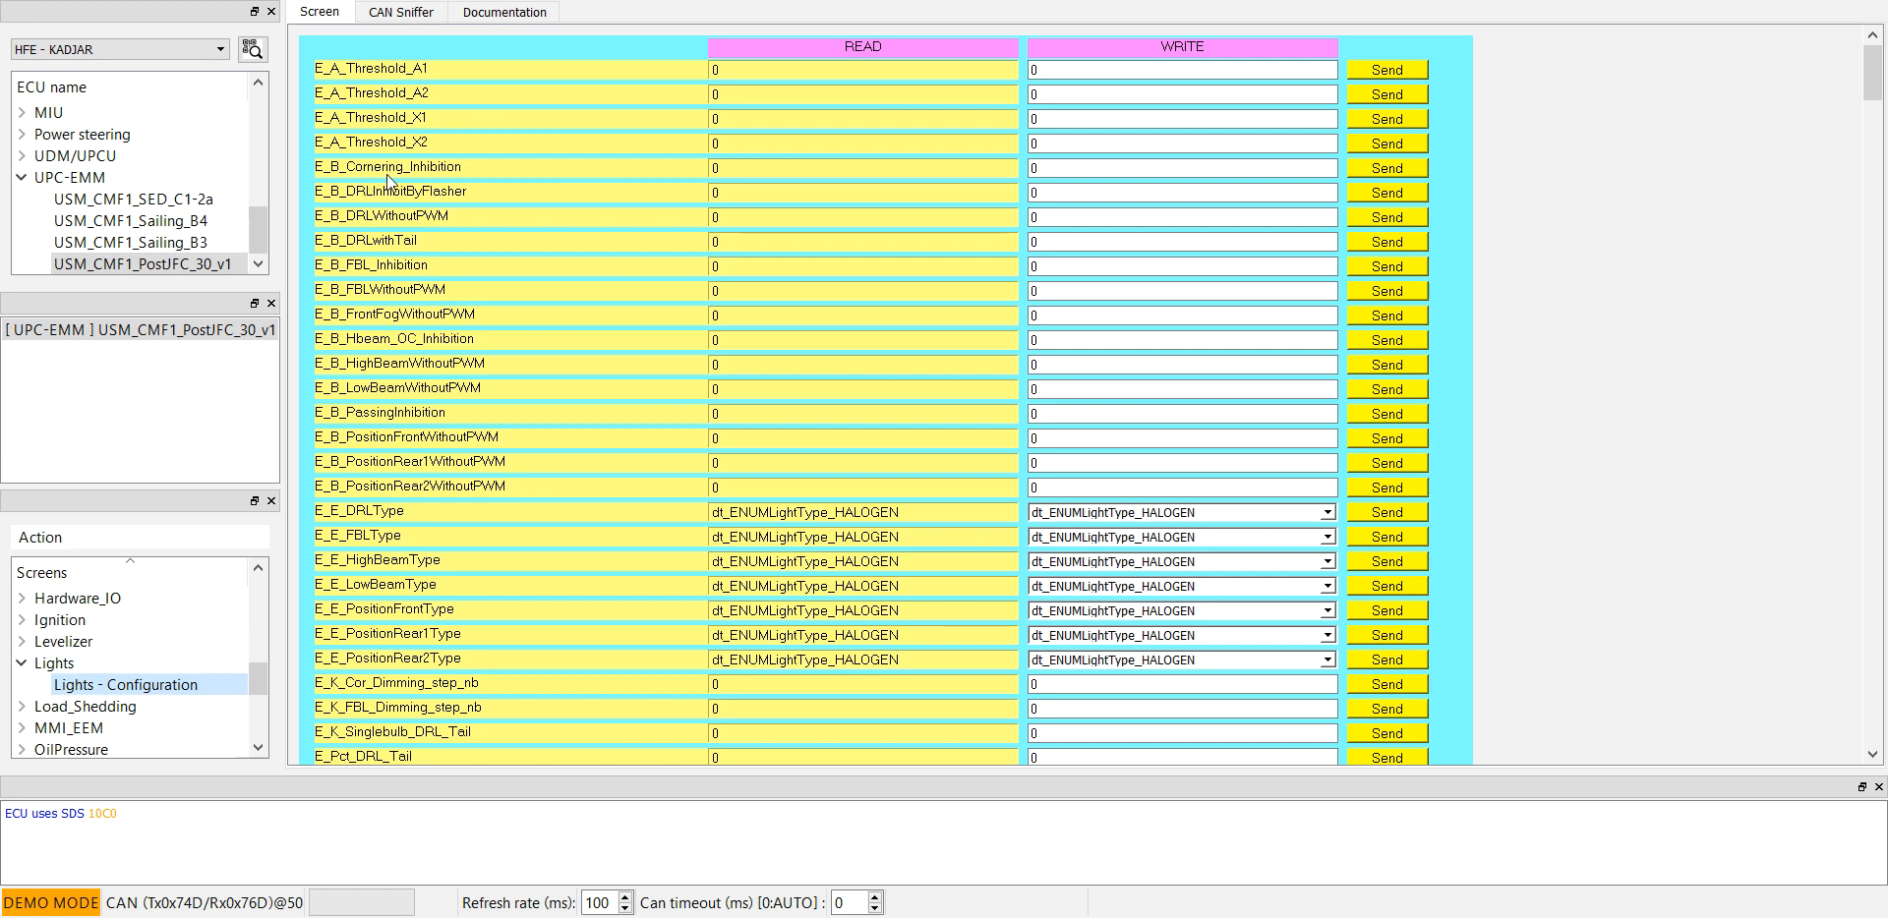
{"action": "mouse_move", "coordinate": [797, 189]}
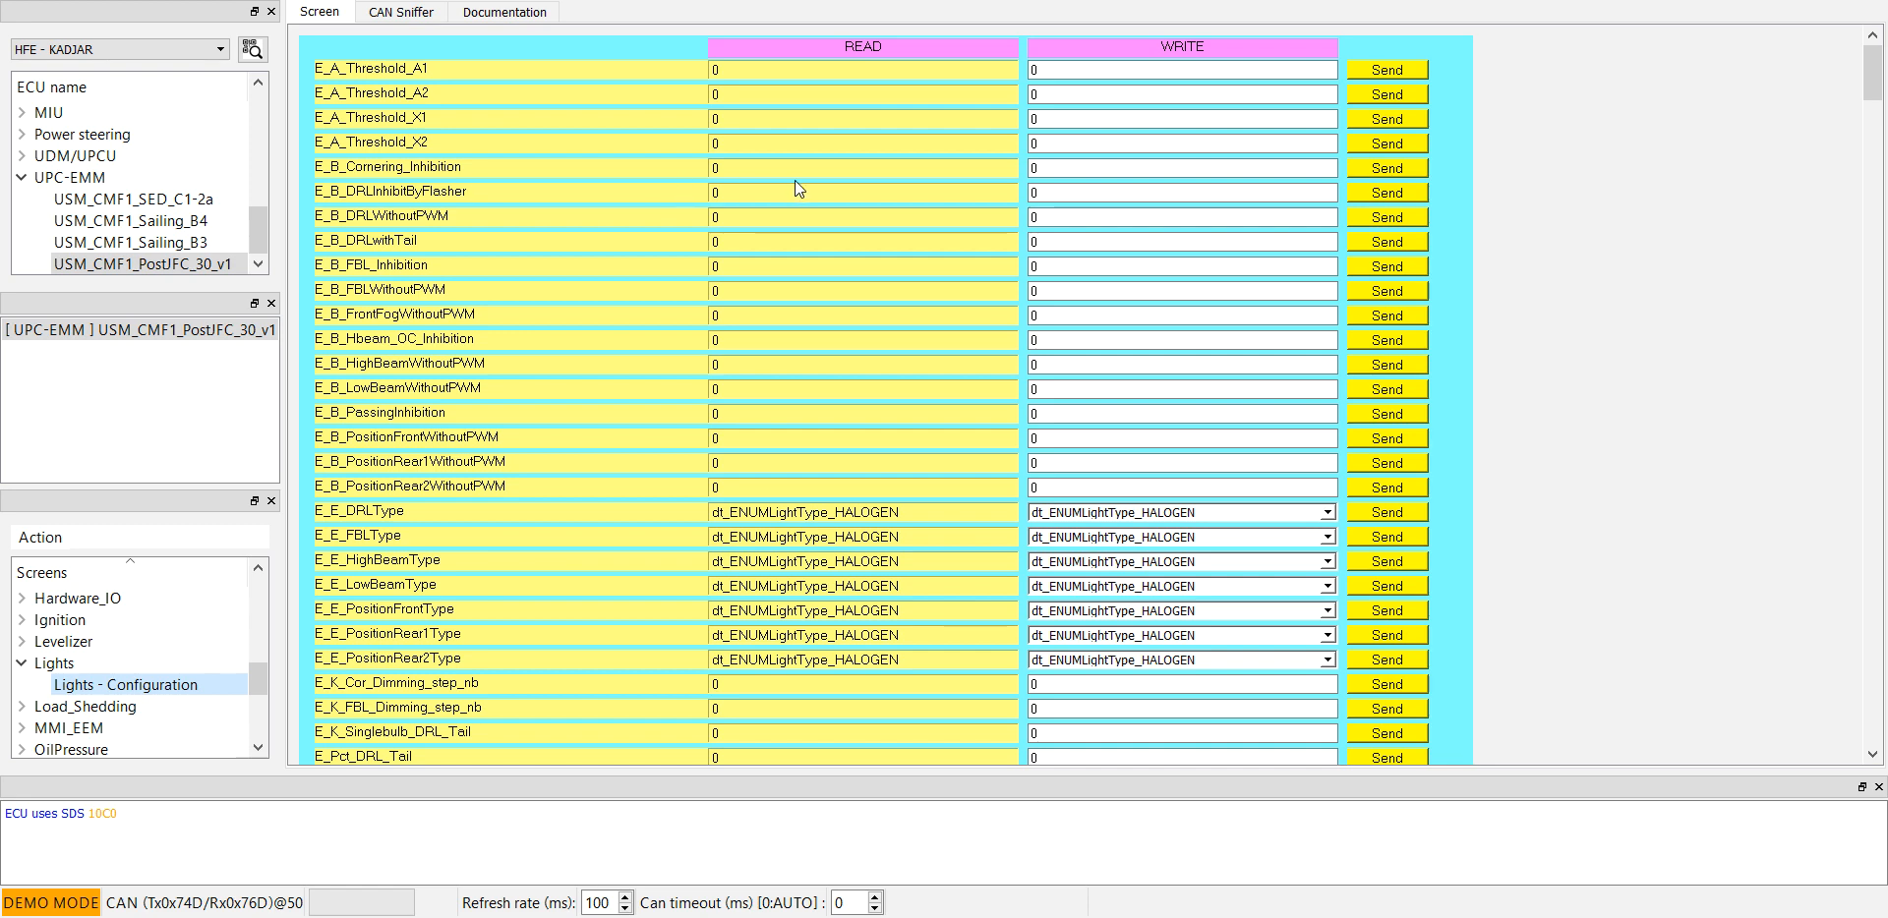
Step: Replace E_B_Cornering_Inhibition's write value with 1 and send it
{"action": "left_click", "coordinate": [1180, 167]}
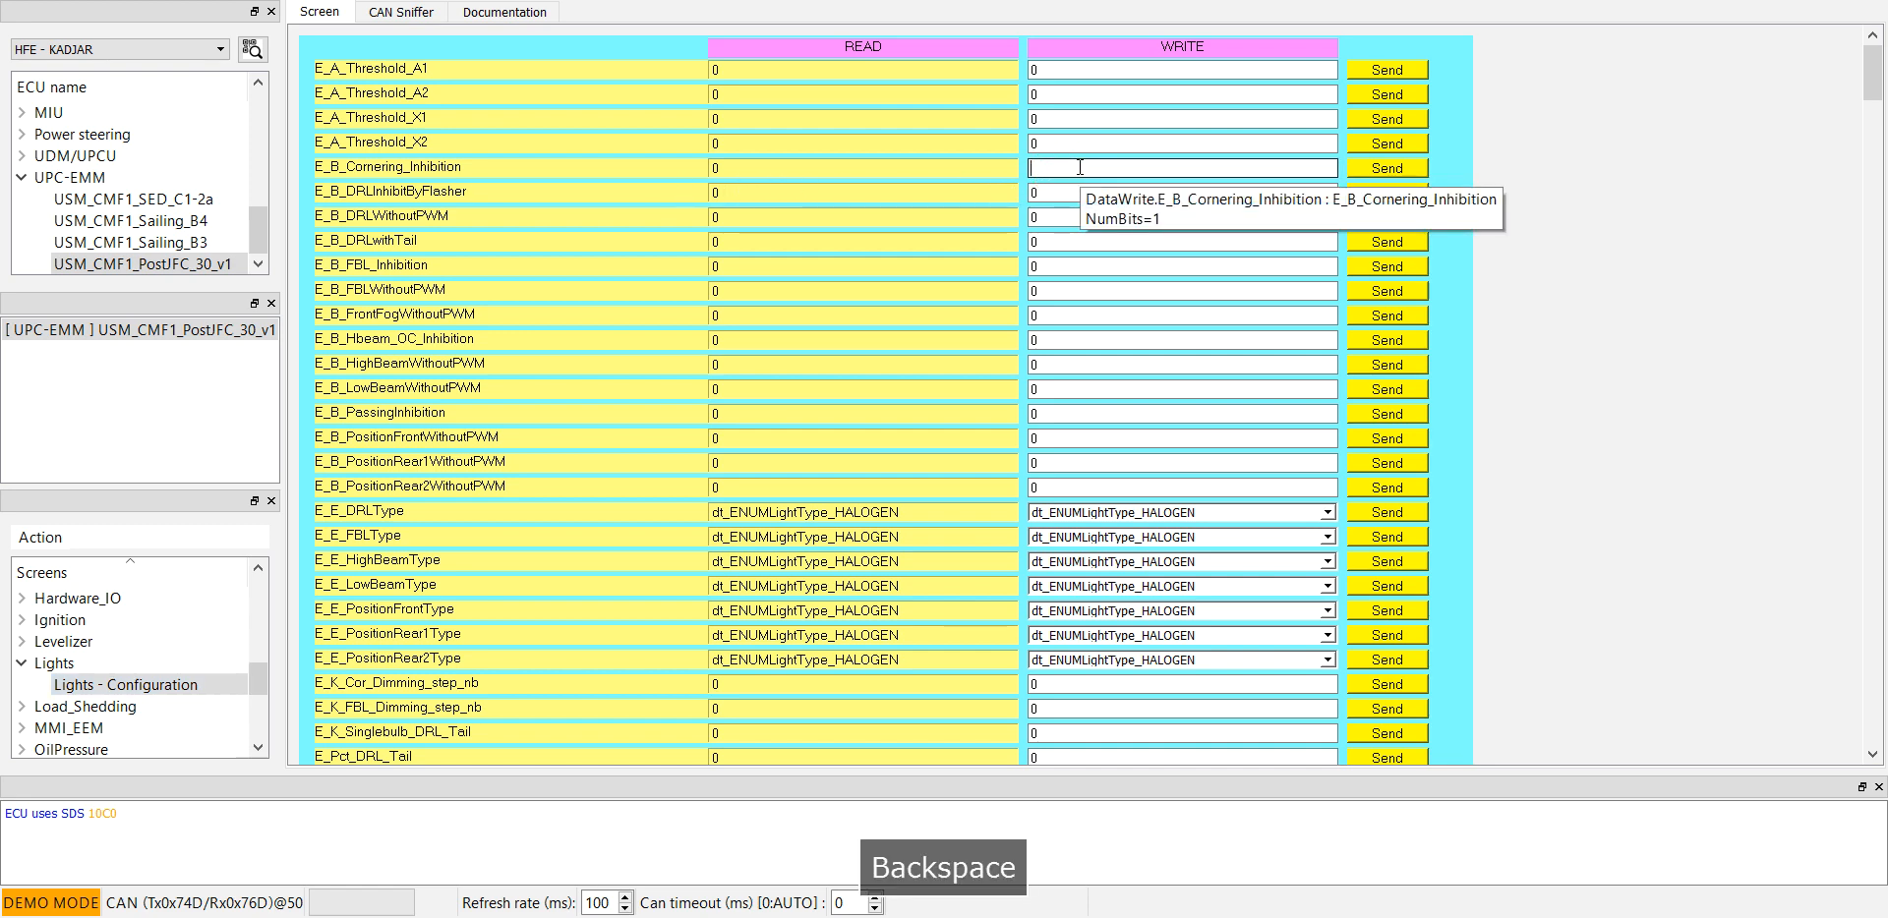
{"action": "type", "text": "1"}
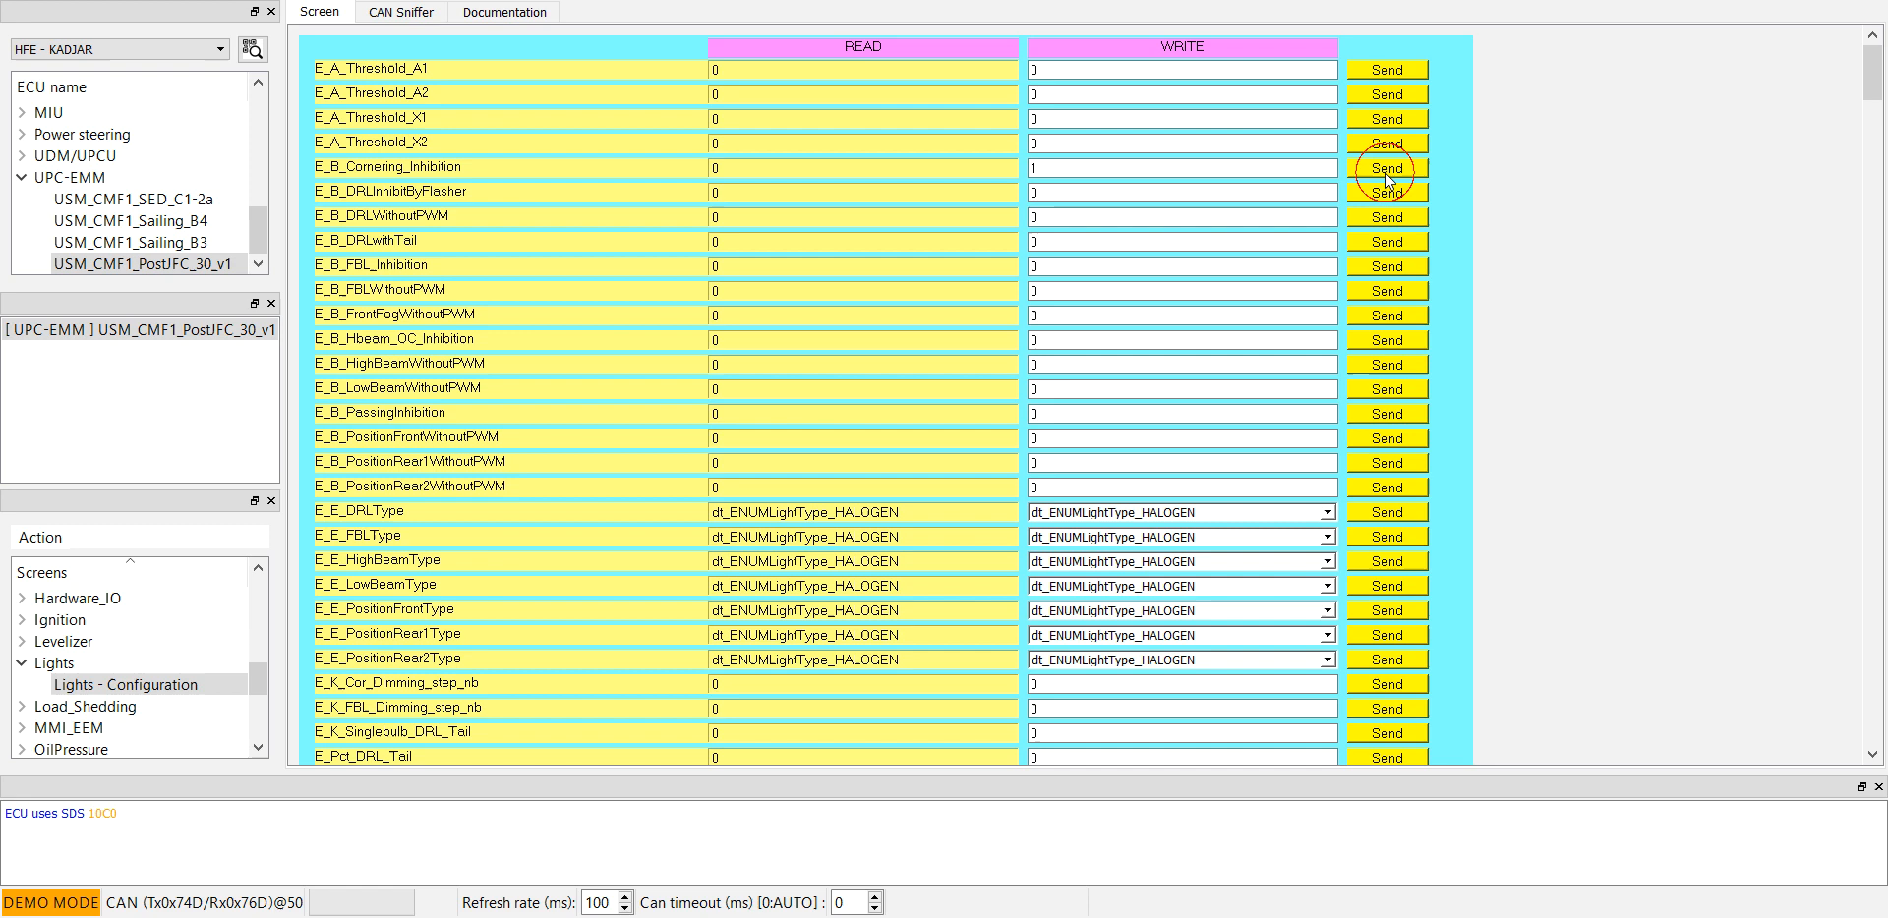
{"action": "left_click", "coordinate": [1385, 167]}
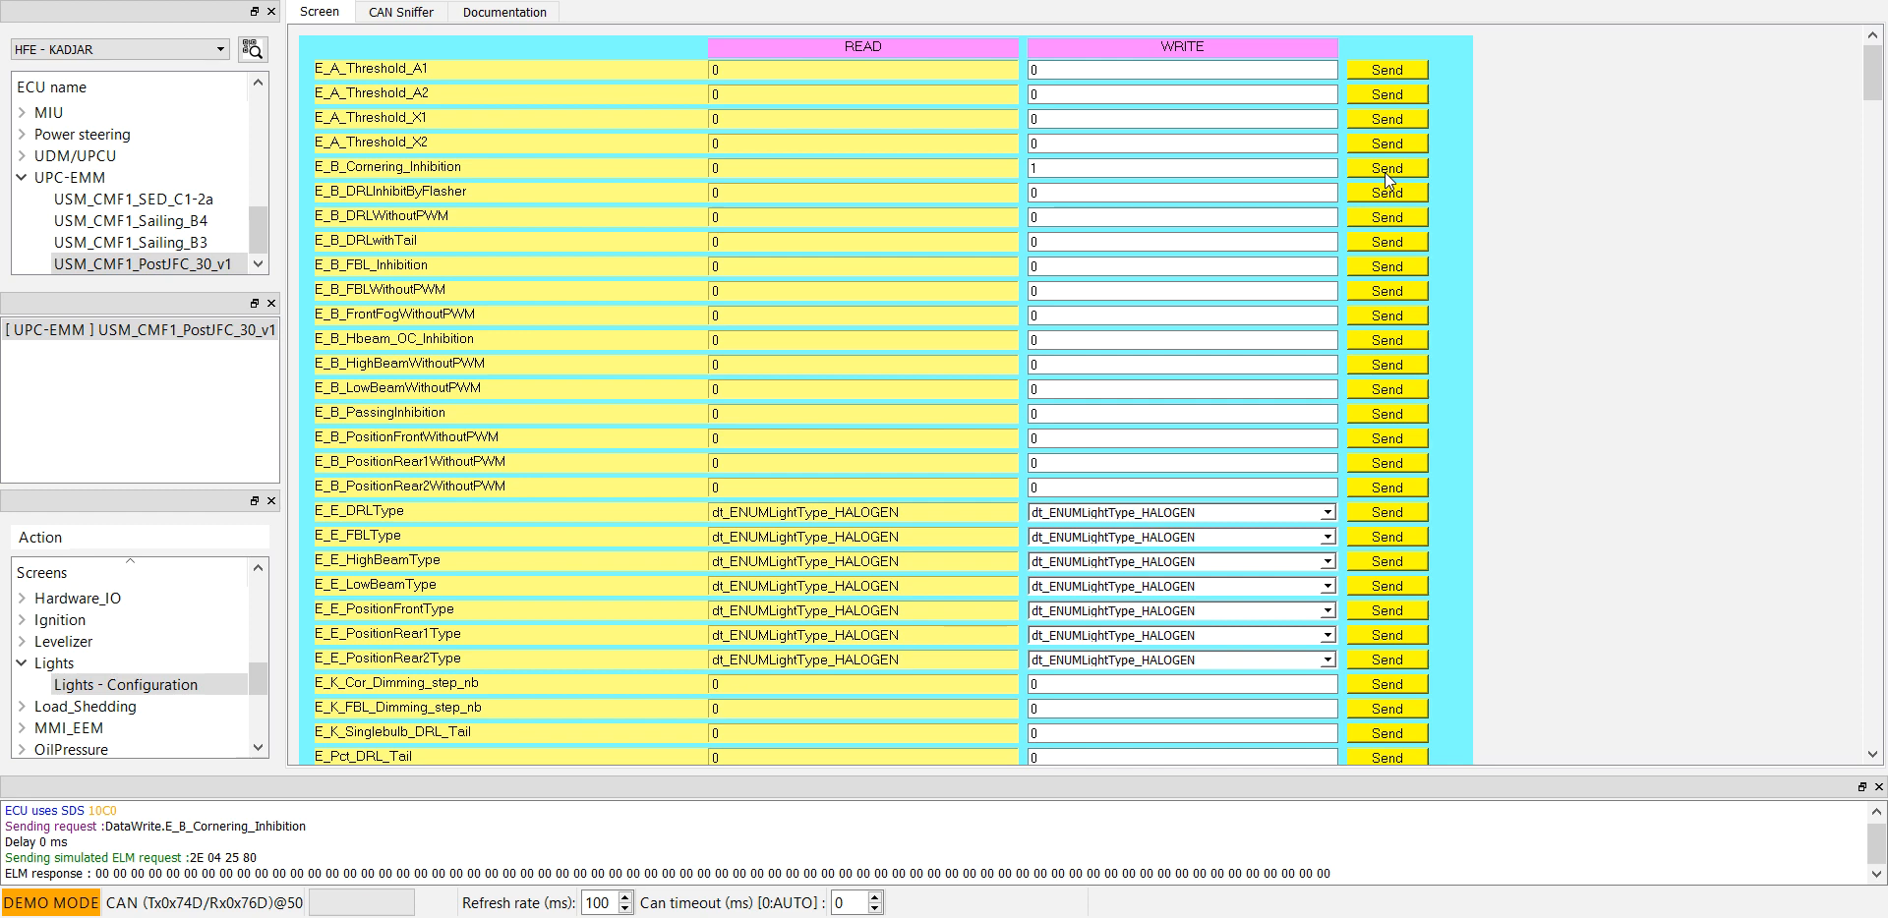
{"action": "mouse_move", "coordinate": [1421, 197]}
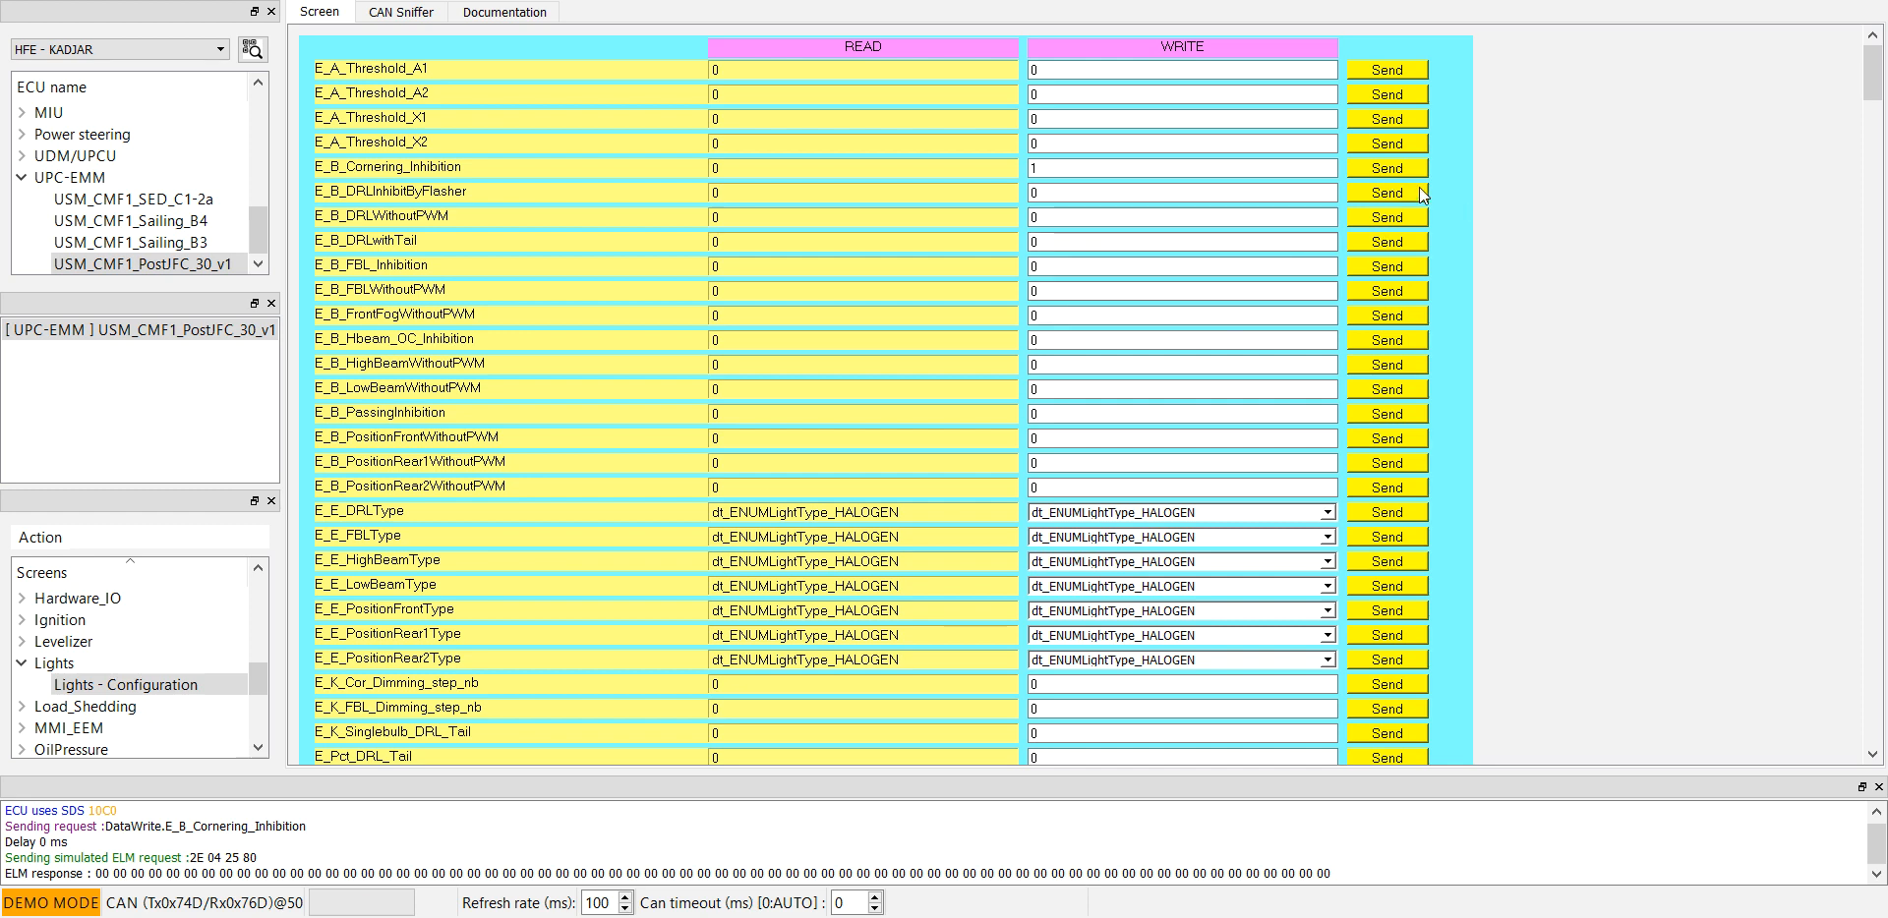
{"action": "mouse_move", "coordinate": [1844, 369]}
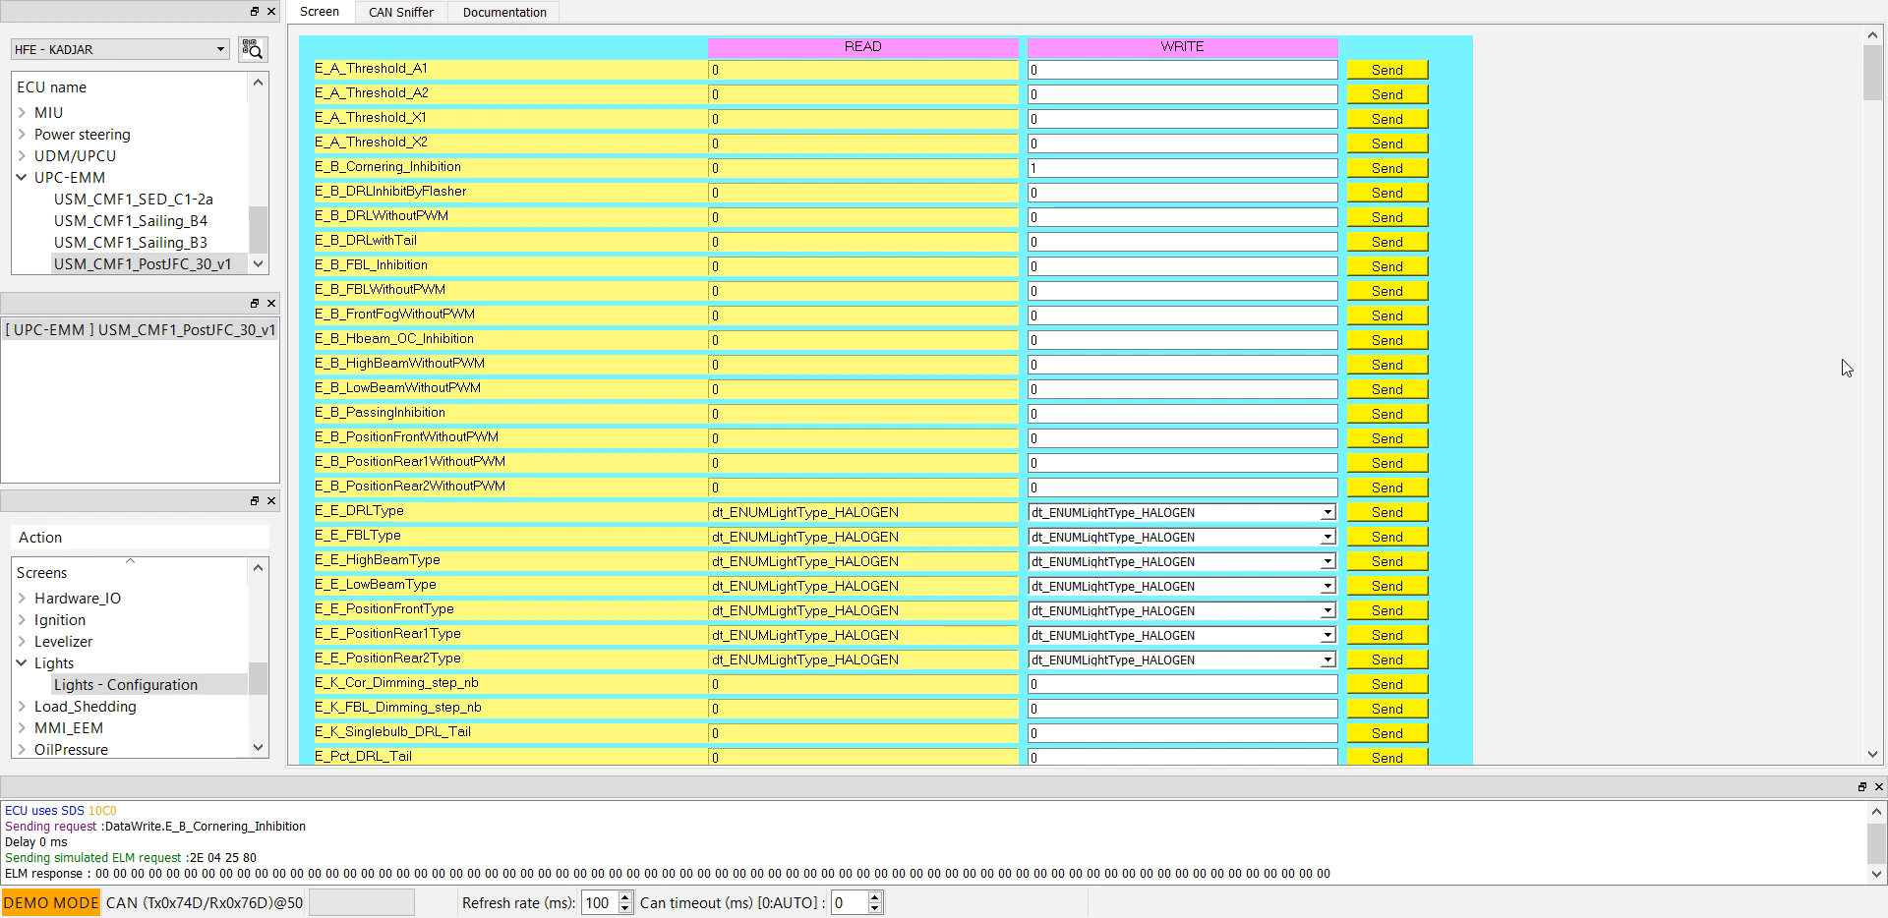
{"action": "mouse_move", "coordinate": [1787, 398]}
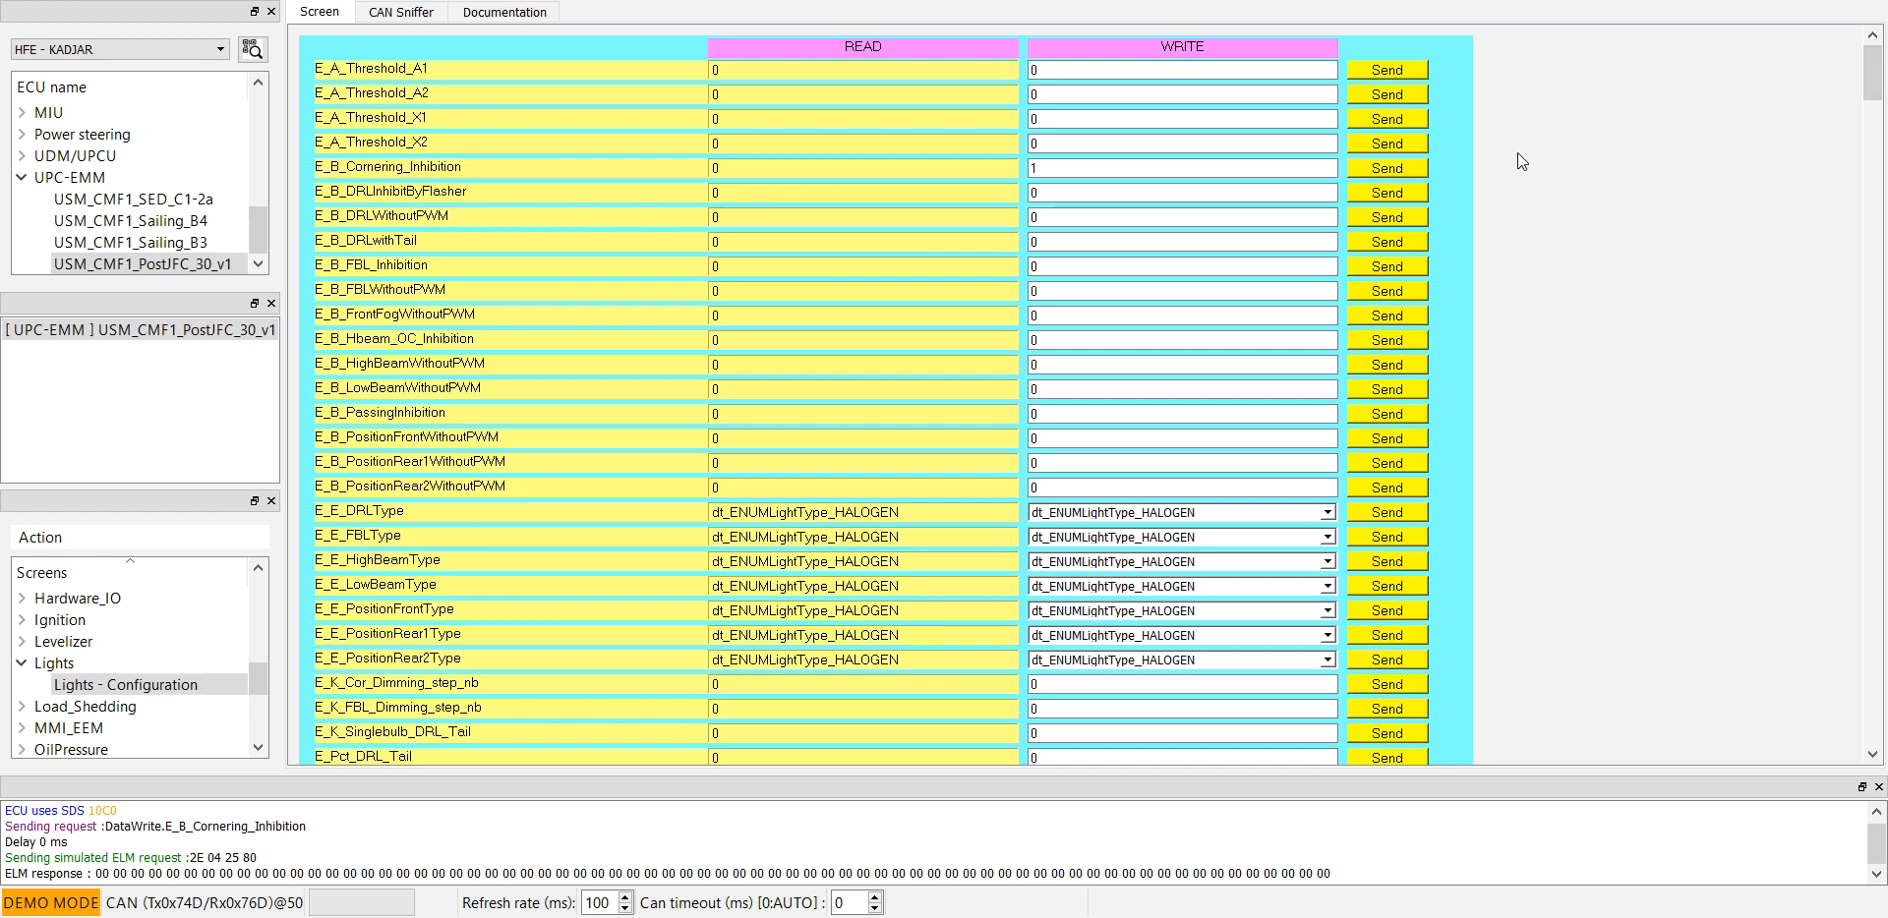
{"action": "mouse_move", "coordinate": [441, 203]}
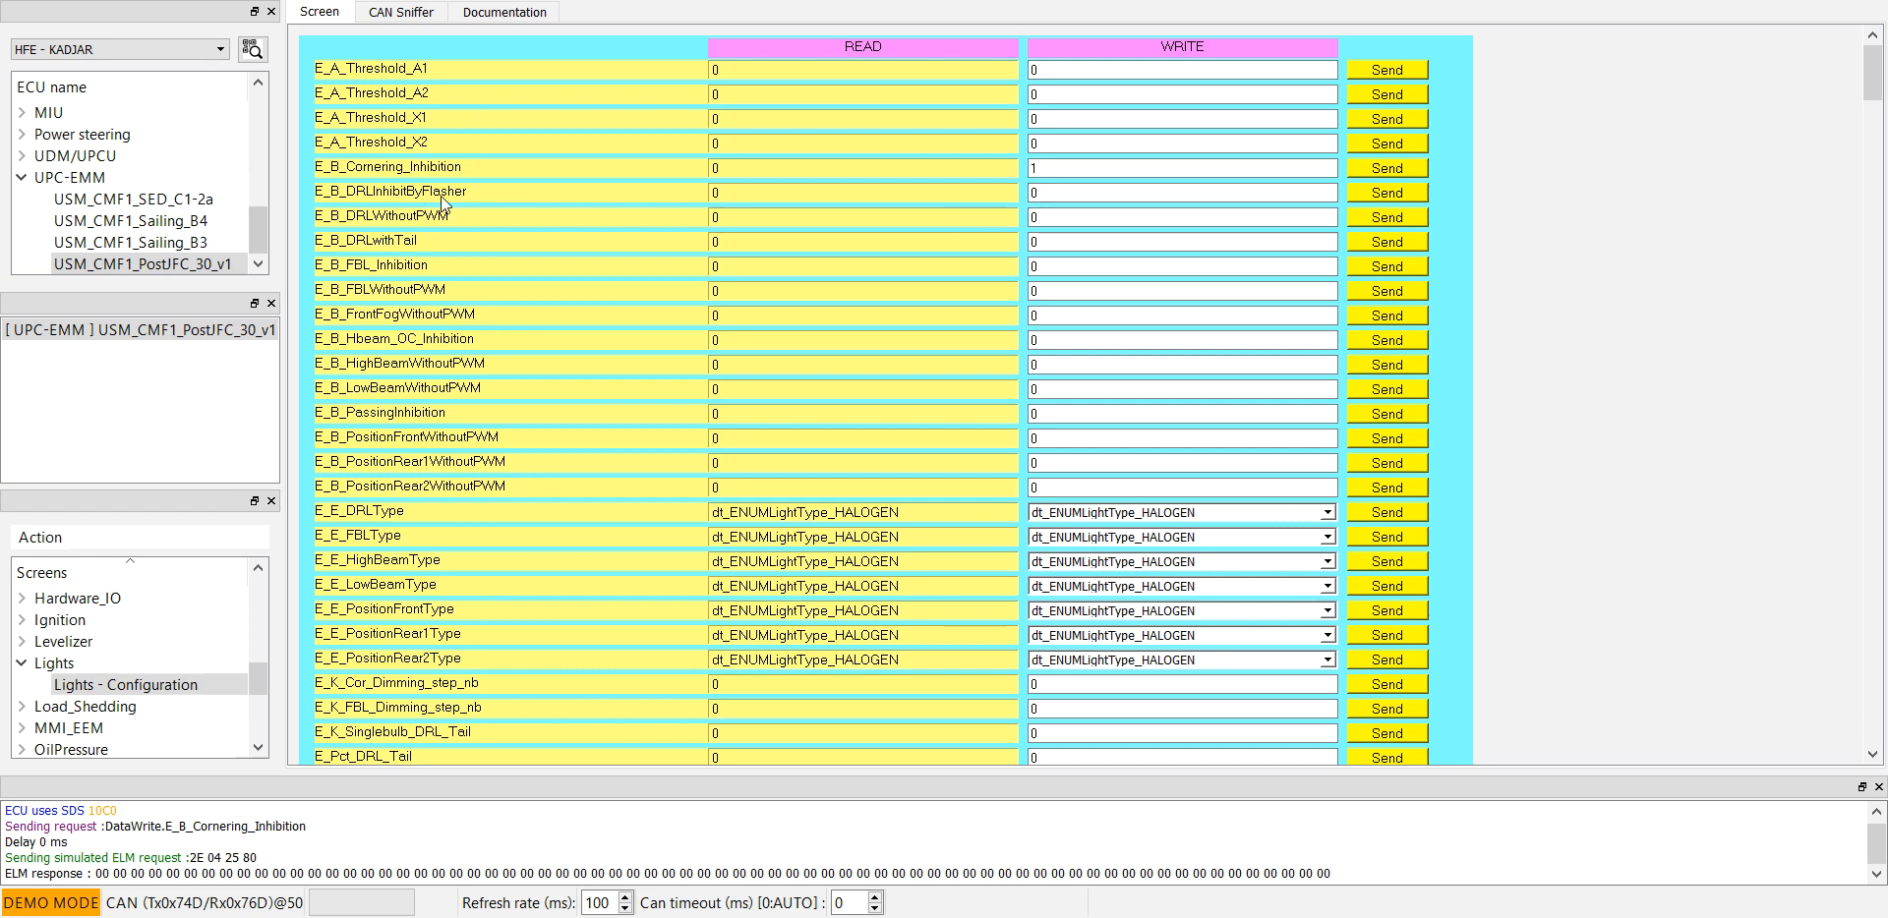
{"action": "mouse_move", "coordinate": [400, 381]}
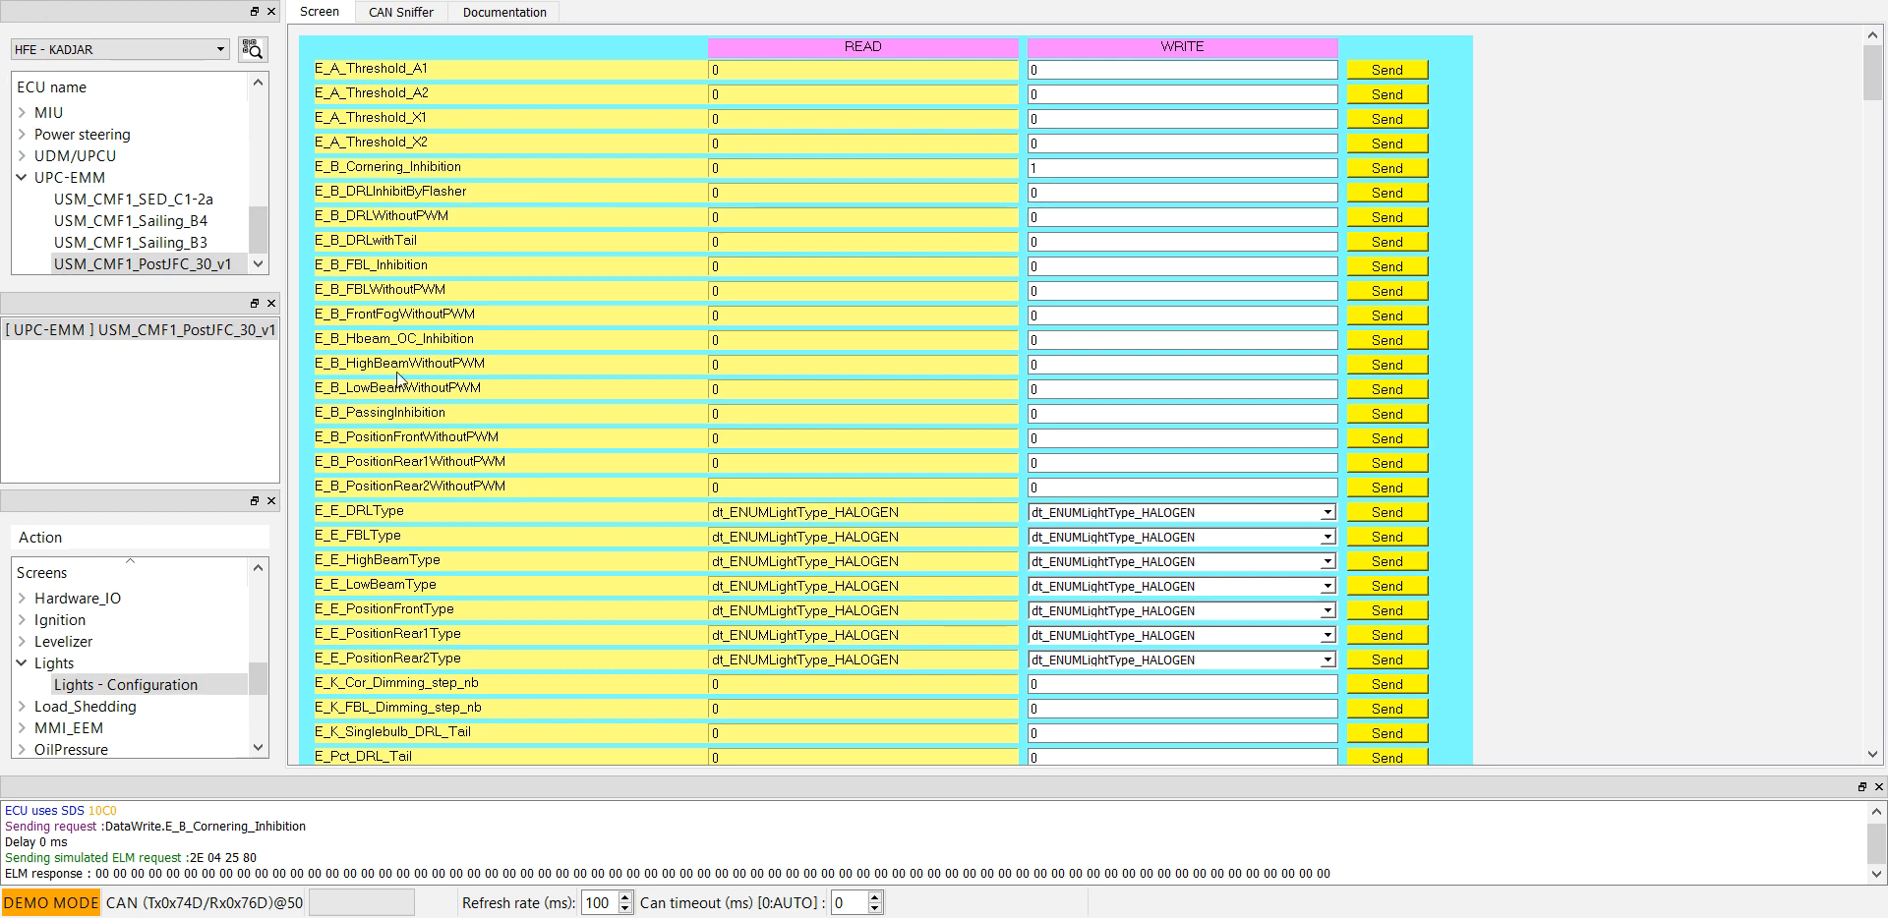
{"action": "mouse_move", "coordinate": [597, 221]}
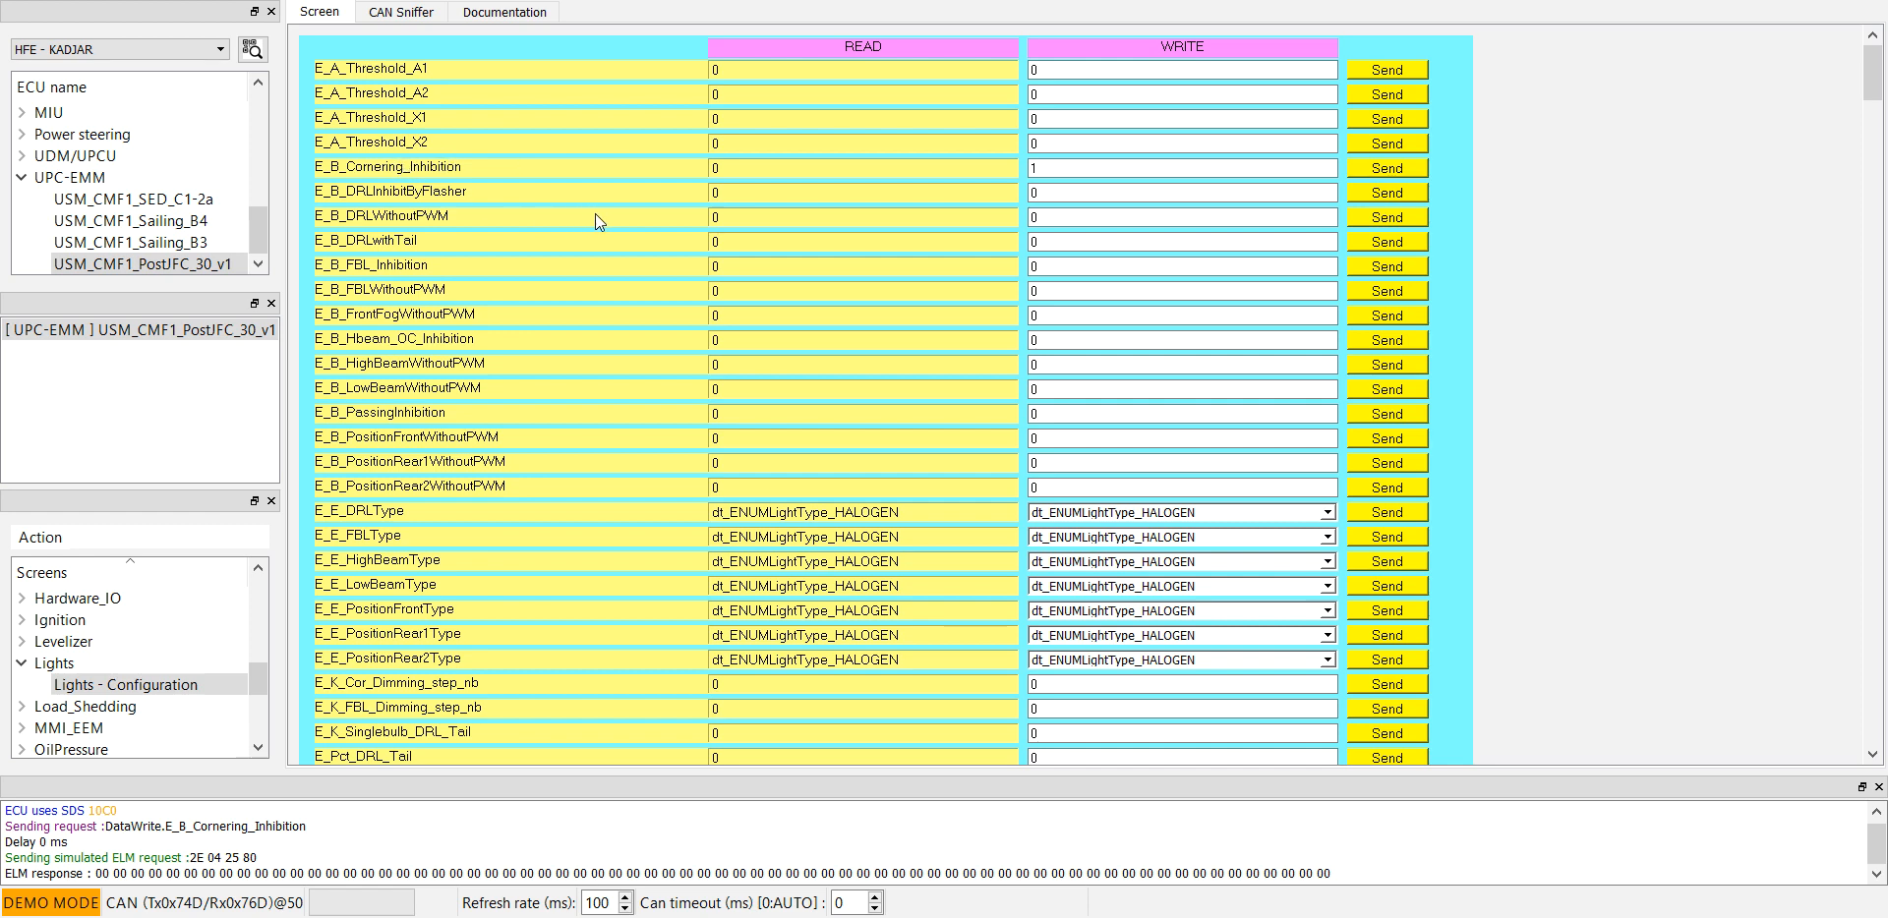
Step: Change E_B_Cornering_Inhibition's write value from 1 to 0 and send it
{"action": "left_click", "coordinate": [1180, 167]}
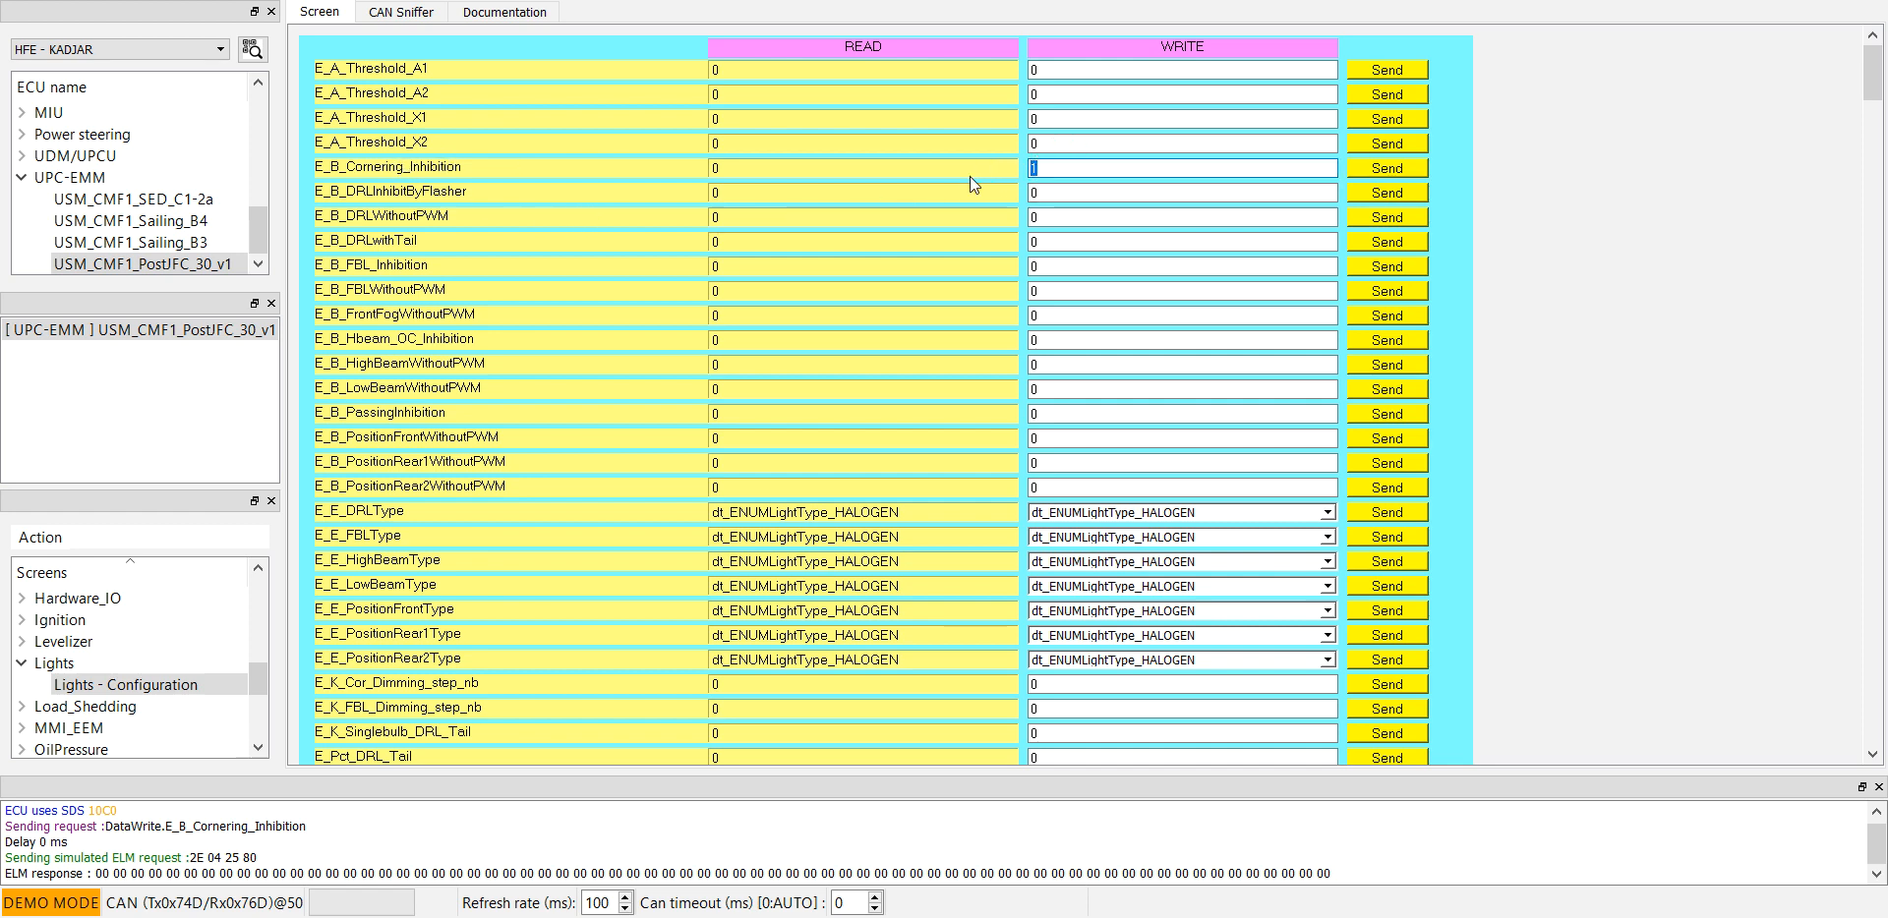
{"action": "mouse_move", "coordinate": [973, 183]}
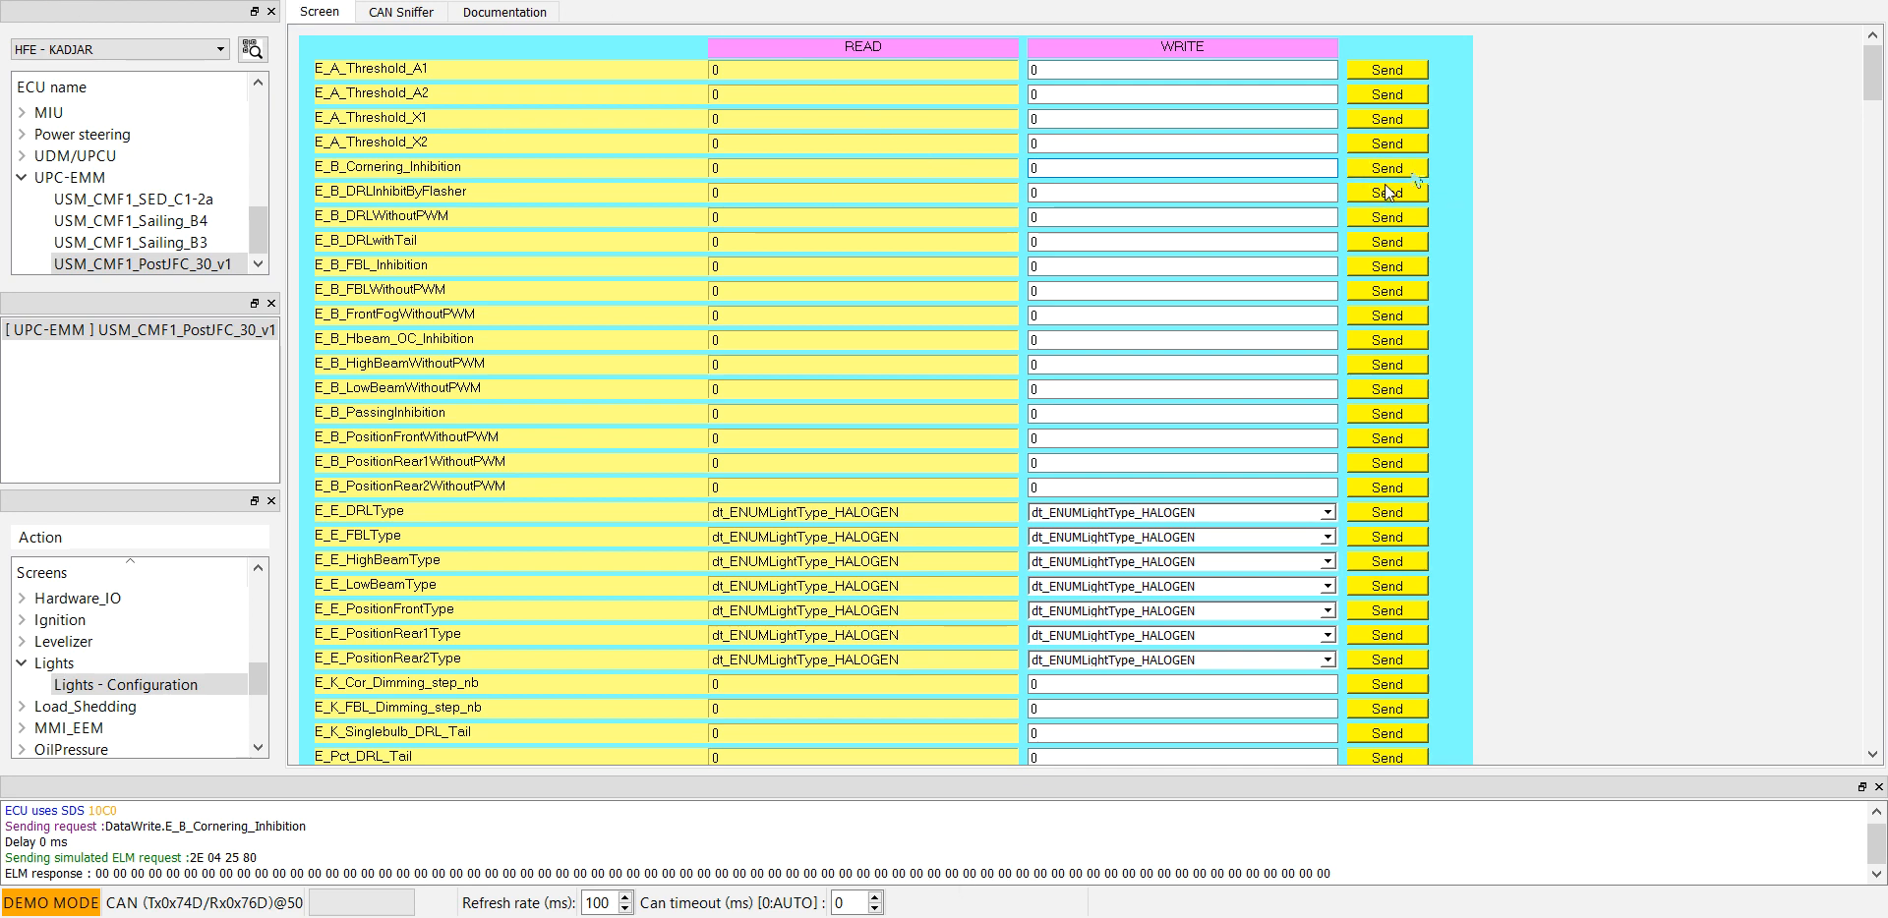
{"action": "left_click", "coordinate": [1387, 193]}
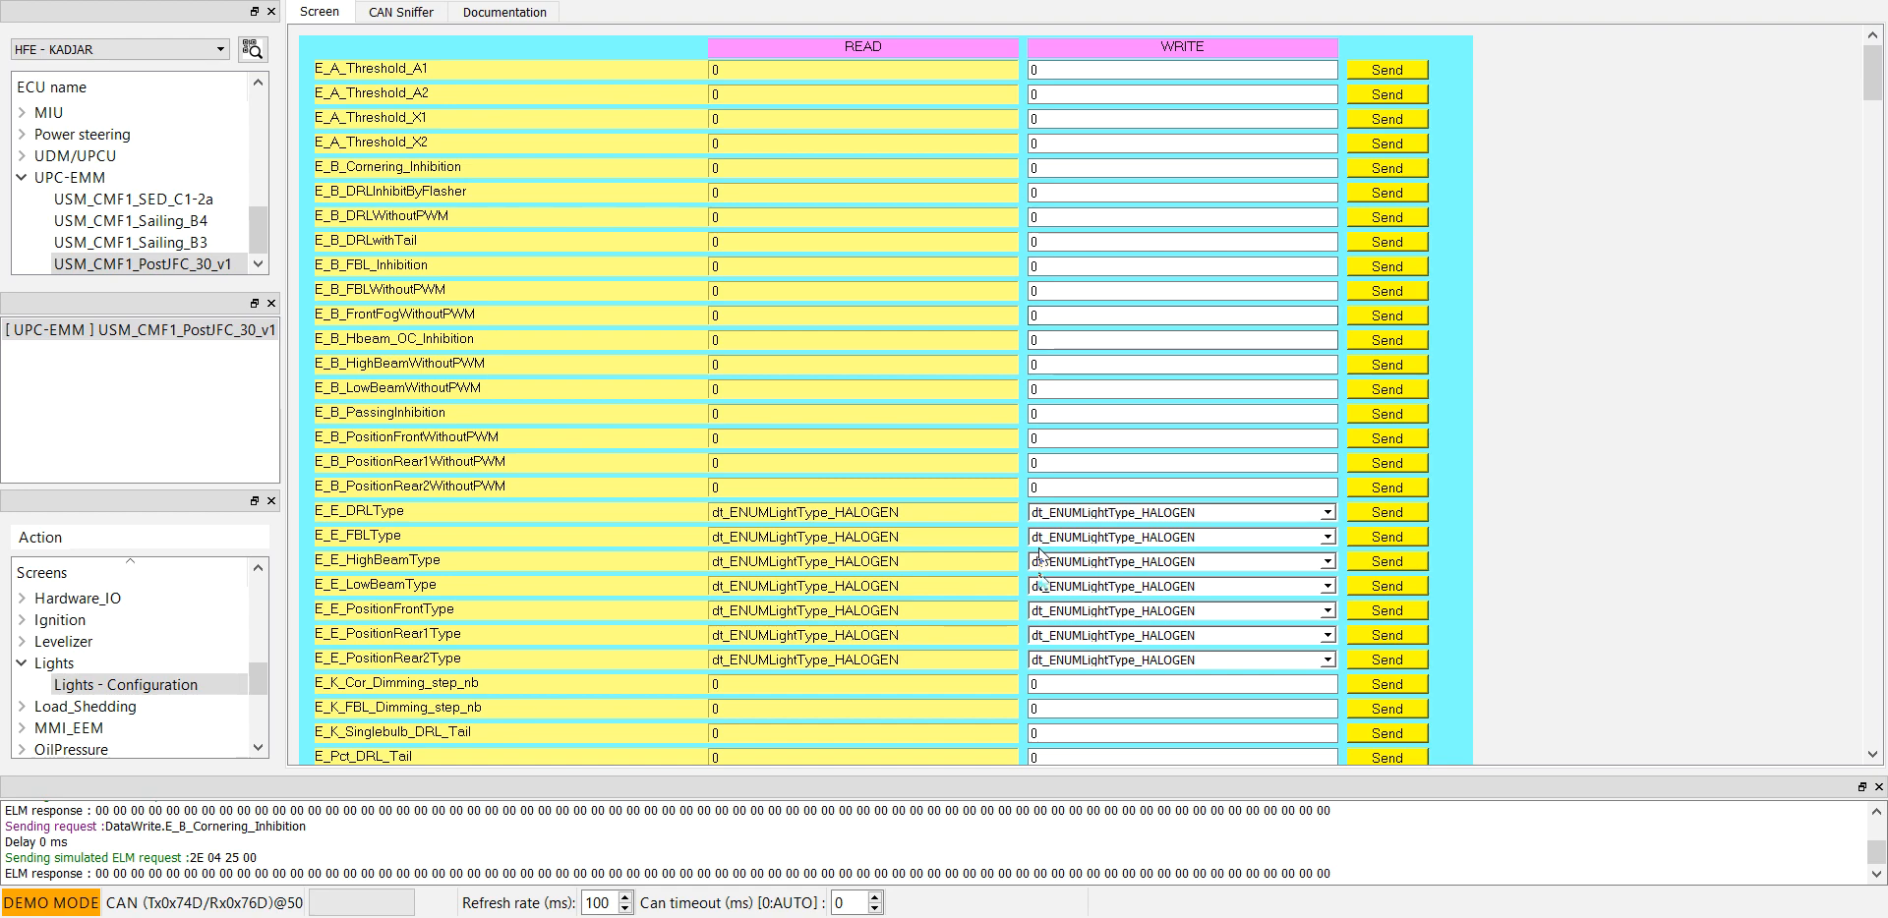
Step: Pick dt_ENUMLightType_LED for E_E_HighBeamType and check PositionRear1Type also shows LED
{"action": "left_click", "coordinate": [1328, 560]}
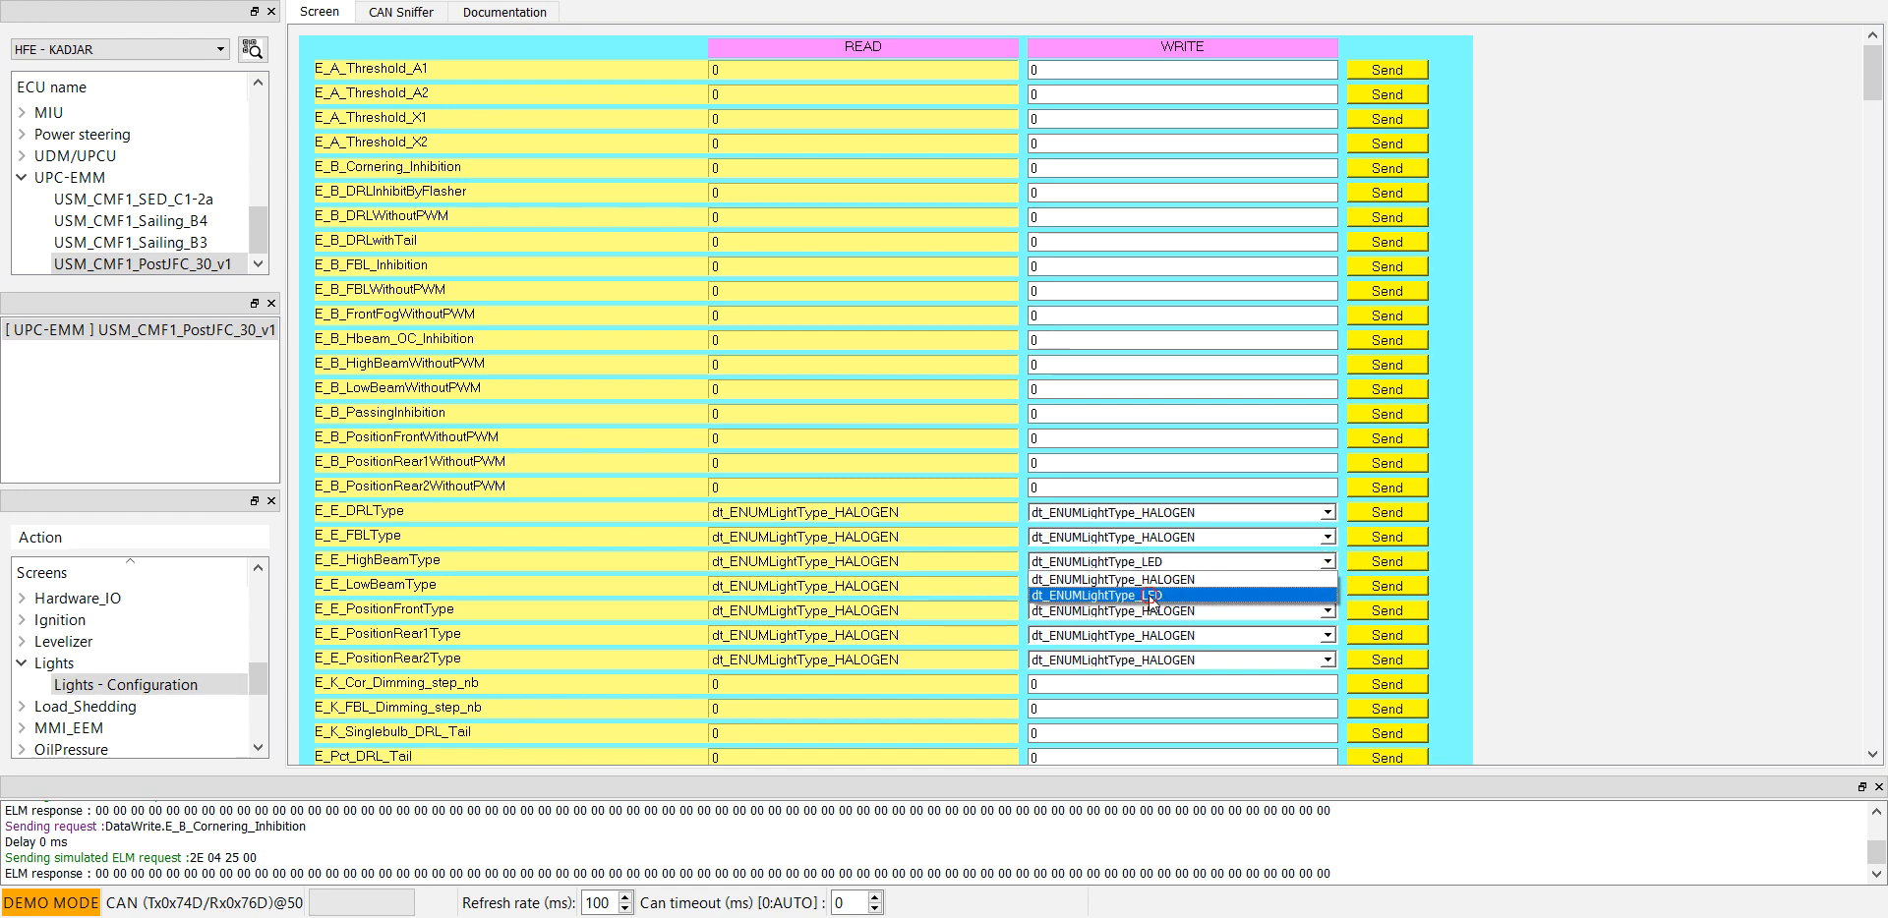
{"action": "scroll", "scroll_direction": "down", "scroll_amount": 3}
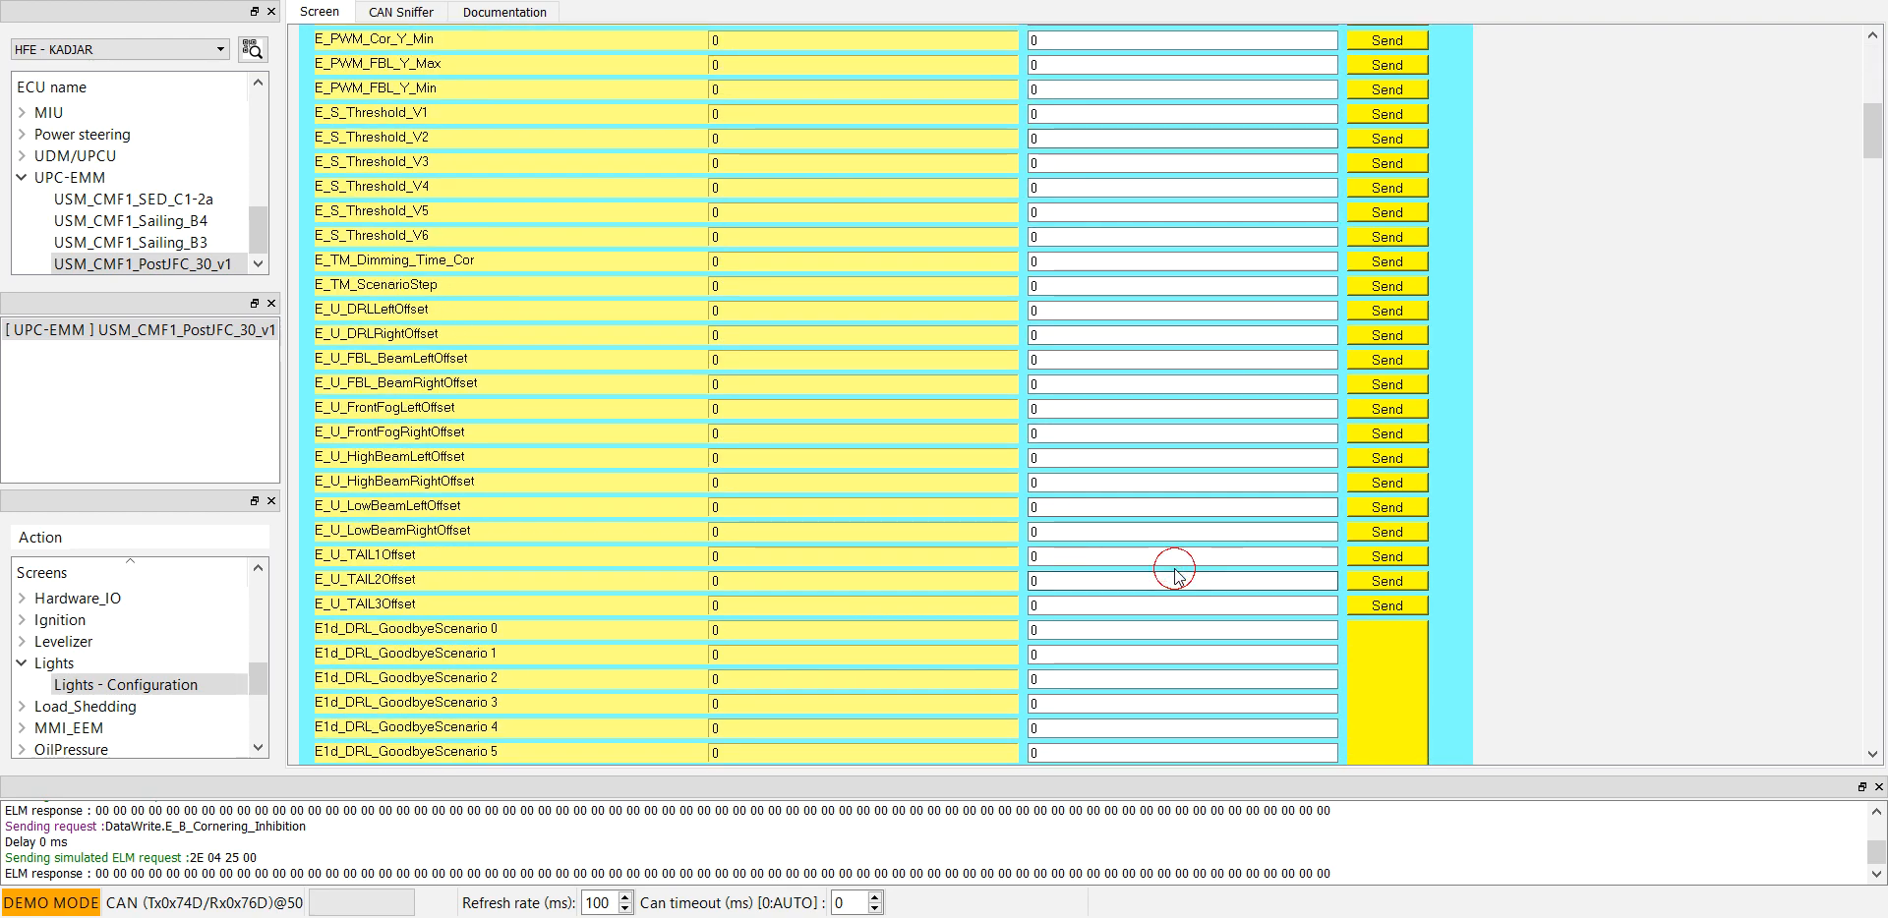
{"action": "scroll", "scroll_direction": "down", "scroll_amount": 3}
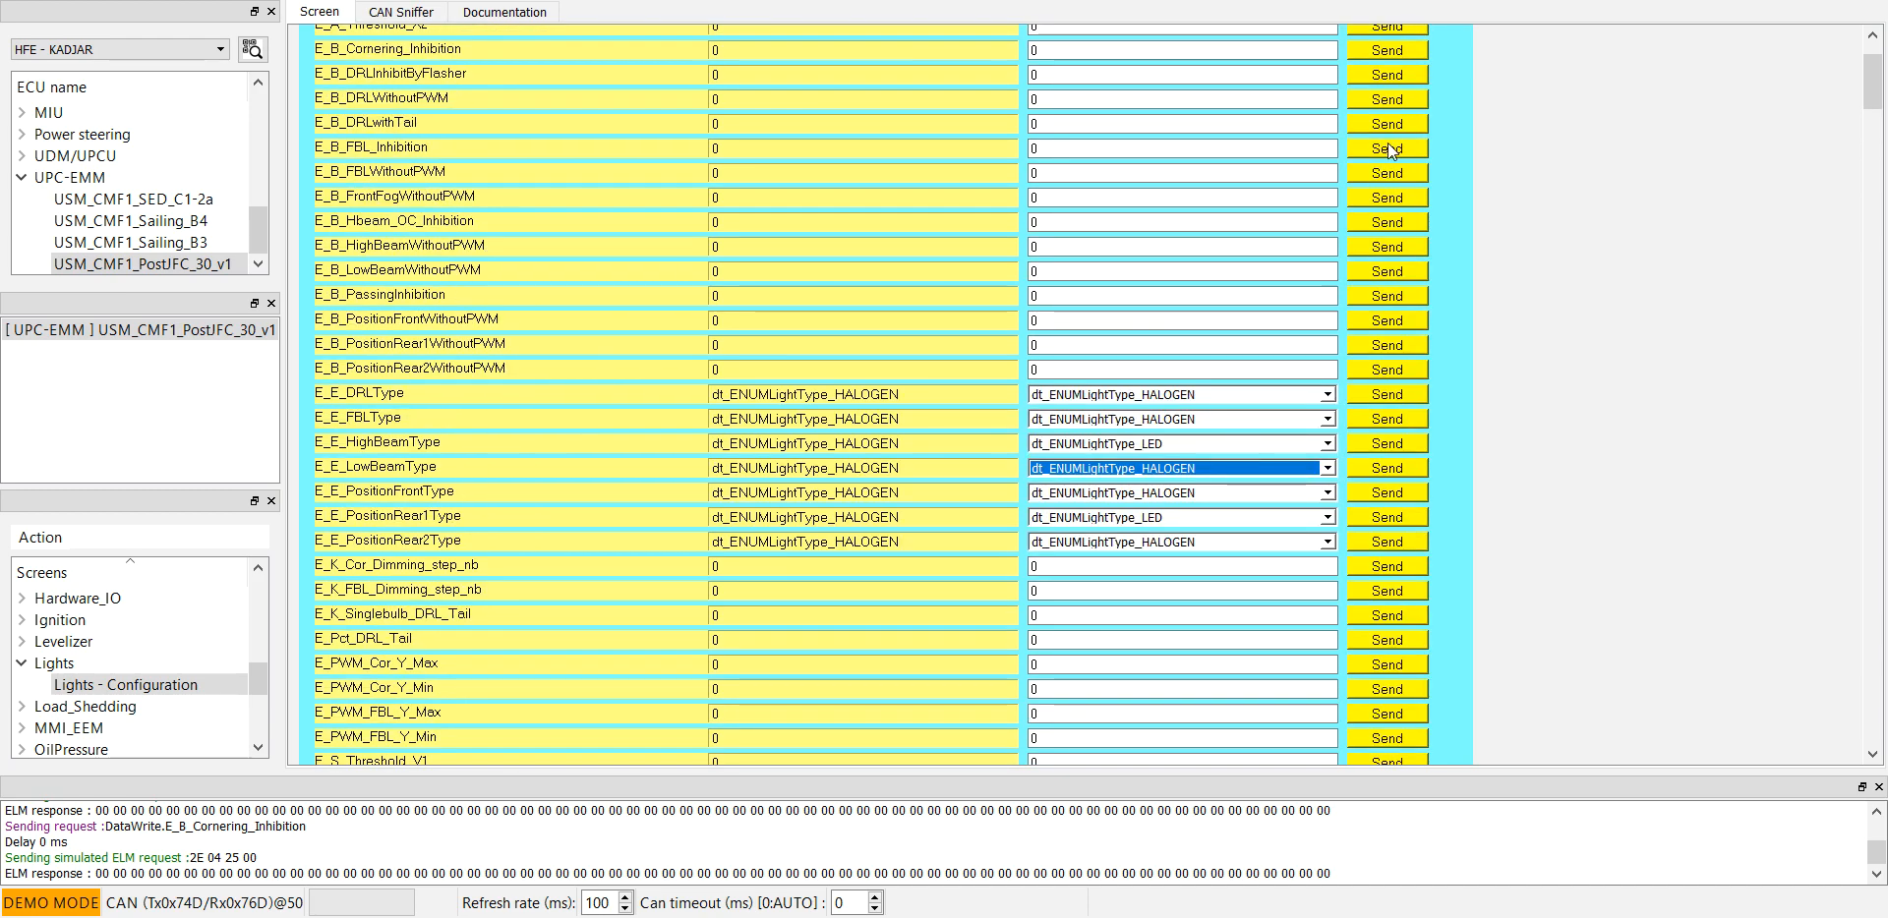
{"action": "scroll", "scroll_direction": "up", "scroll_amount": 3}
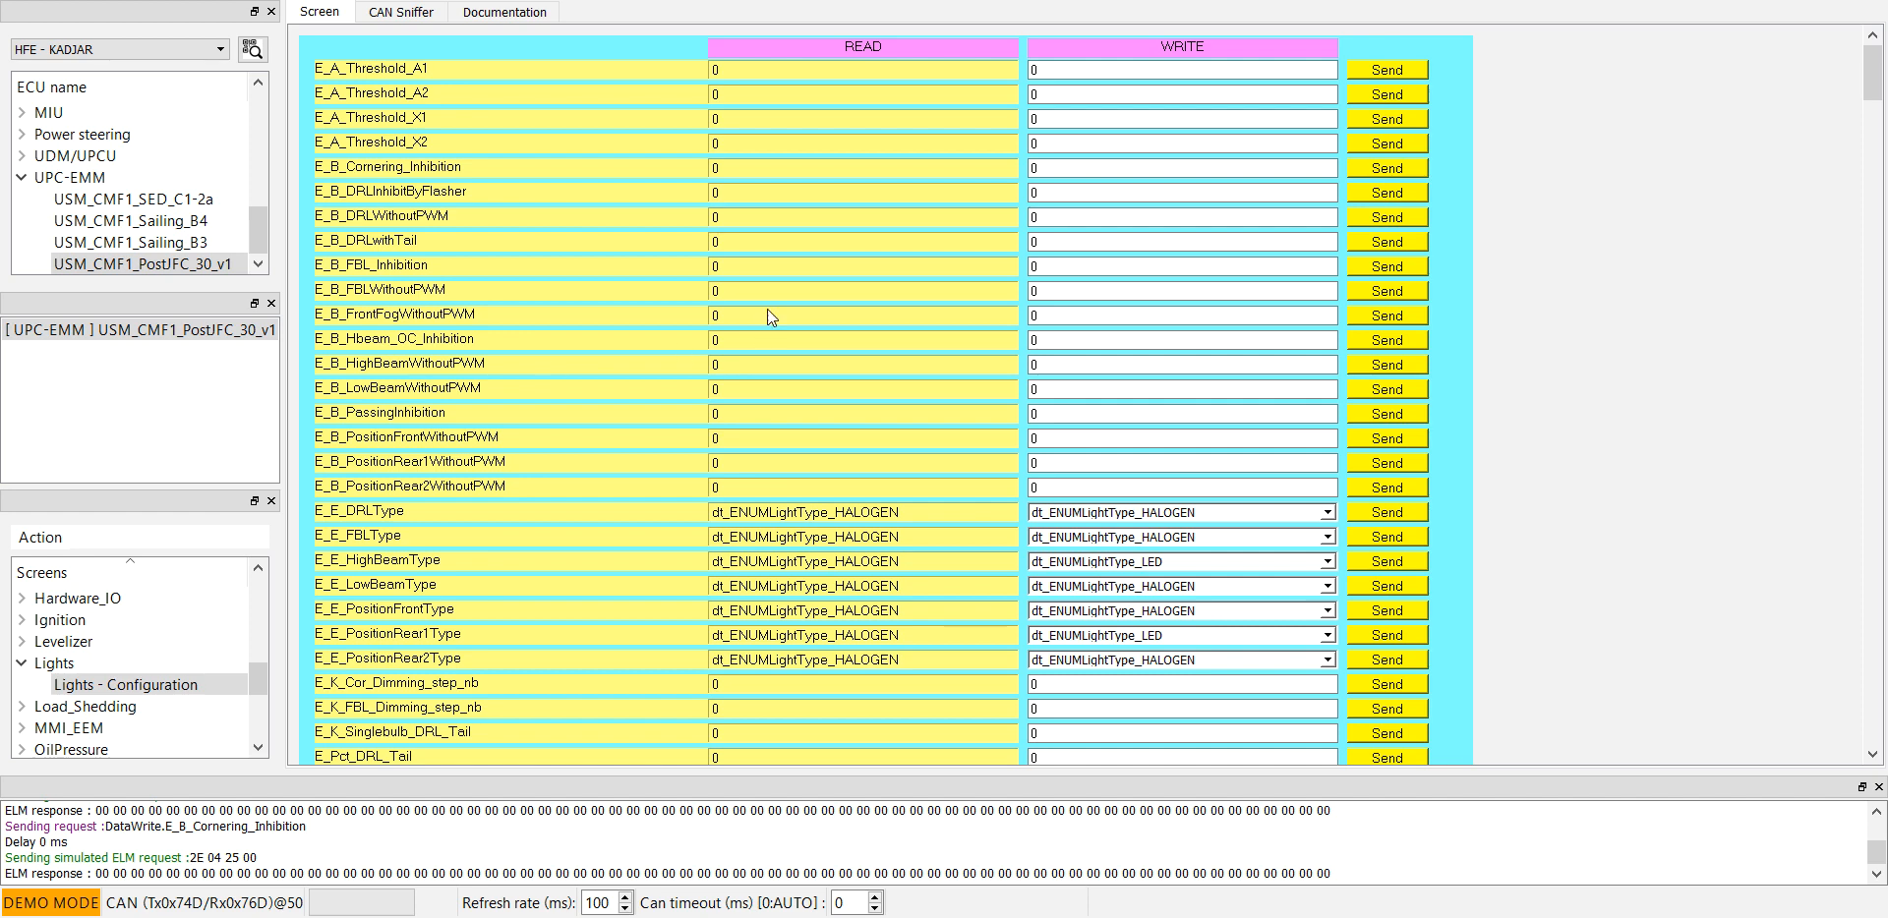
{"action": "mouse_move", "coordinate": [856, 250]}
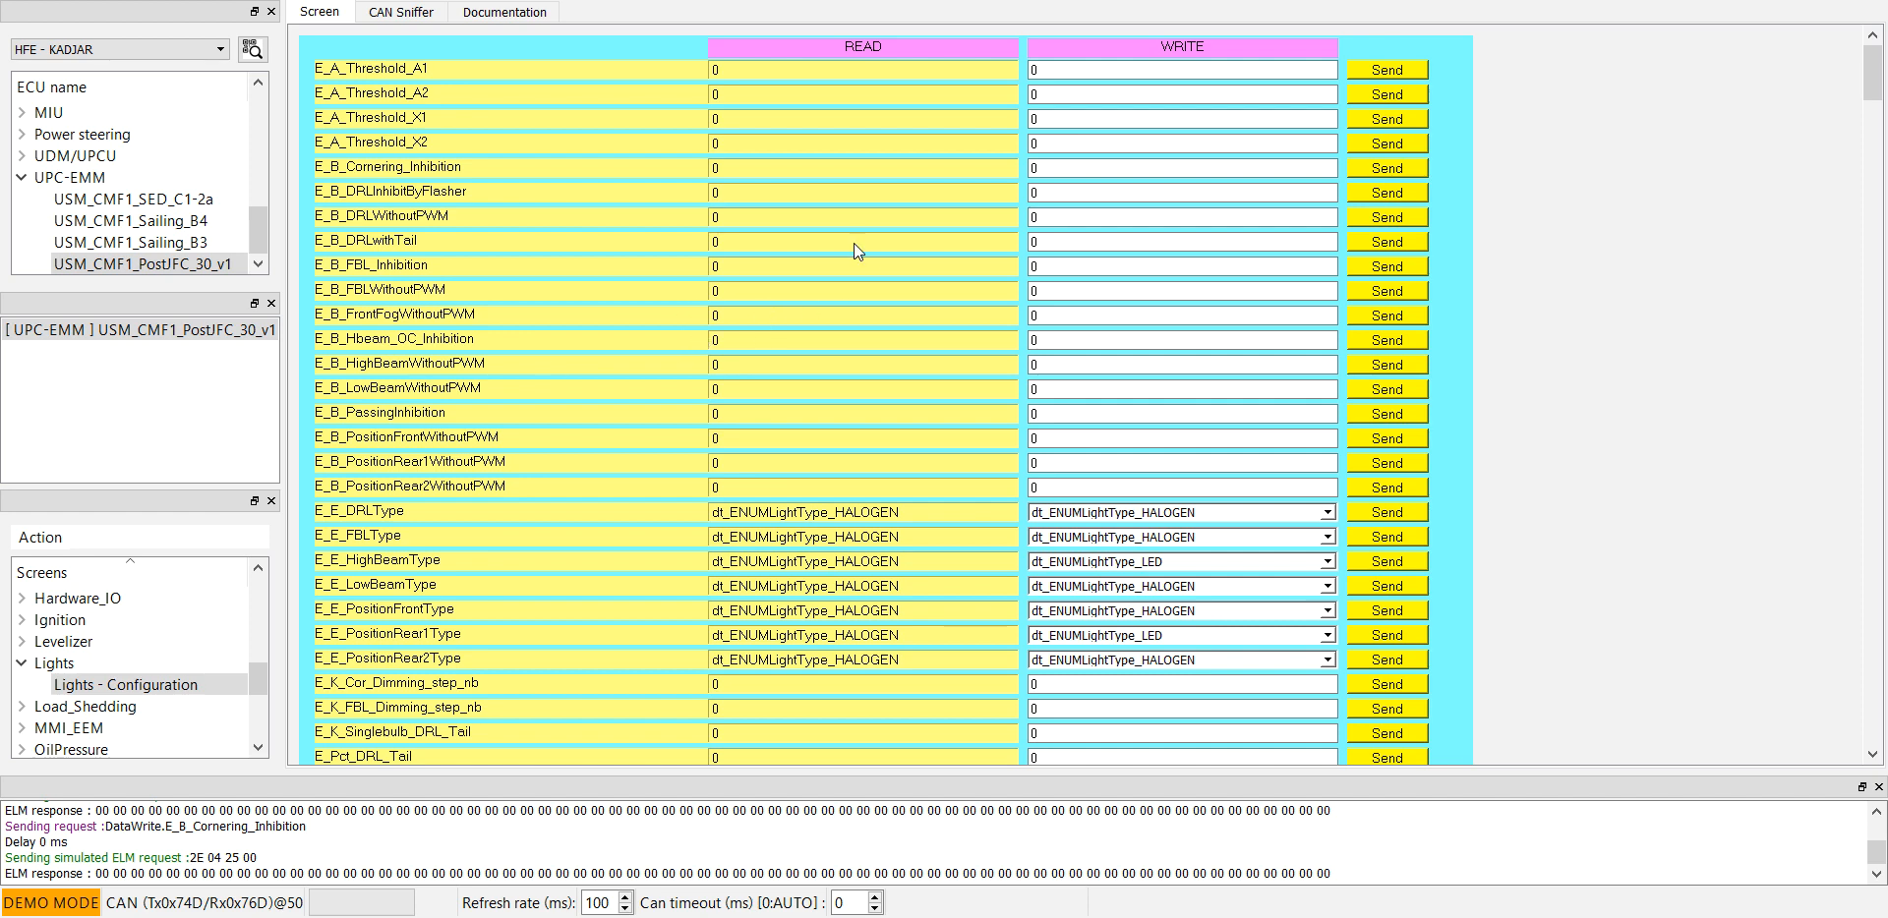
{"action": "mouse_move", "coordinate": [321, 196]}
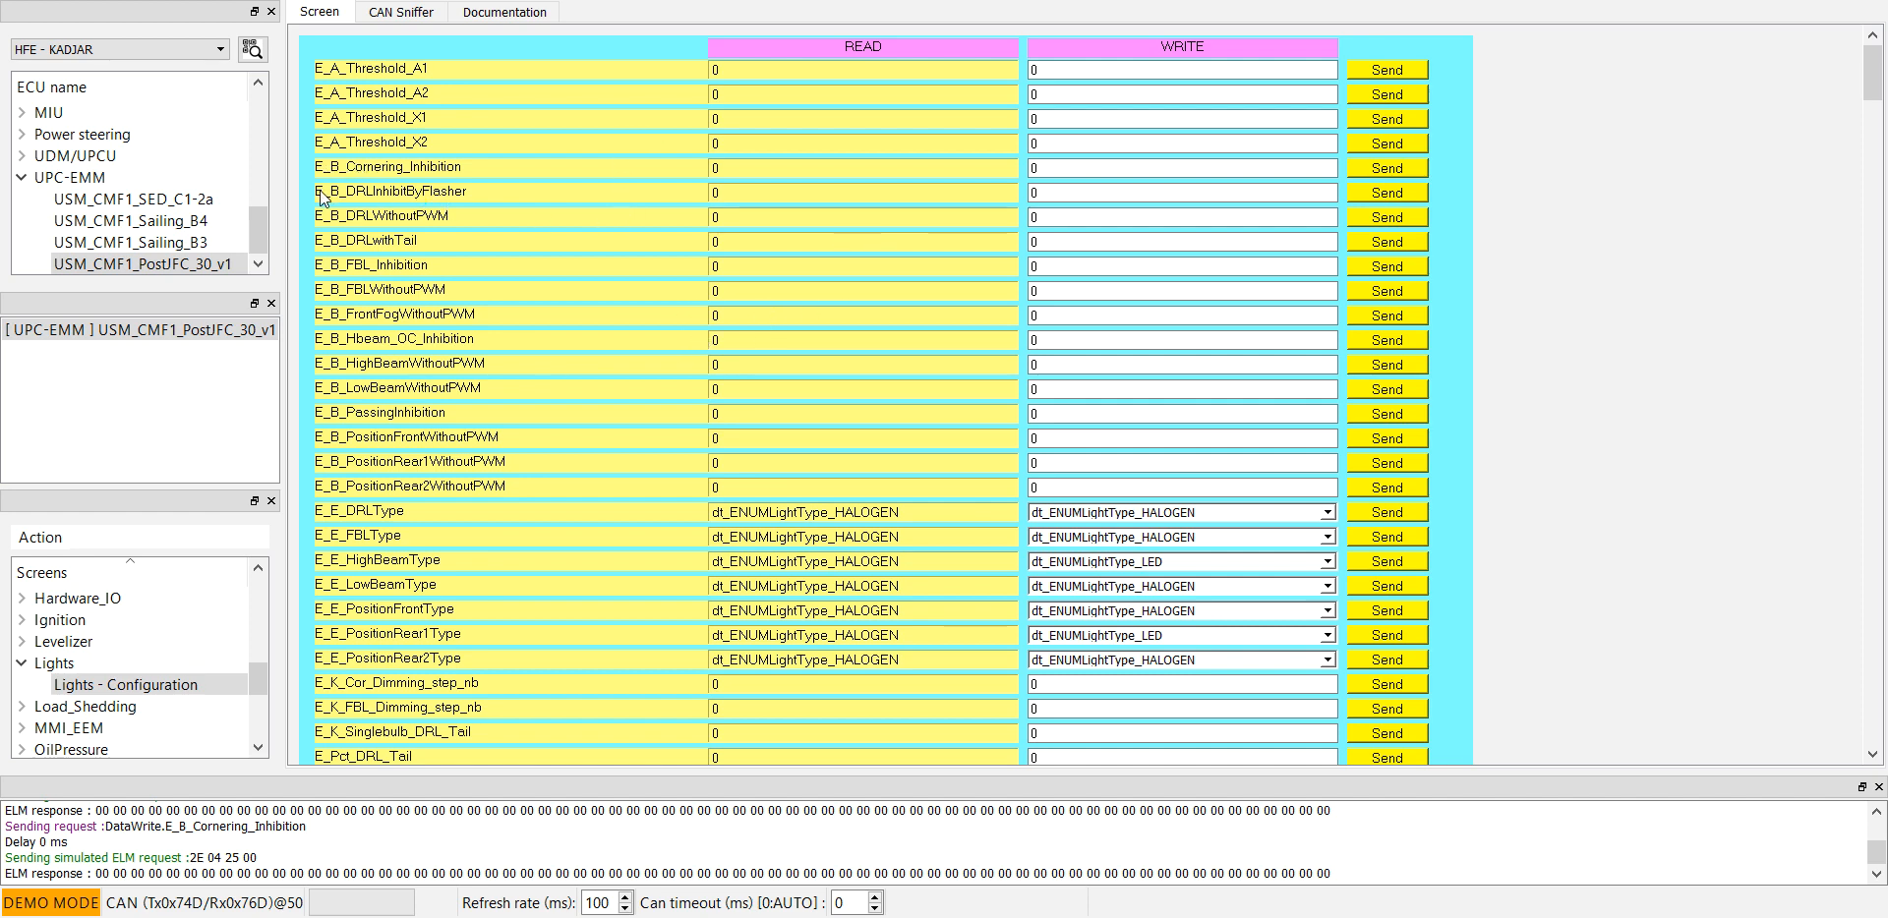
{"action": "mouse_move", "coordinate": [1421, 40]}
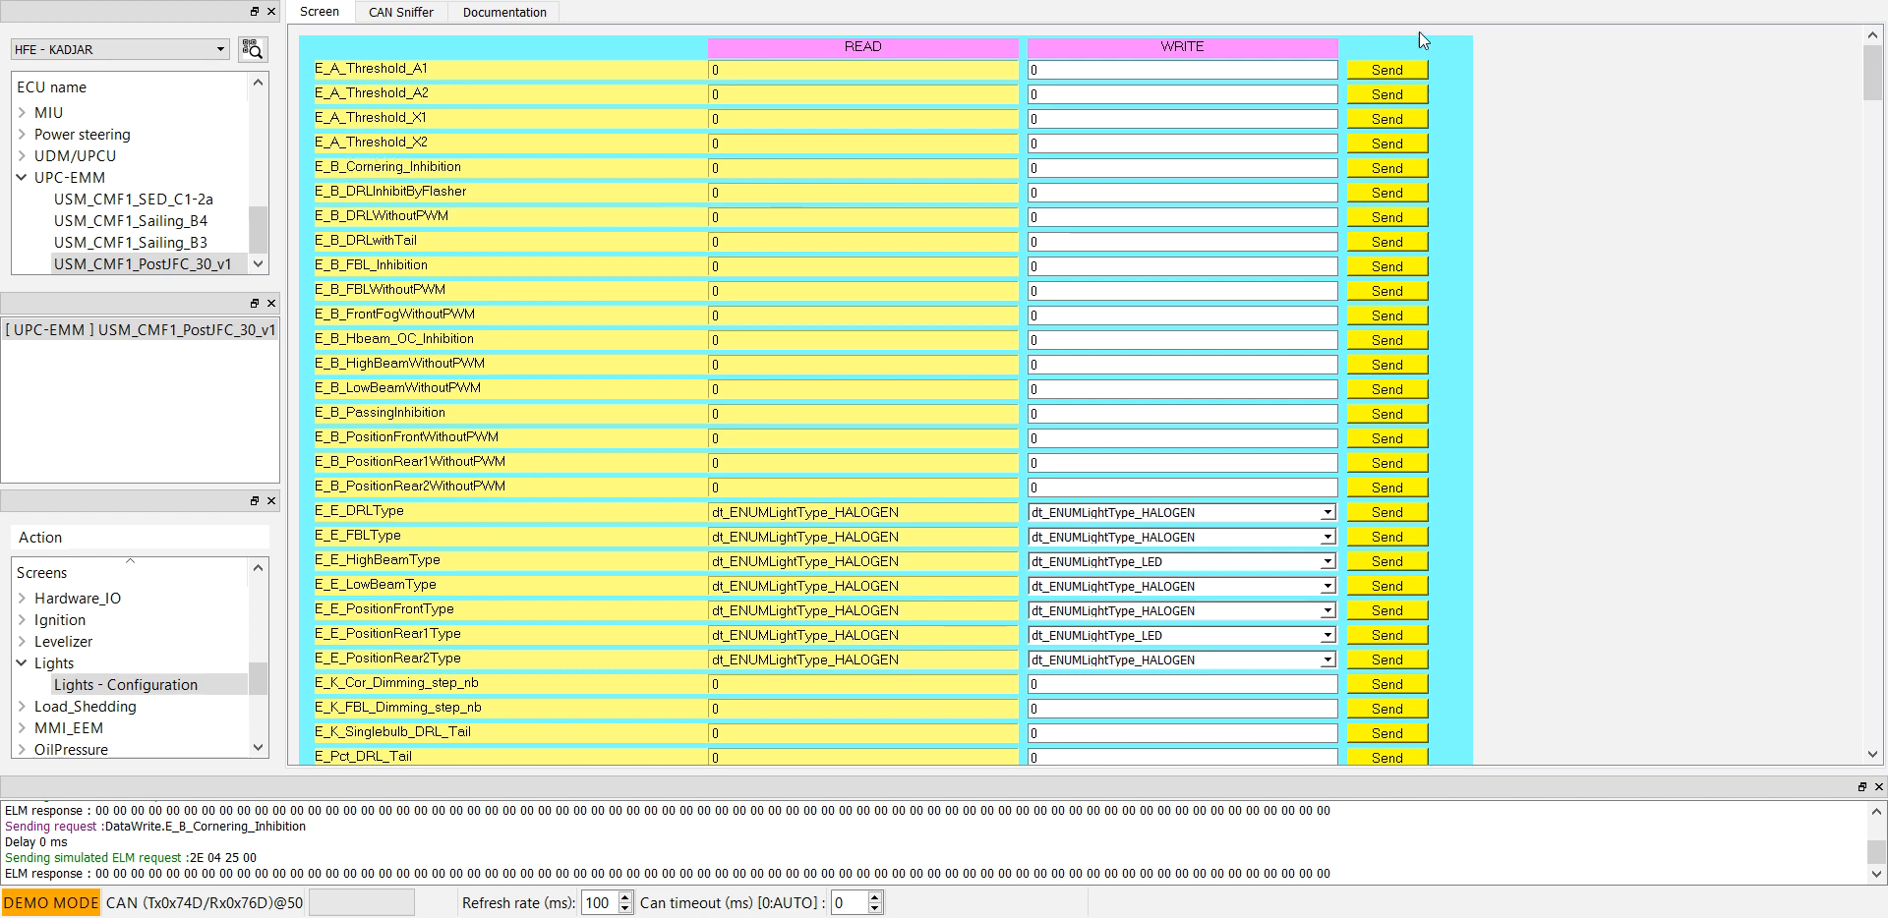
{"action": "mouse_move", "coordinate": [1782, 45]}
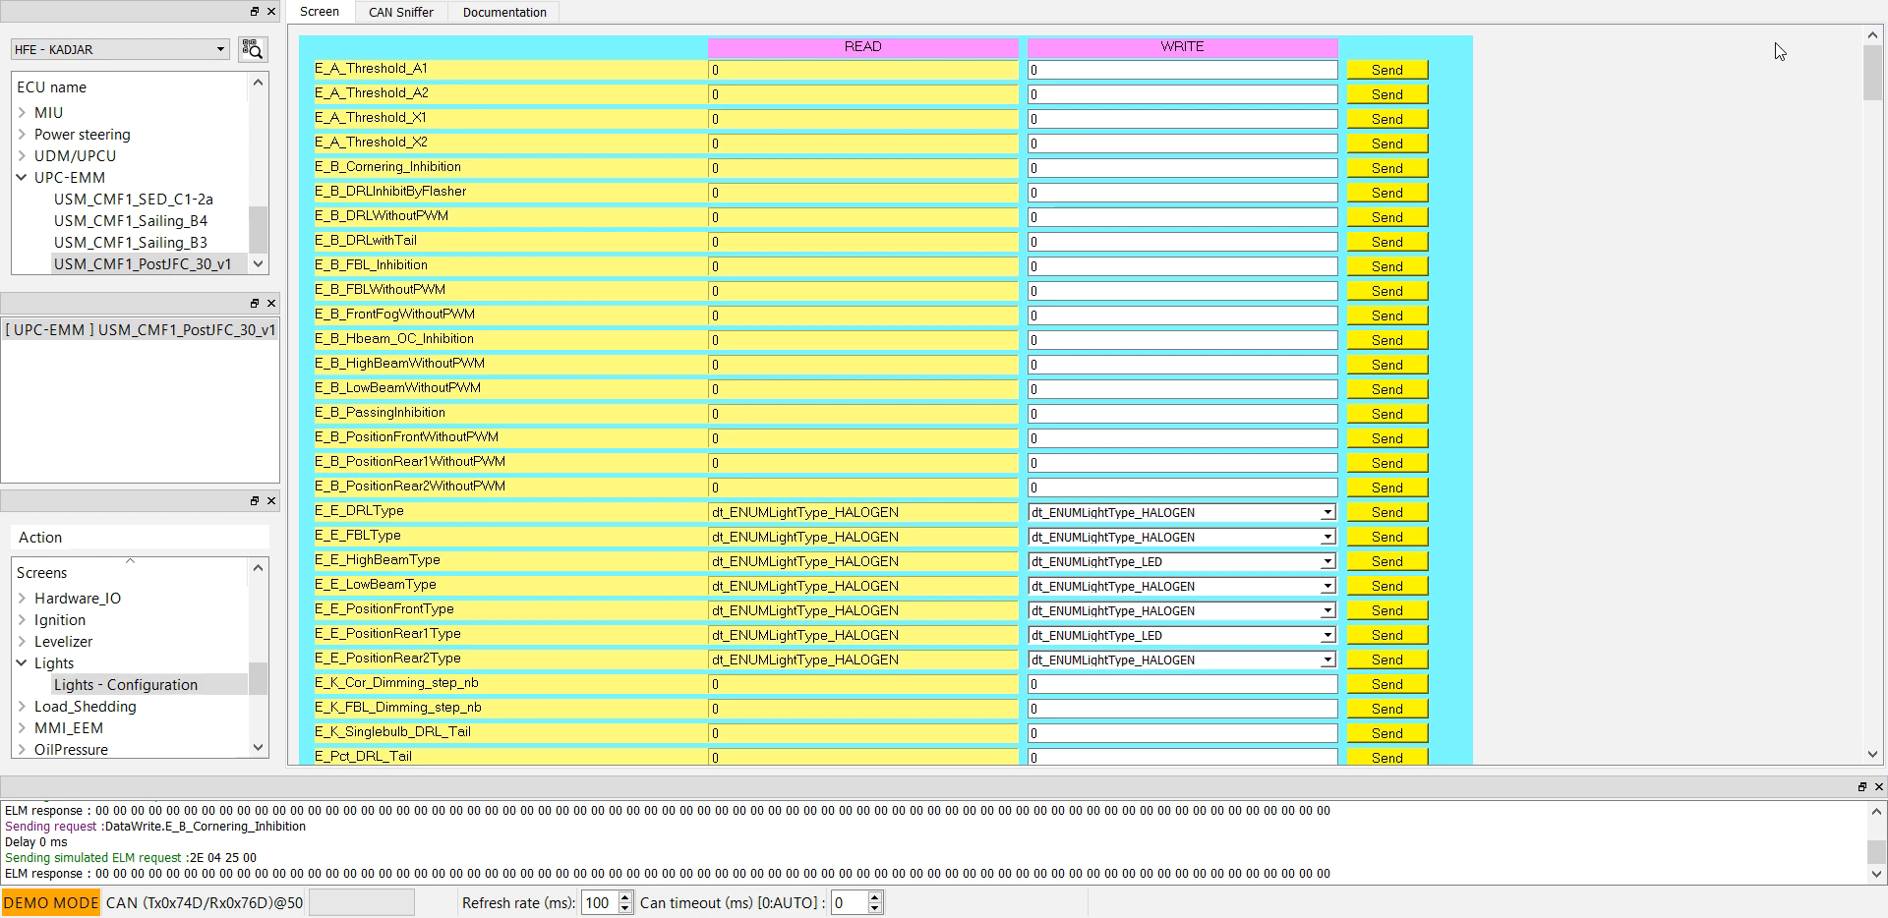
{"action": "mouse_move", "coordinate": [1793, 7]}
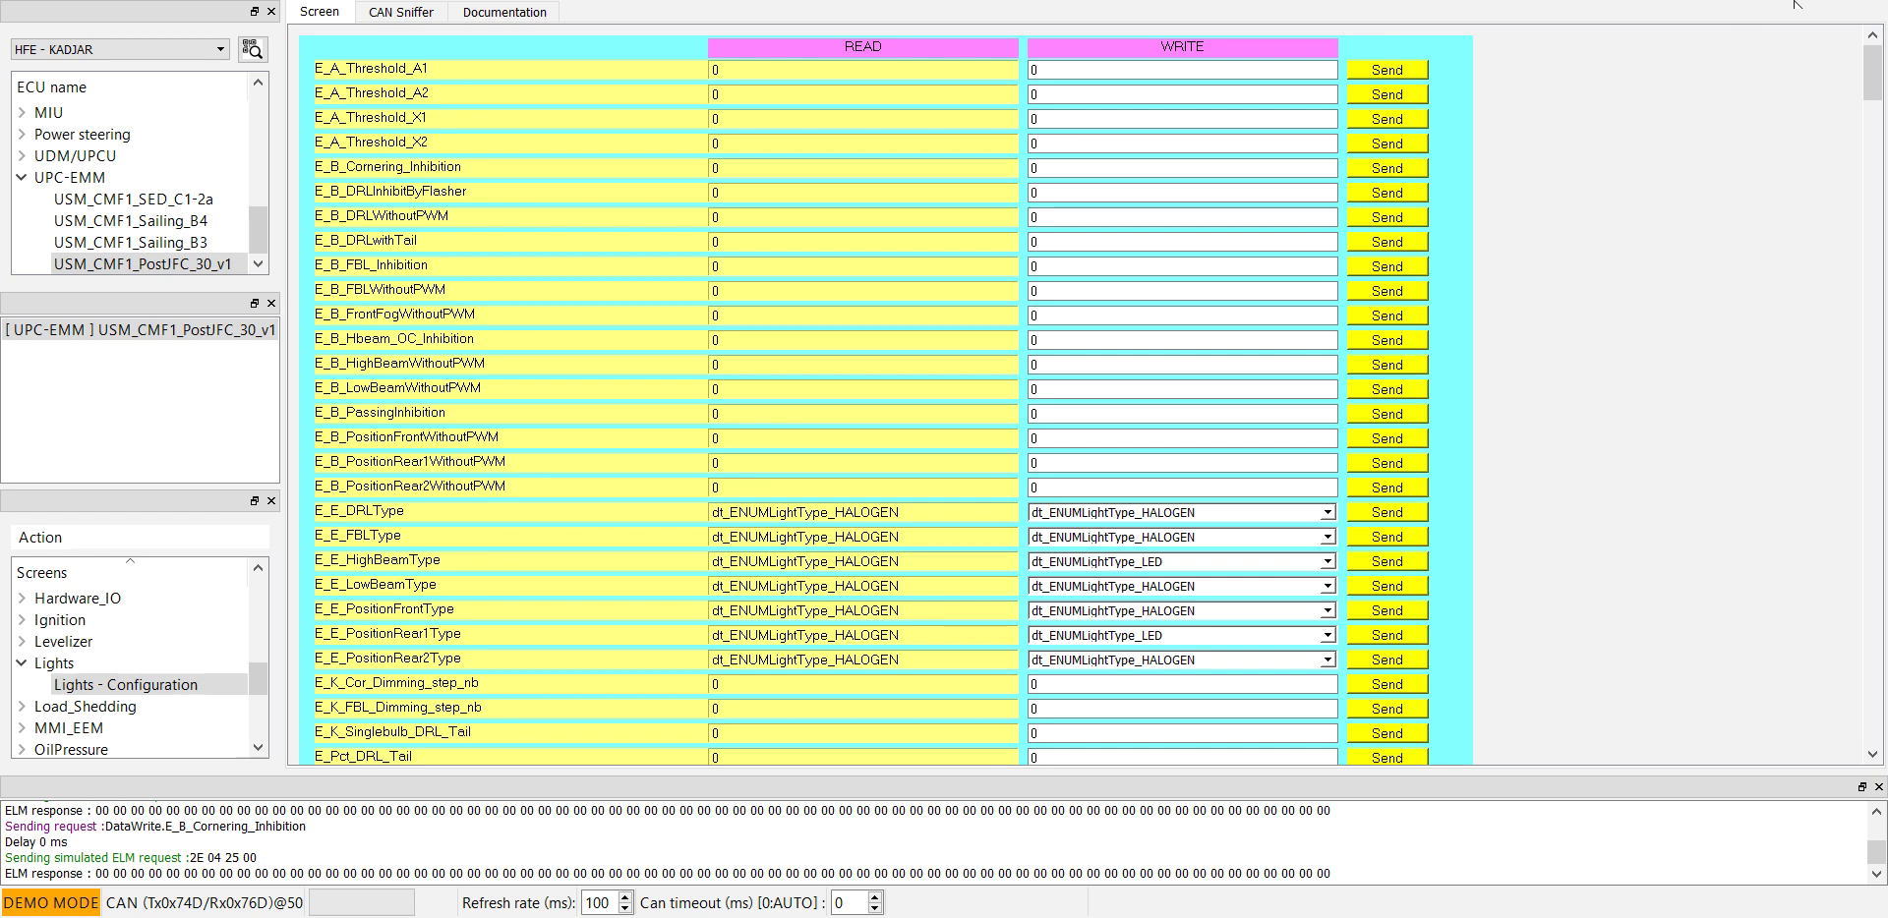